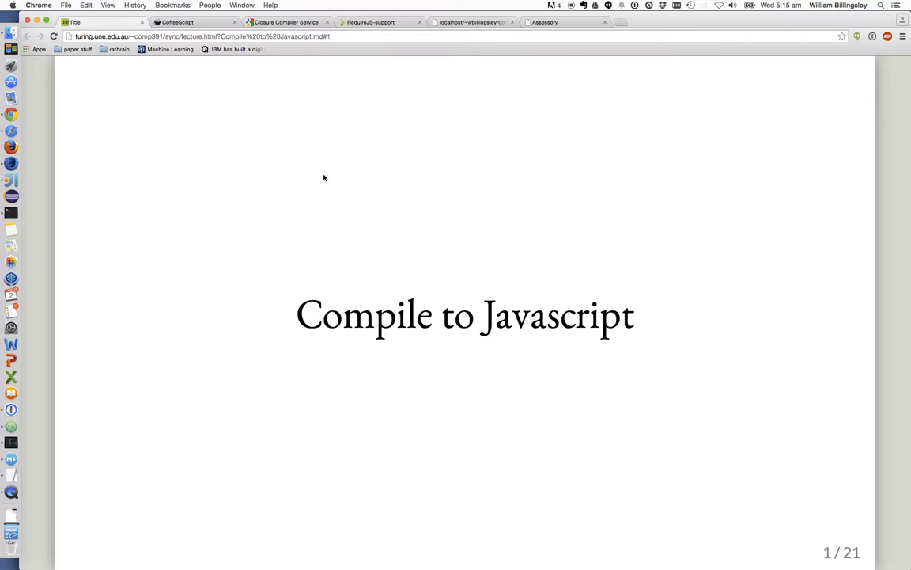
mouse_move(326, 196)
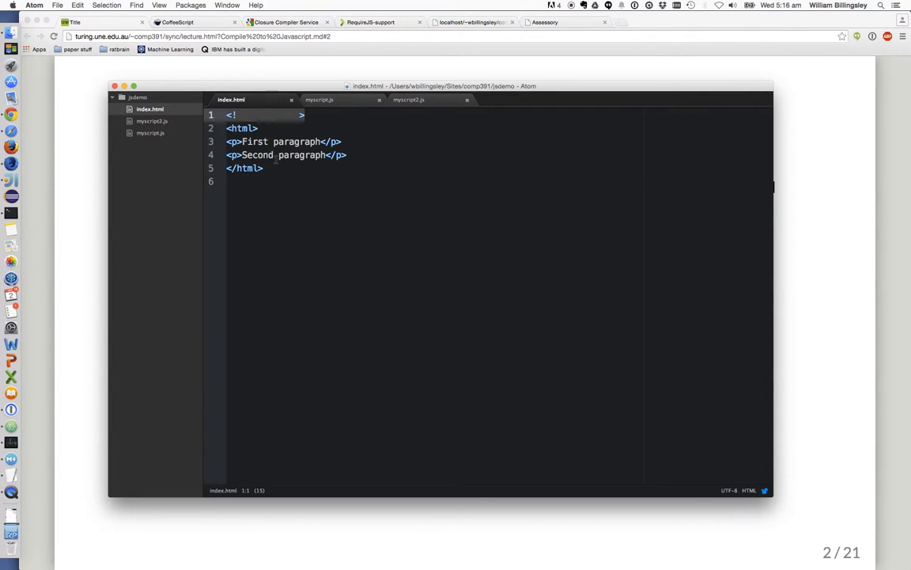
Step: Complete the DOCTYPE html declaration in index.html before loading the jsdemo page in Chrome
text(DOCTYPE html)
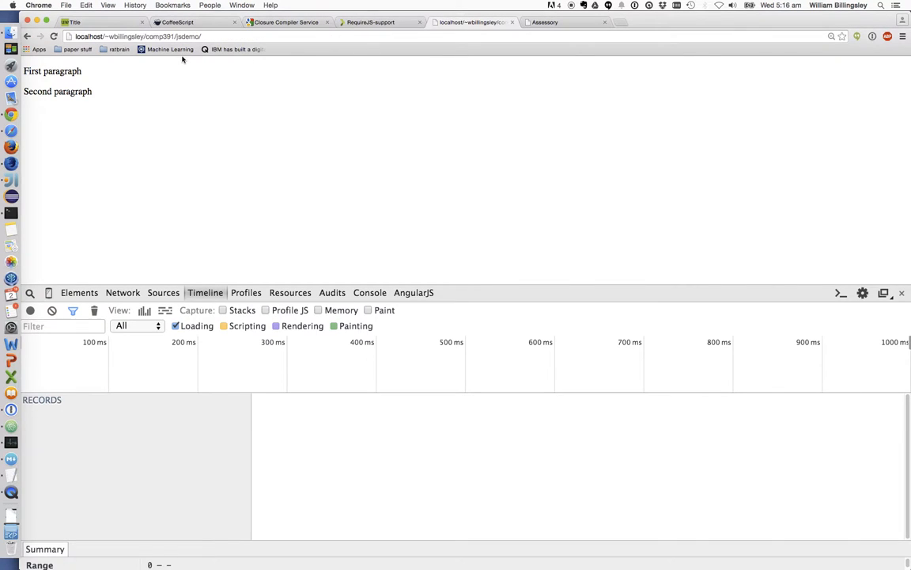
mouse_move(117, 109)
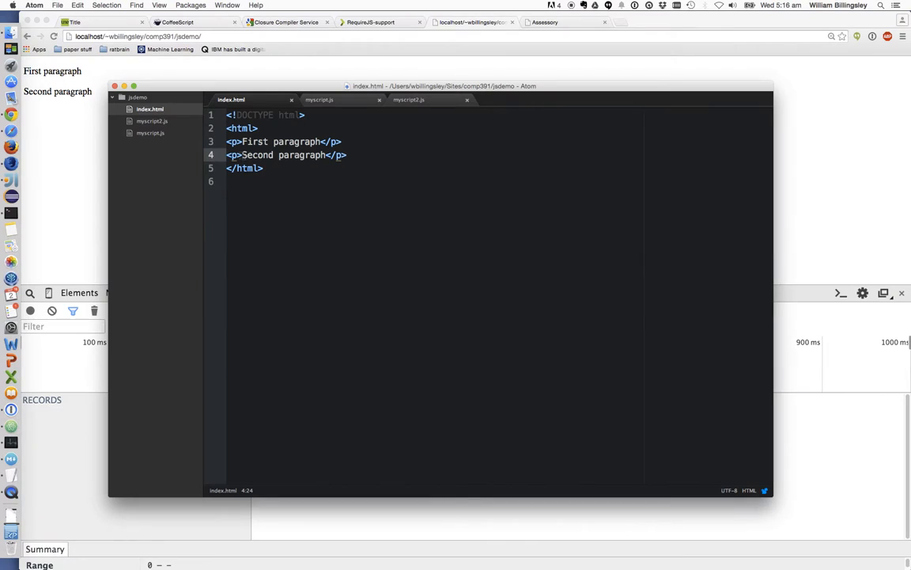
Step: Add an inline script after the first paragraph with document.write("I was inserted")
key(Return)
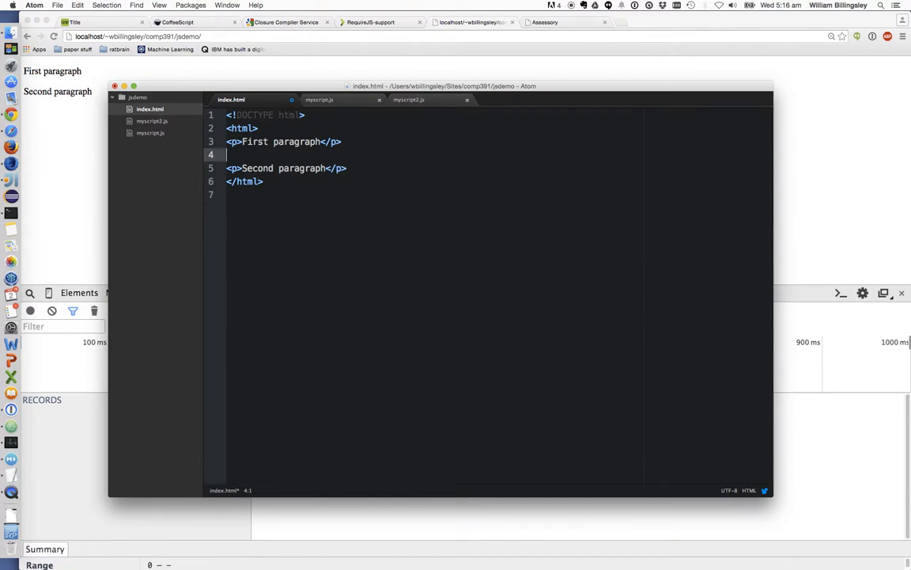
text(script>)
text(</scri)
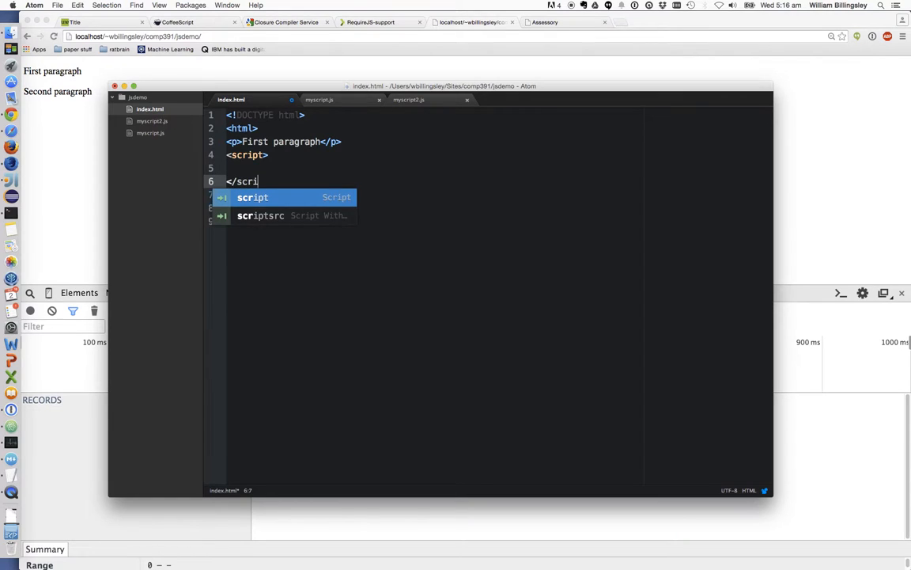
text(doscument.wr)
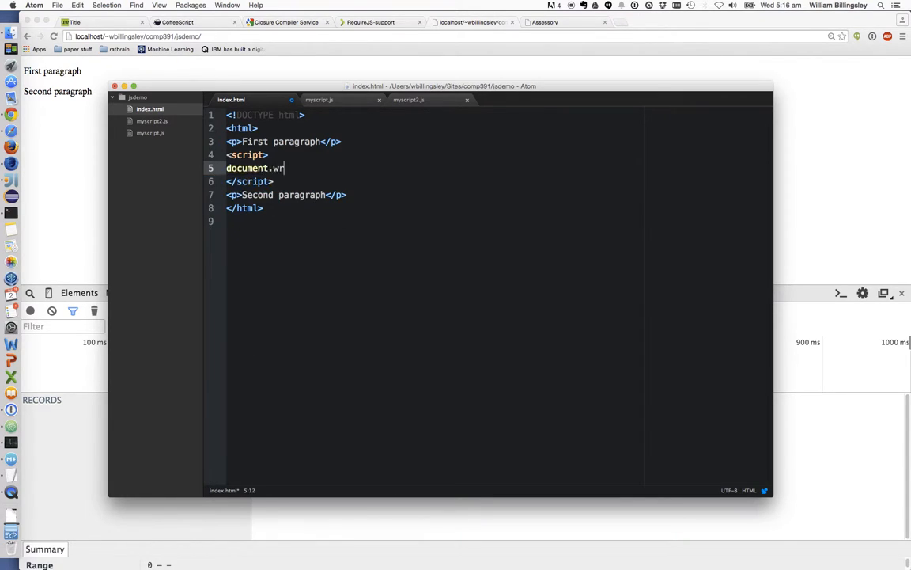
text(ite("I"))
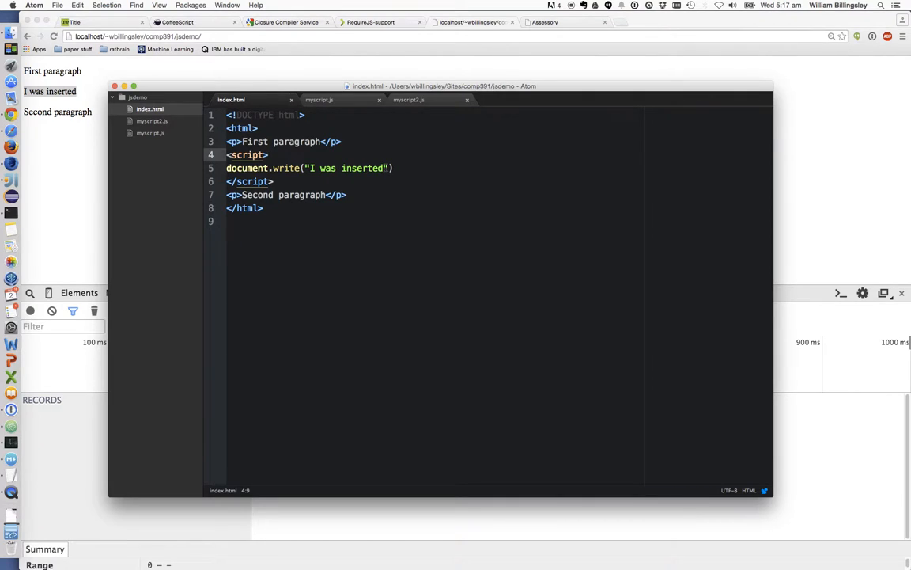
Step: Replace the written string with "<pre>" and start a <script> tag after the second paragraph
double_click(348, 167)
text(<pre>)
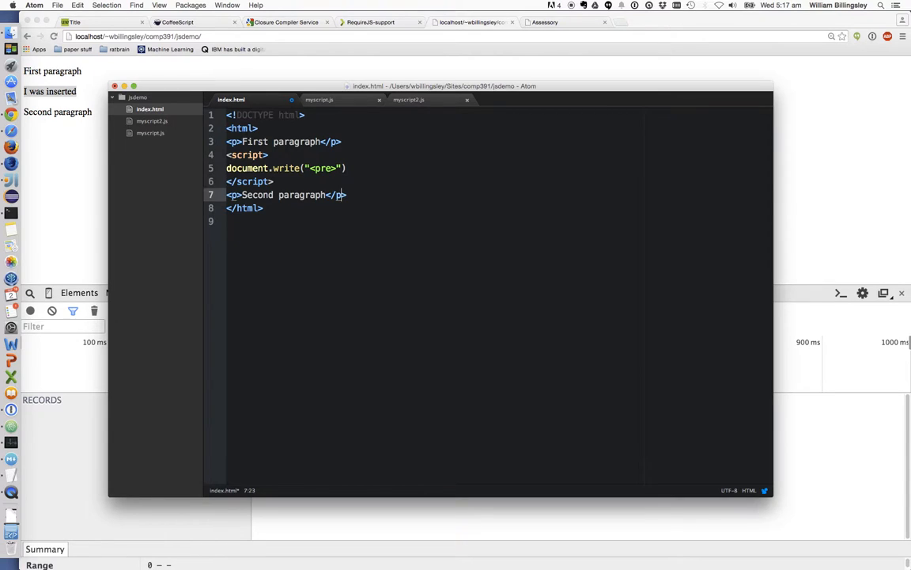
click(269, 155)
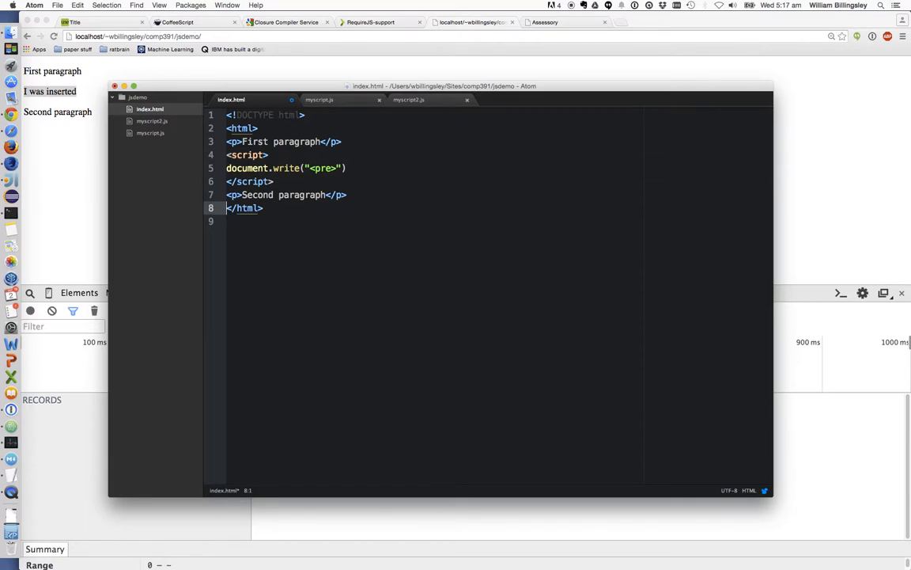
text(<script>)
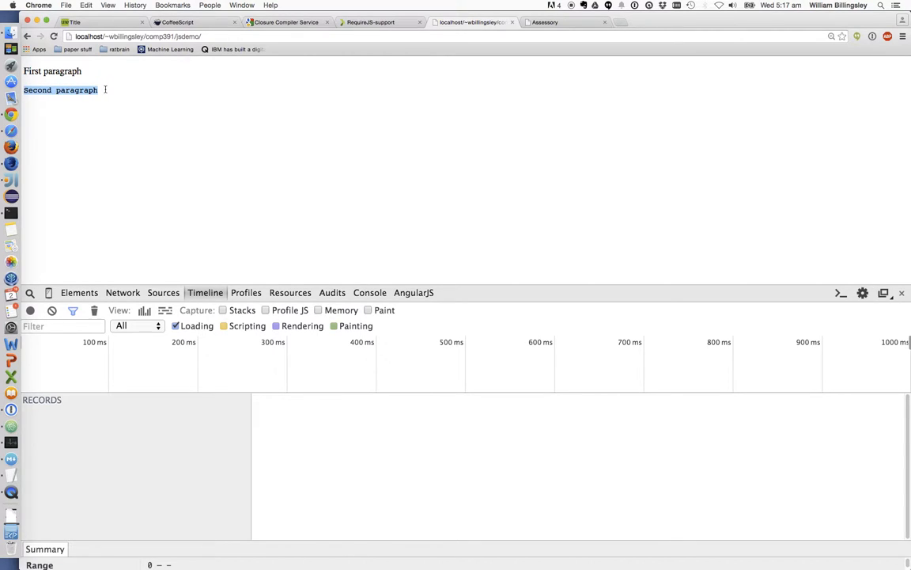
Step: Inspect the Second paragraph element to reveal it nested inside the pre element
right_click(60, 89)
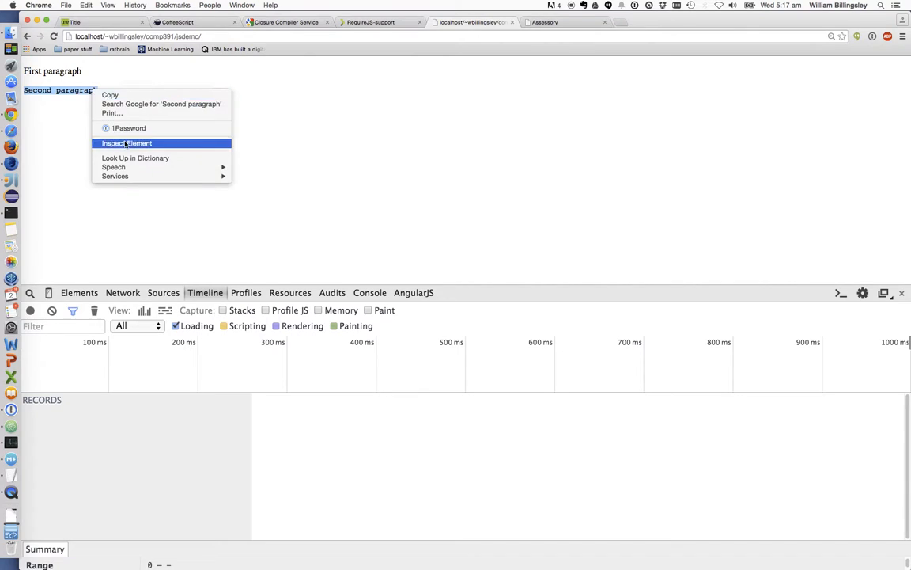
click(126, 142)
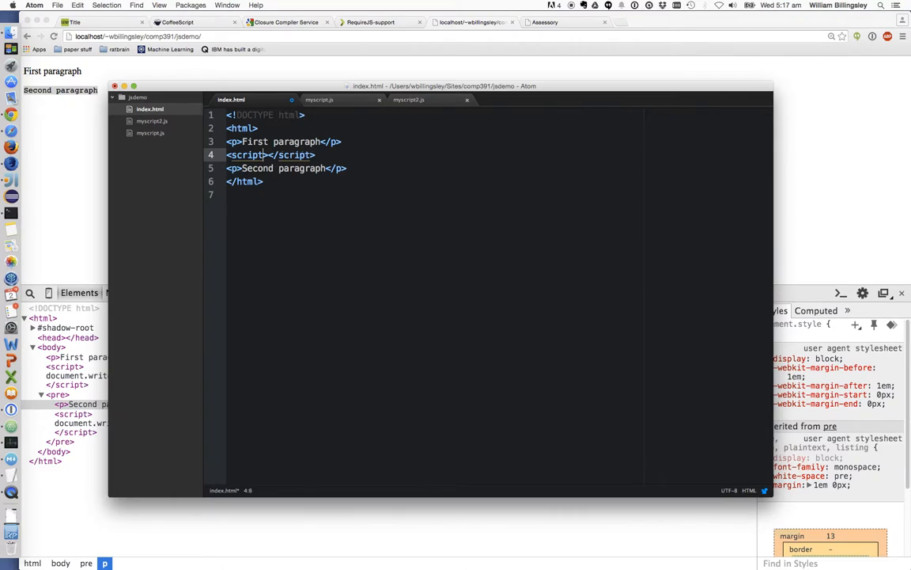
Step: Give the script tag src="myscript.js" and switch to the myscript.js file
text(src="")
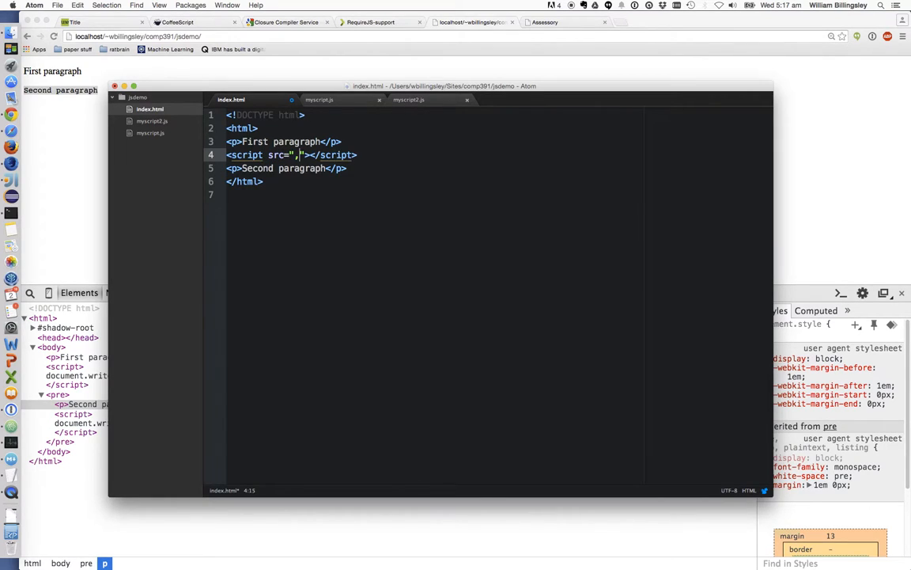
text(mysc)
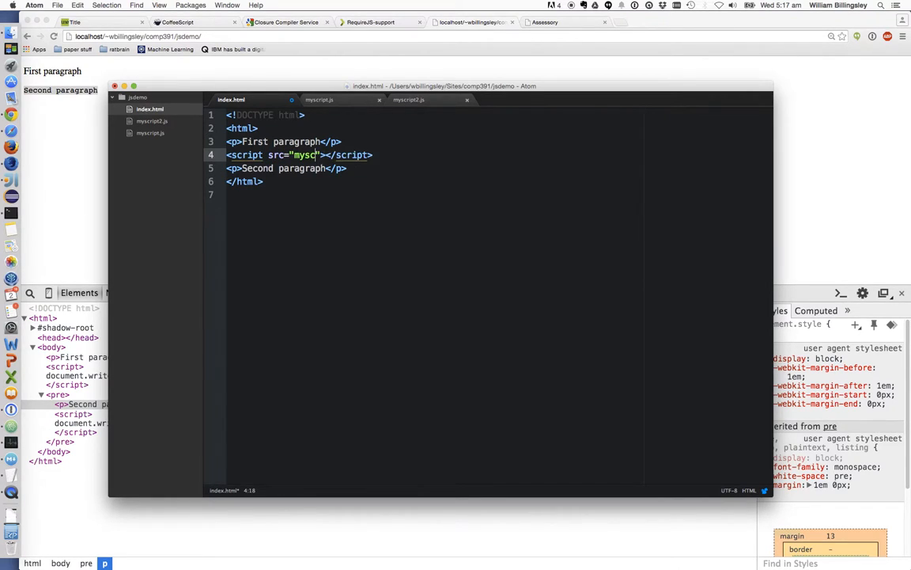
text(ript.js)
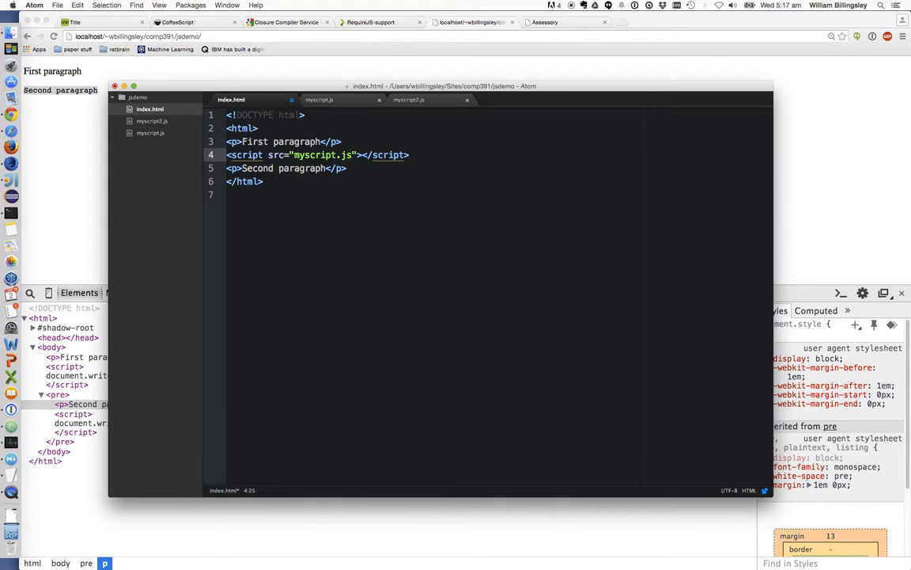
click(319, 98)
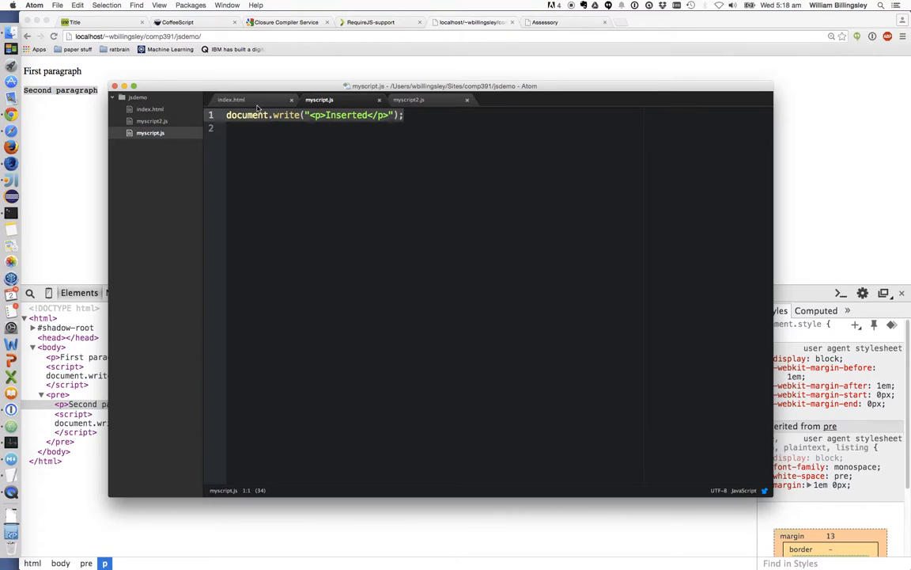
click(231, 99)
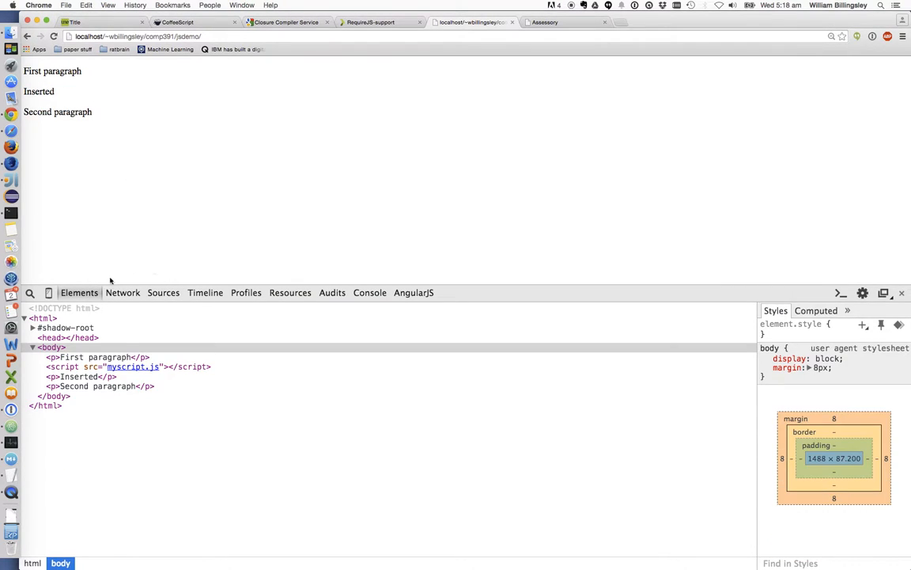
Step: Review the Network requests including myscript.js, clear the log, and move to the Timeline panel
click(124, 293)
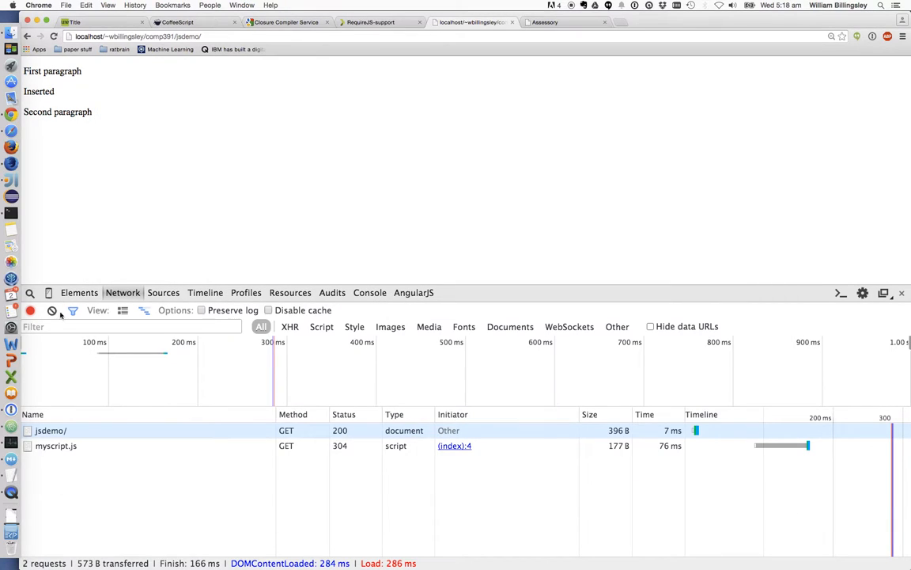
click(52, 310)
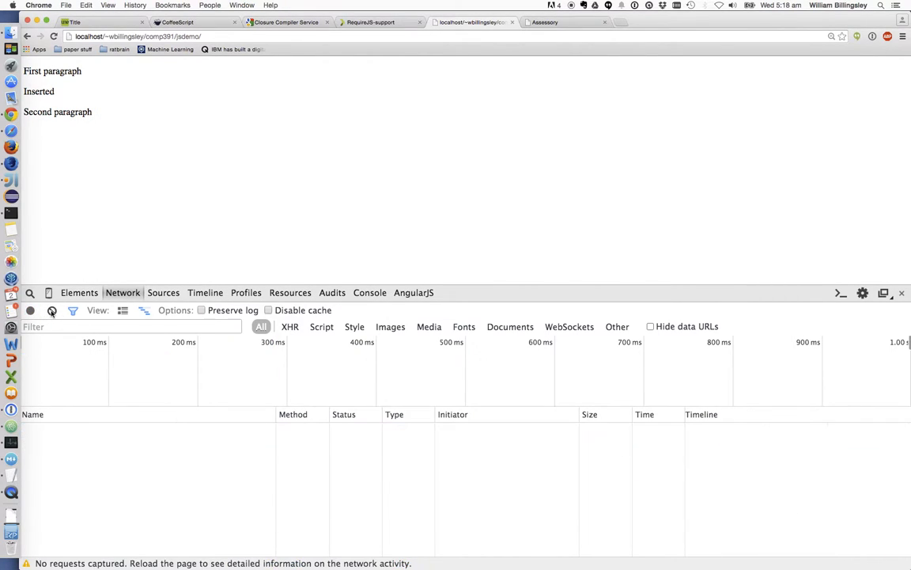
click(205, 291)
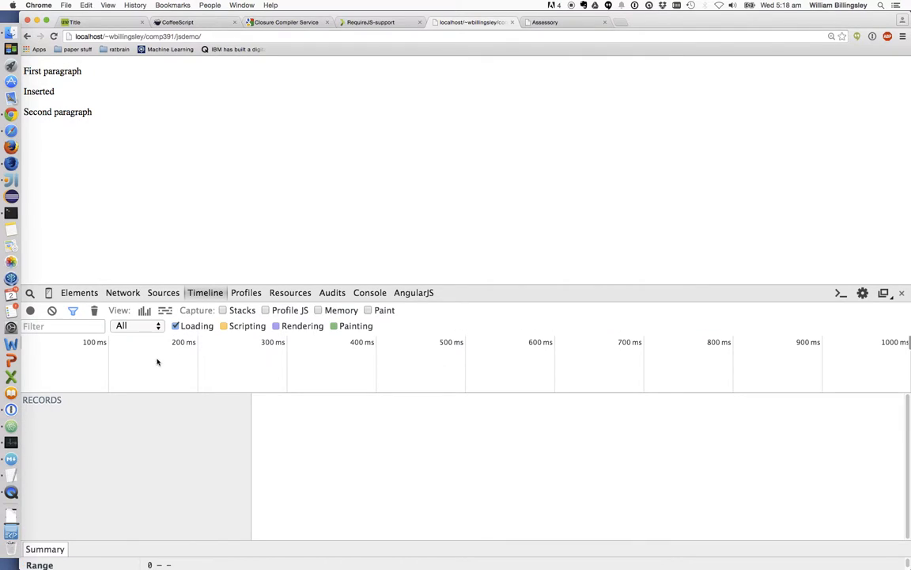
Step: Record a timeline of the page reload capturing HTML parsing and the myscript.js response
click(30, 310)
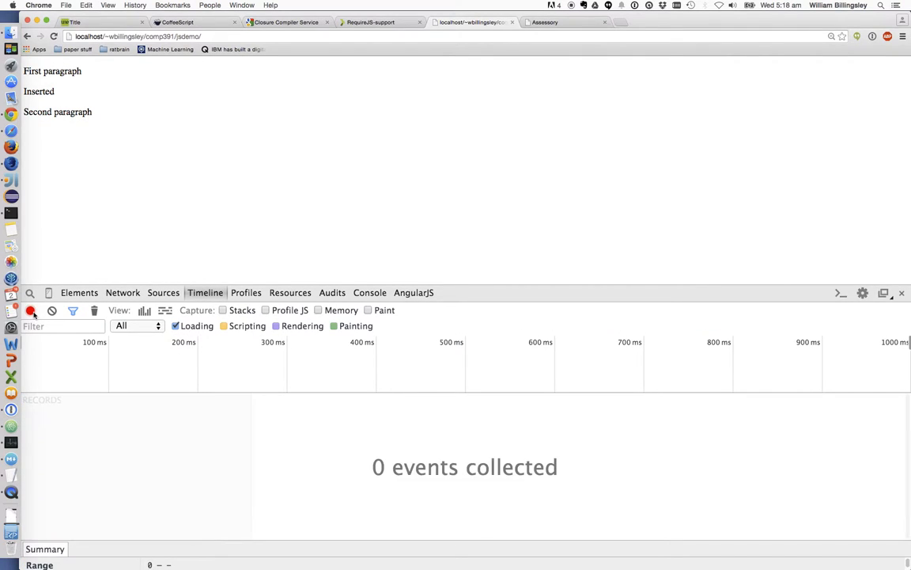
click(30, 310)
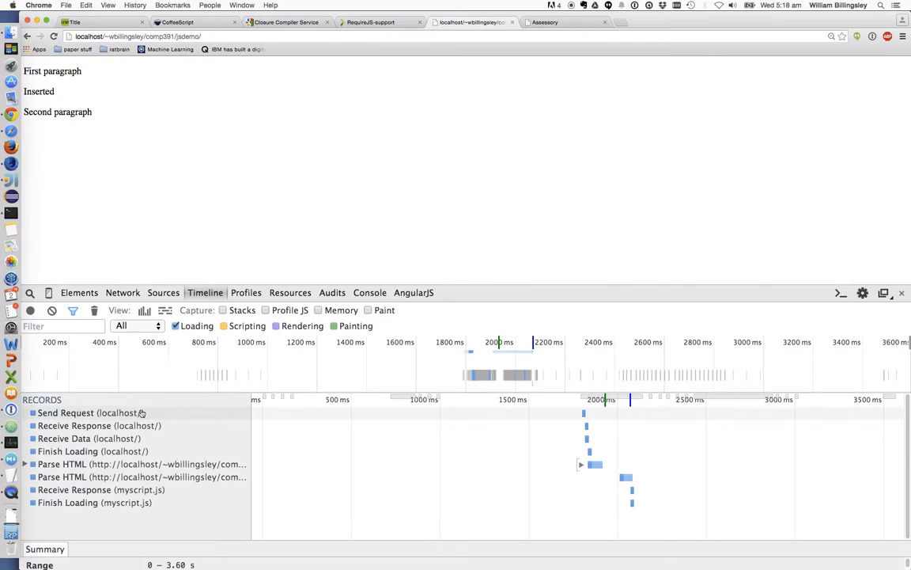
mouse_move(218, 347)
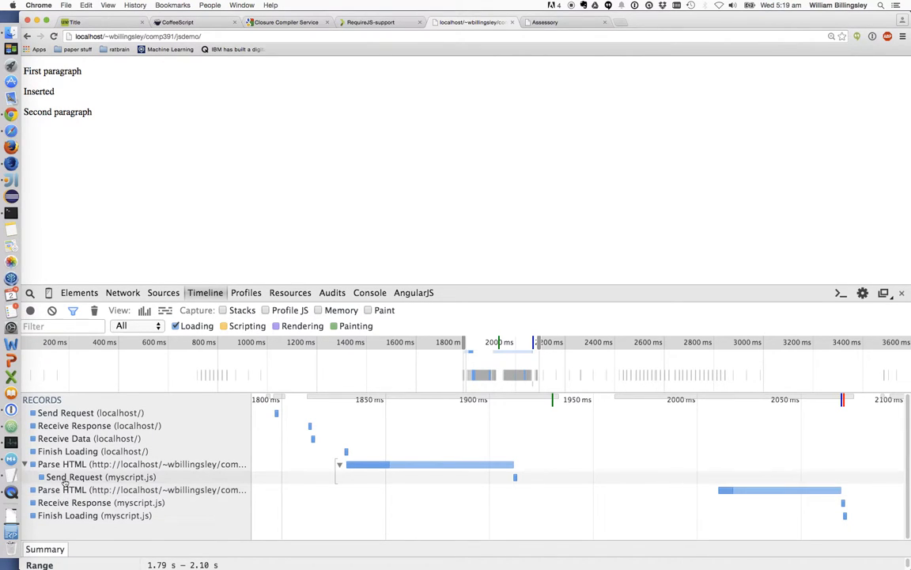
mouse_move(525, 476)
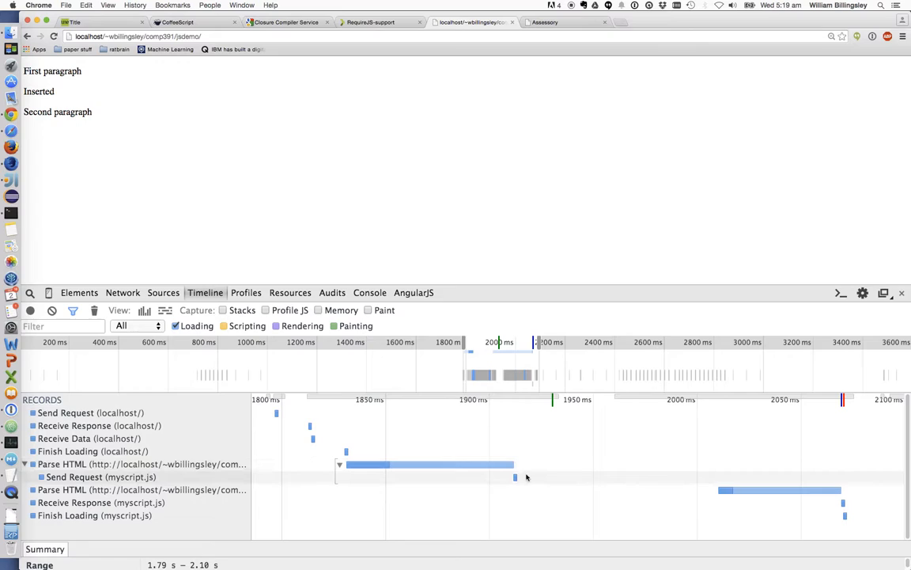
mouse_move(490, 424)
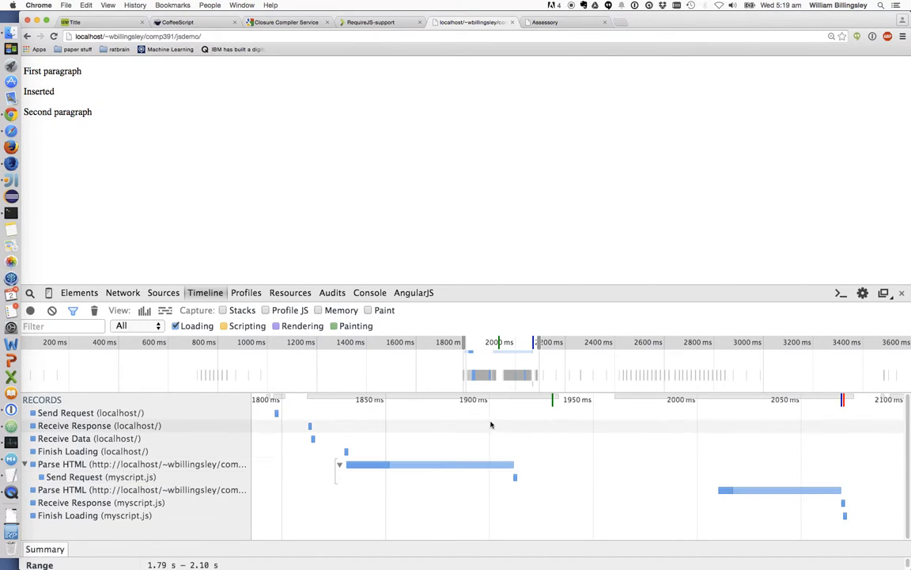
mouse_move(515, 426)
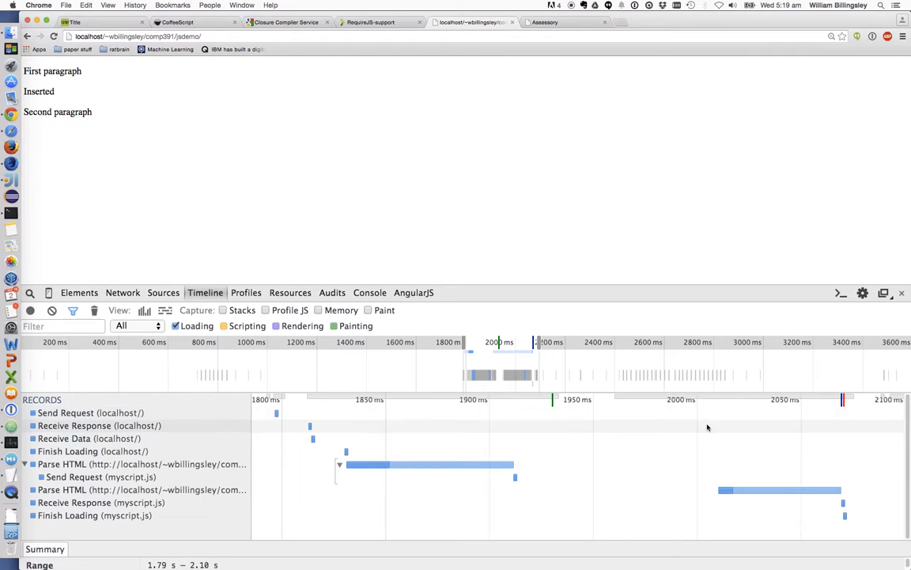
mouse_move(715, 487)
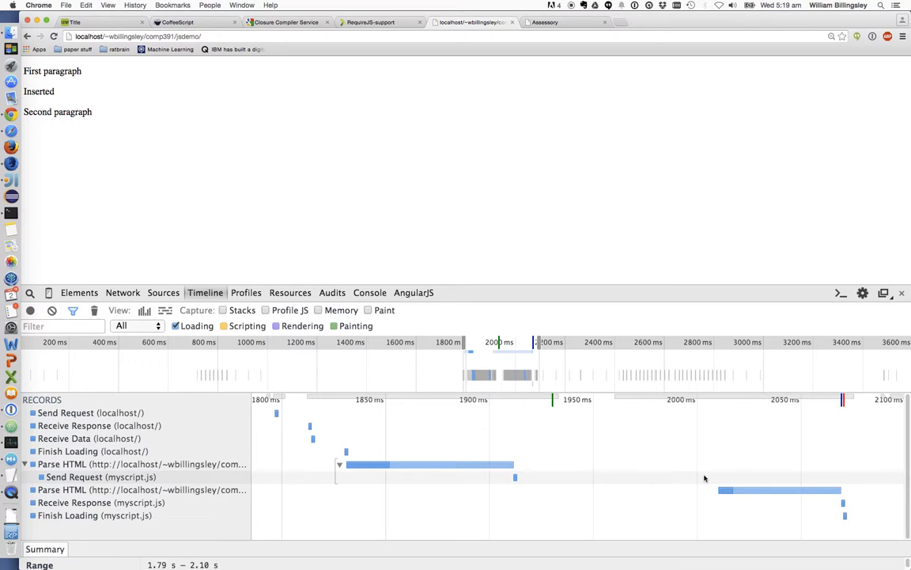
mouse_move(253, 112)
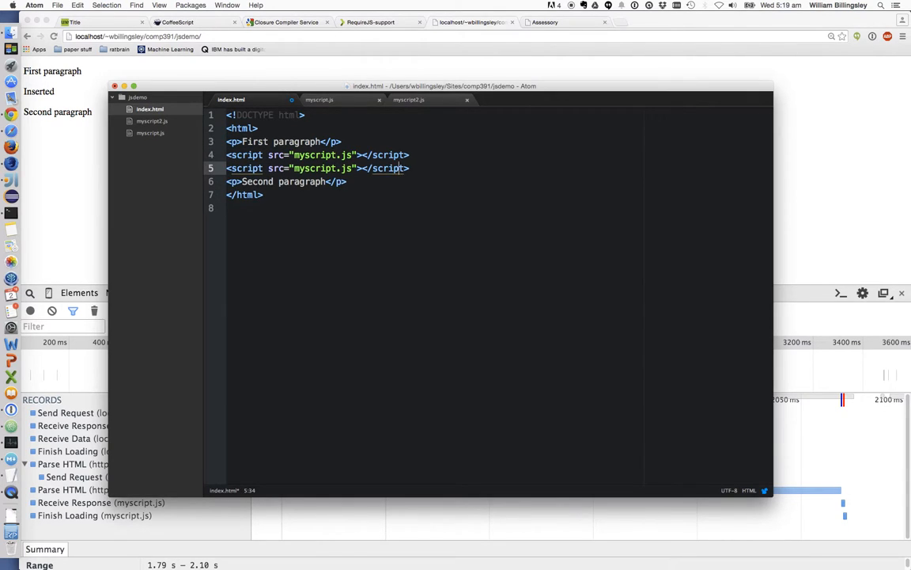
Step: Name the duplicated script include's file with a 2 so a second external script loads
text(2)
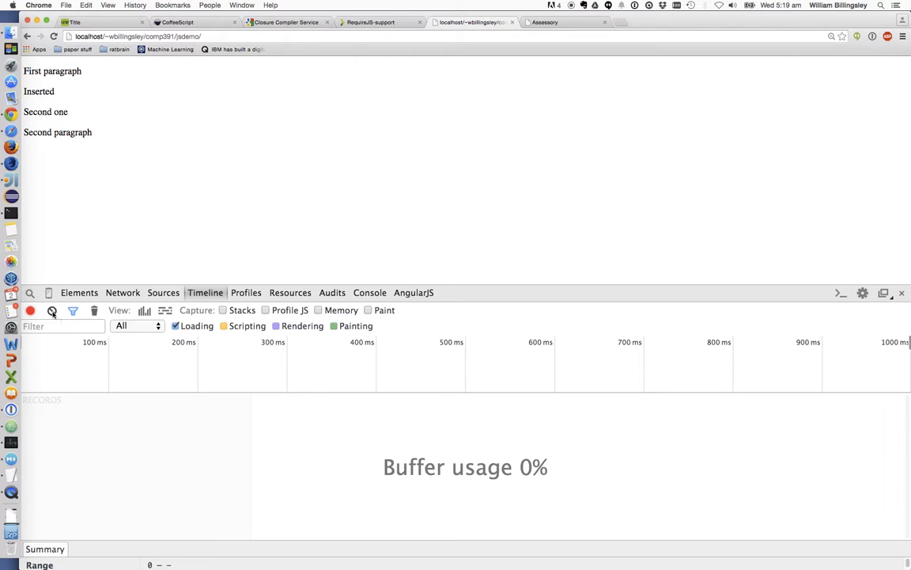
click(30, 309)
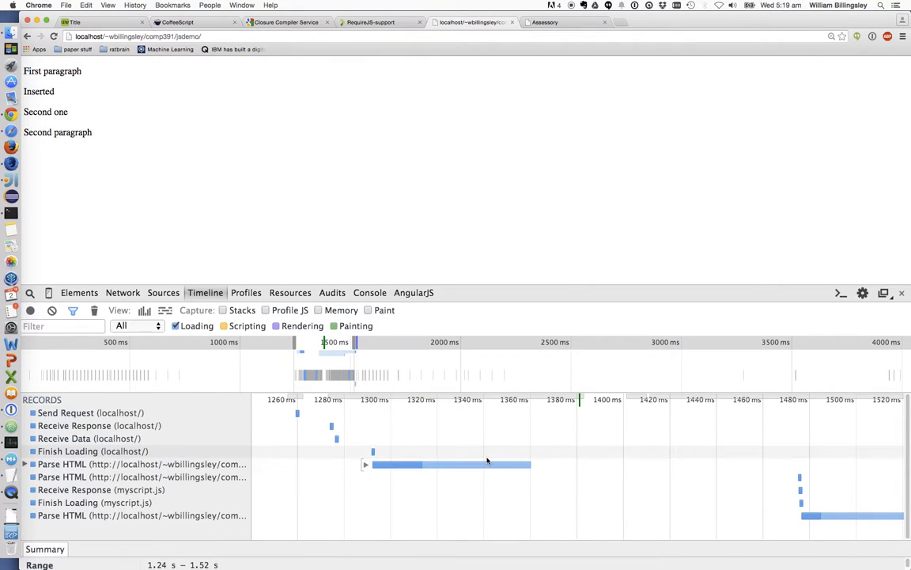
click(25, 463)
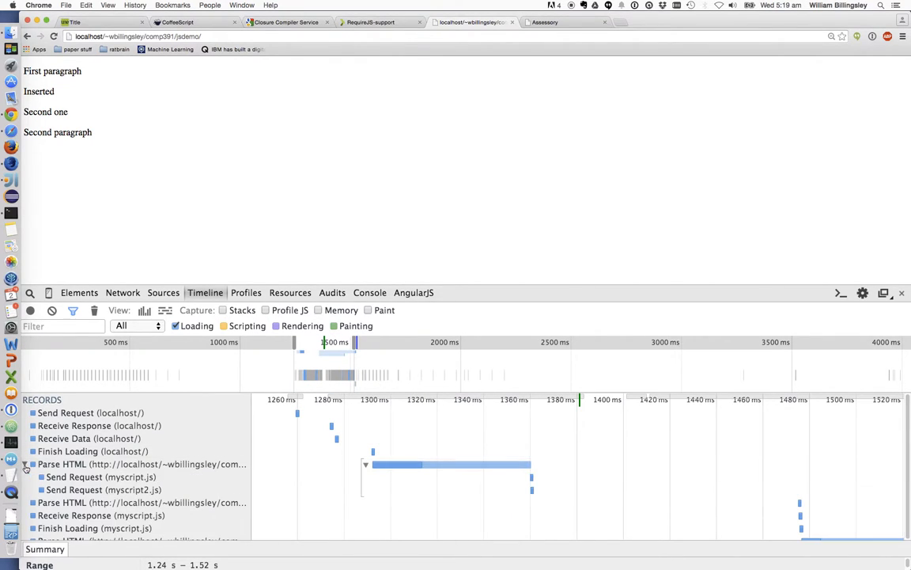
mouse_move(740, 500)
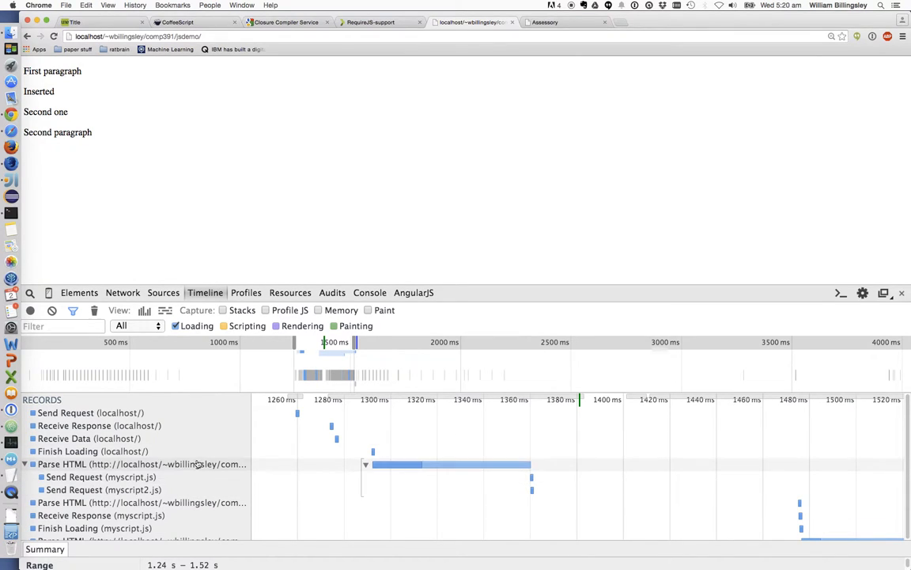
mouse_move(608, 490)
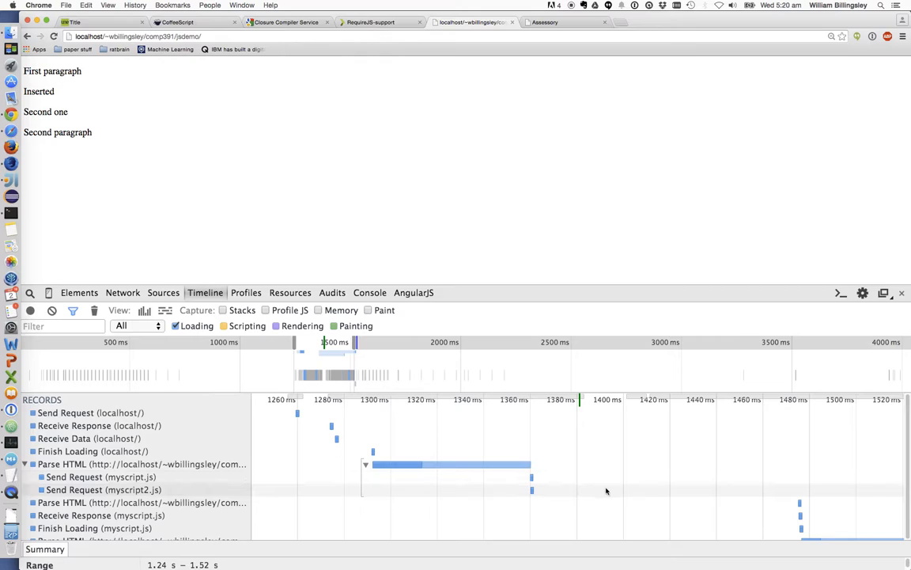
mouse_move(799, 528)
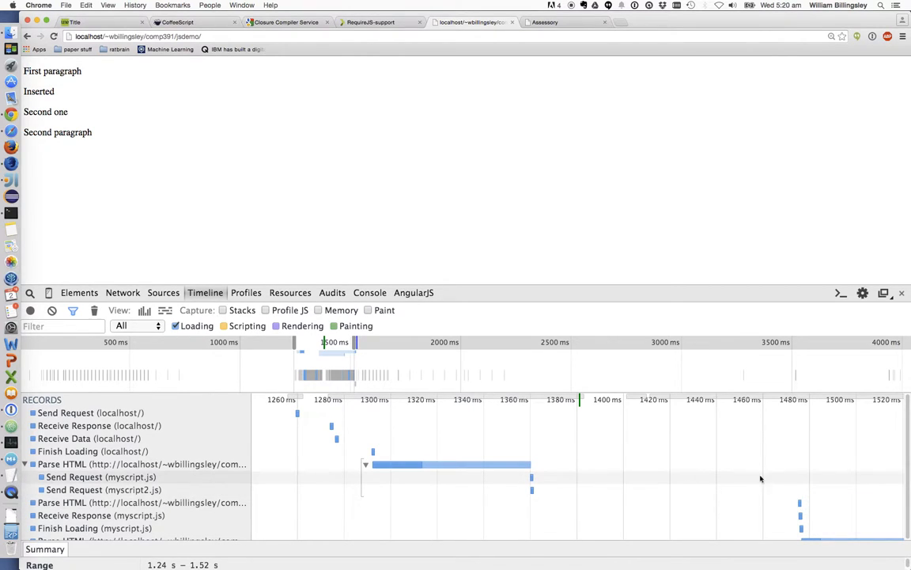
mouse_move(777, 433)
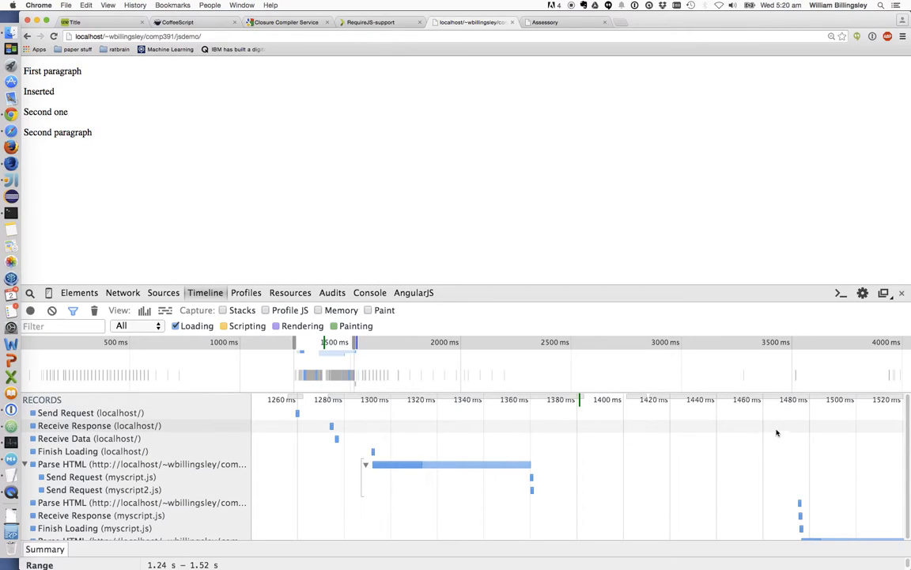
mouse_move(794, 478)
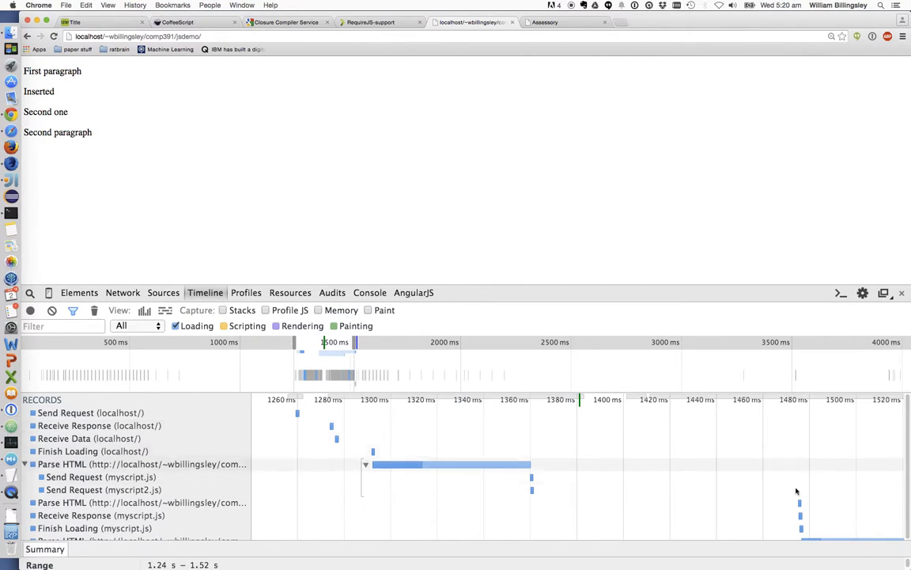
mouse_move(315, 65)
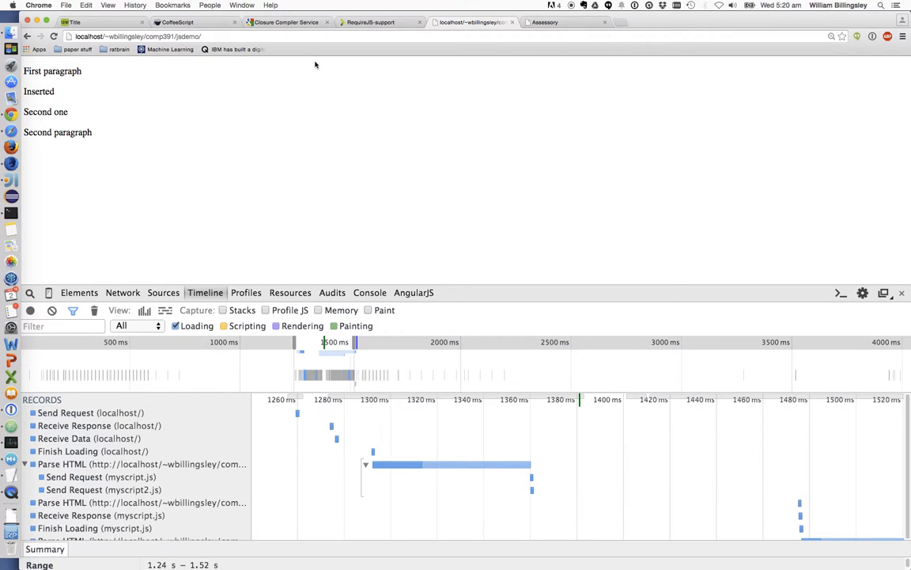
mouse_move(231, 76)
text(bb)
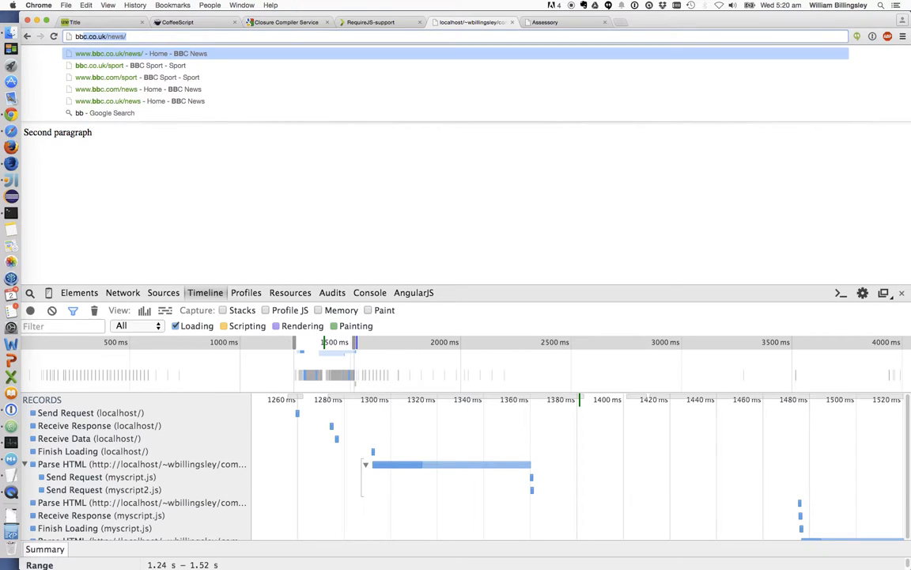
Step: Load bbc.co.uk and reload it with the Network panel open, listing about 306 requests
key(Backspace)
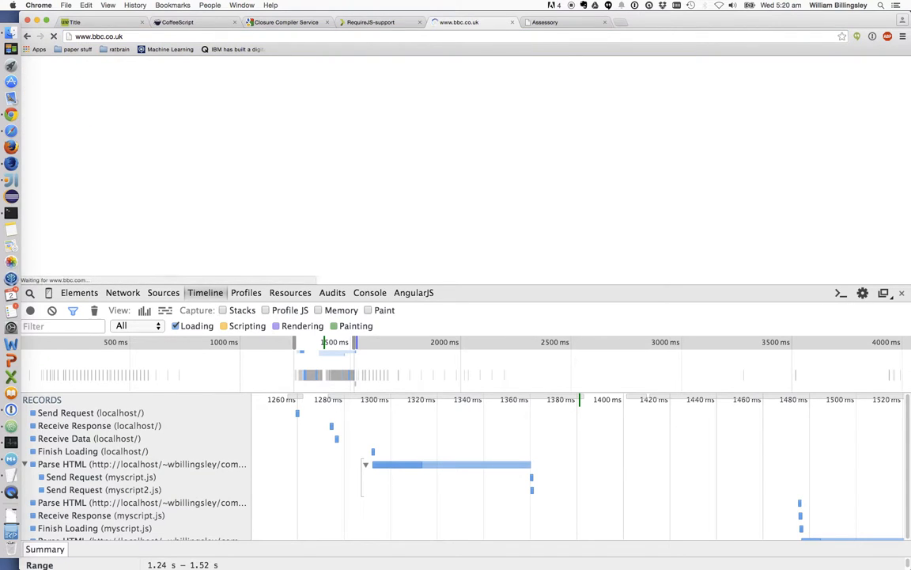
click(123, 293)
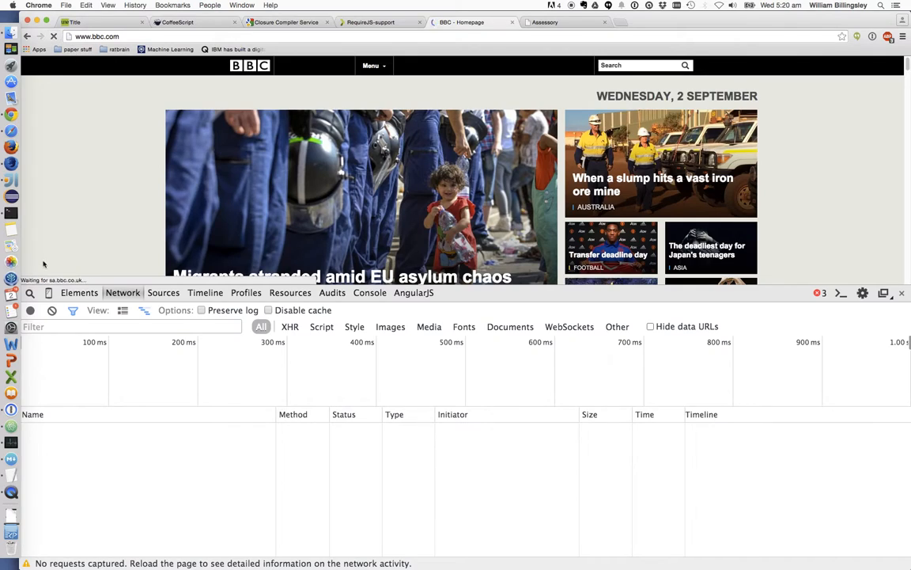
click(54, 37)
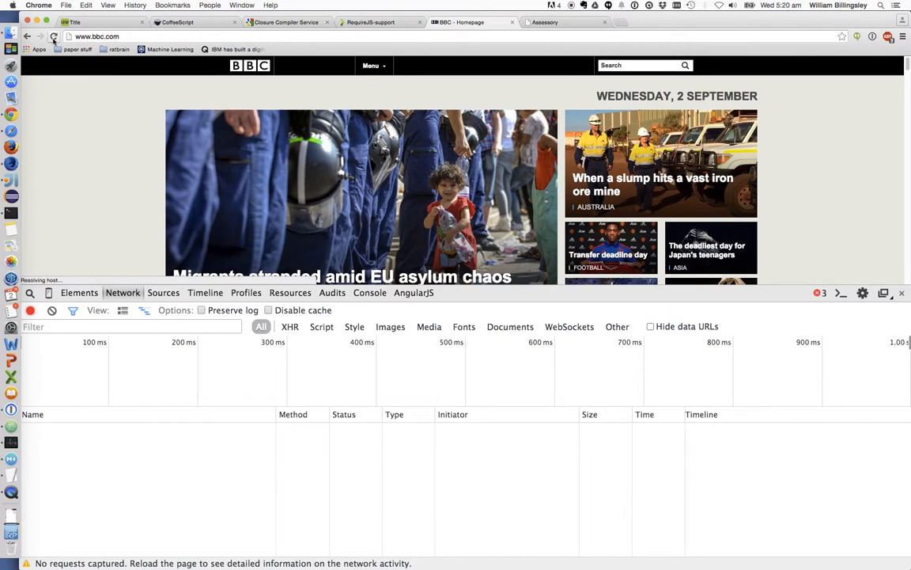
click(54, 36)
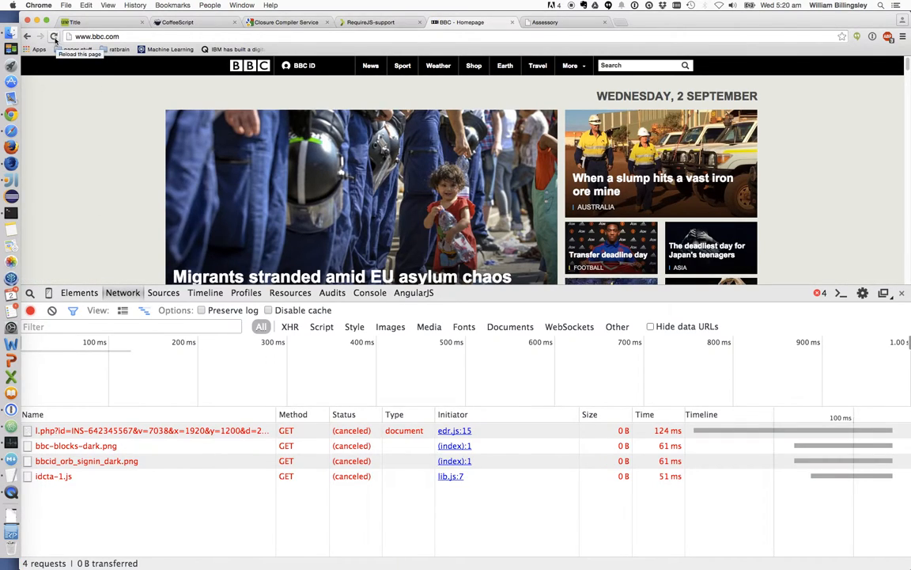
click(53, 36)
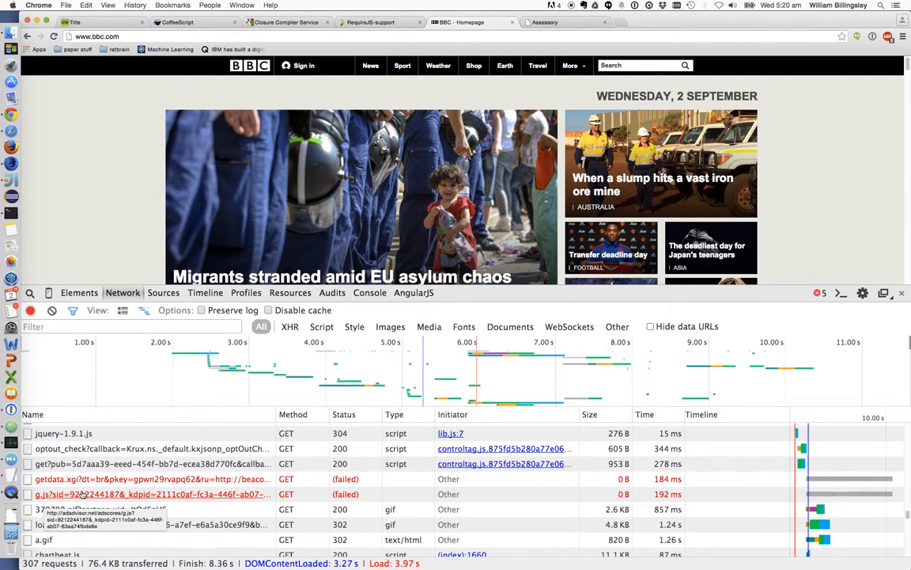
scroll(down, 3)
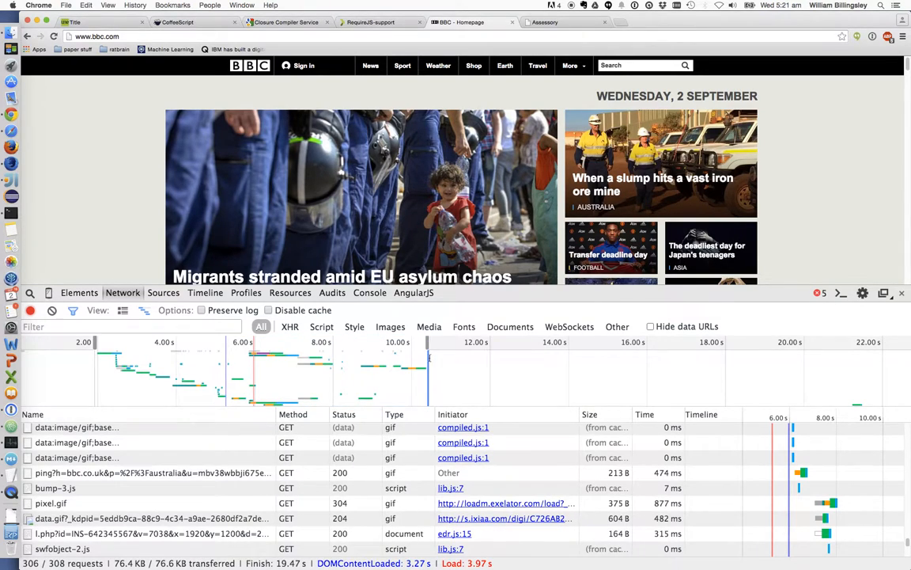
Step: Reload the Assessory login page with a cleared Network log, listing its 11 requests
click(545, 22)
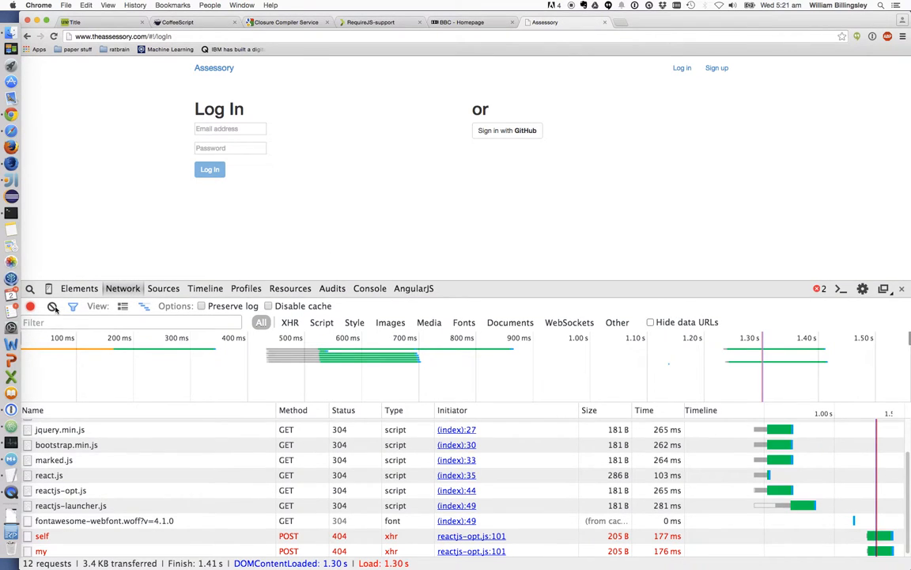
click(52, 306)
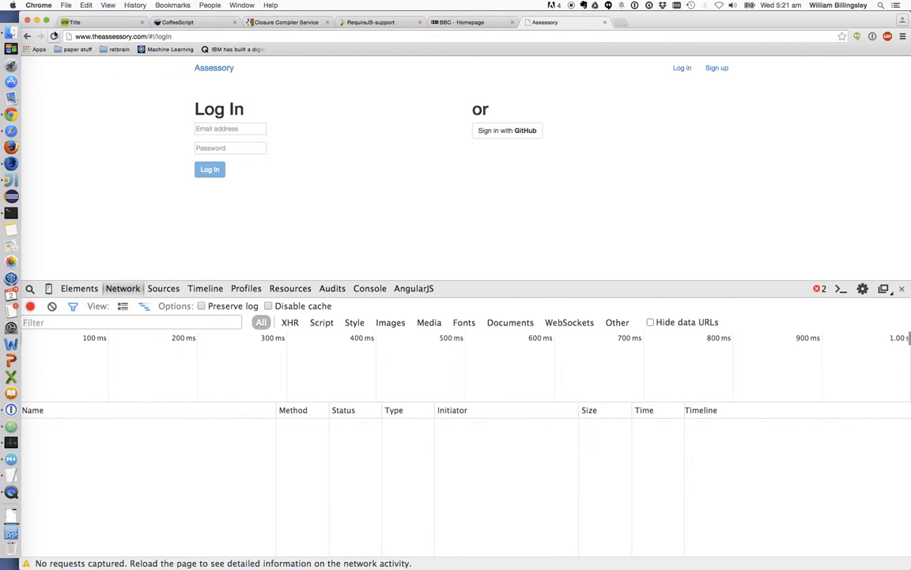
mouse_move(54, 36)
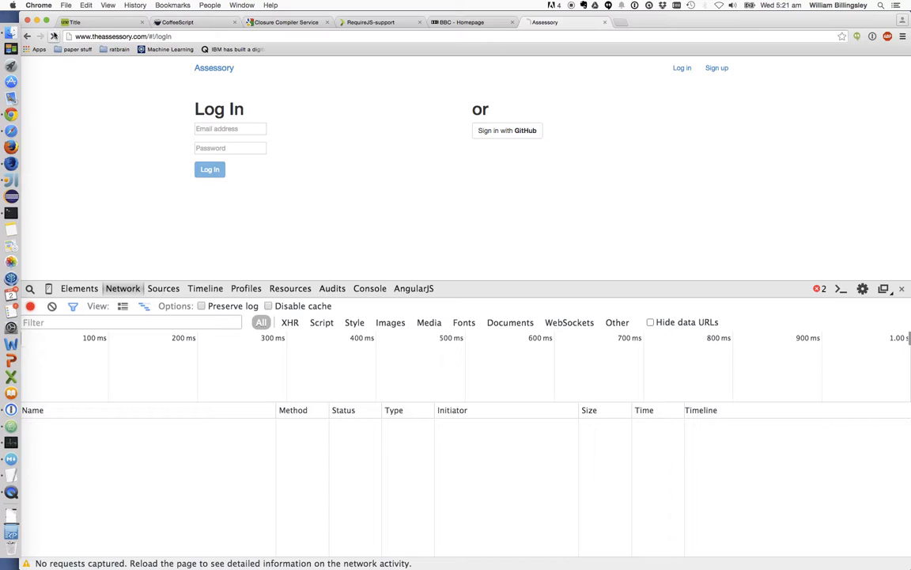
click(27, 37)
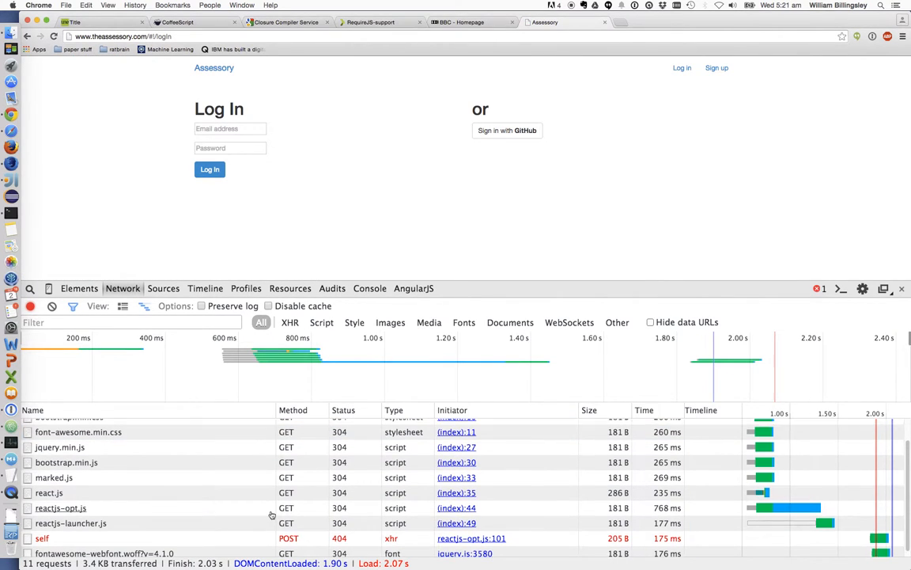
scroll(up, 3)
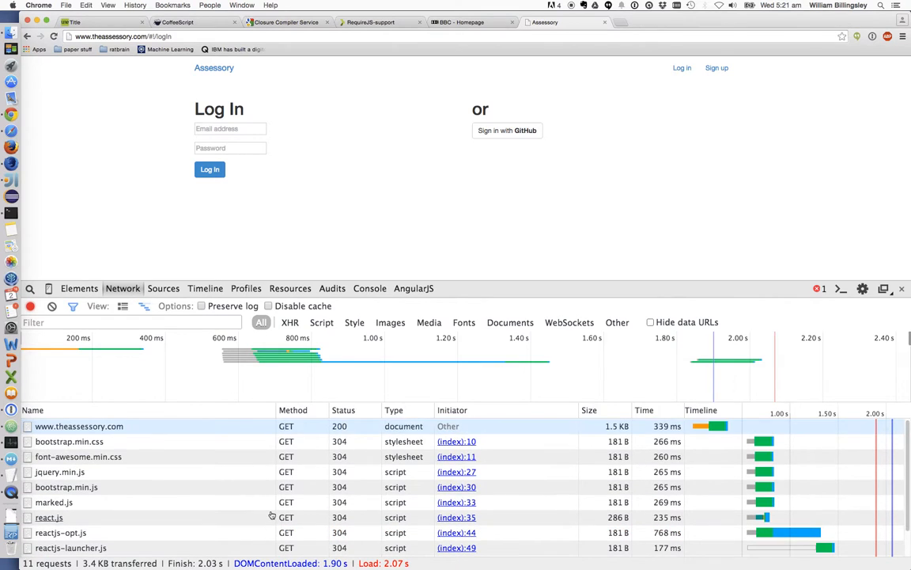
scroll(down, 3)
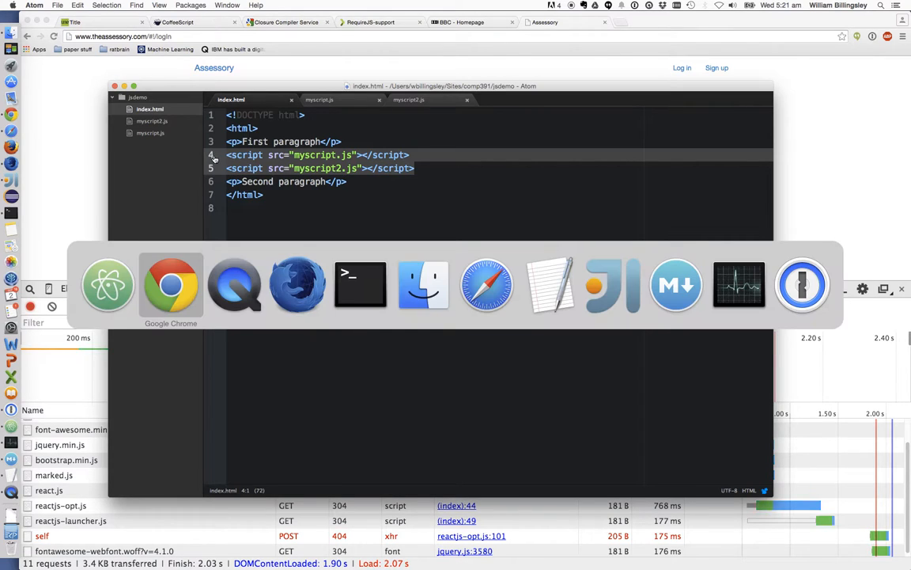
Step: Switch back to the lecture slides tab
click(171, 285)
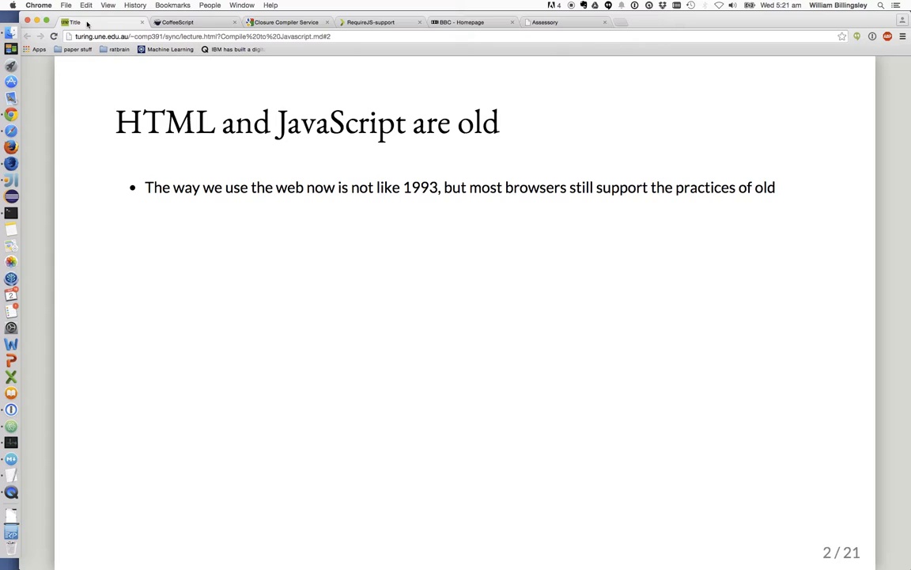
mouse_move(267, 171)
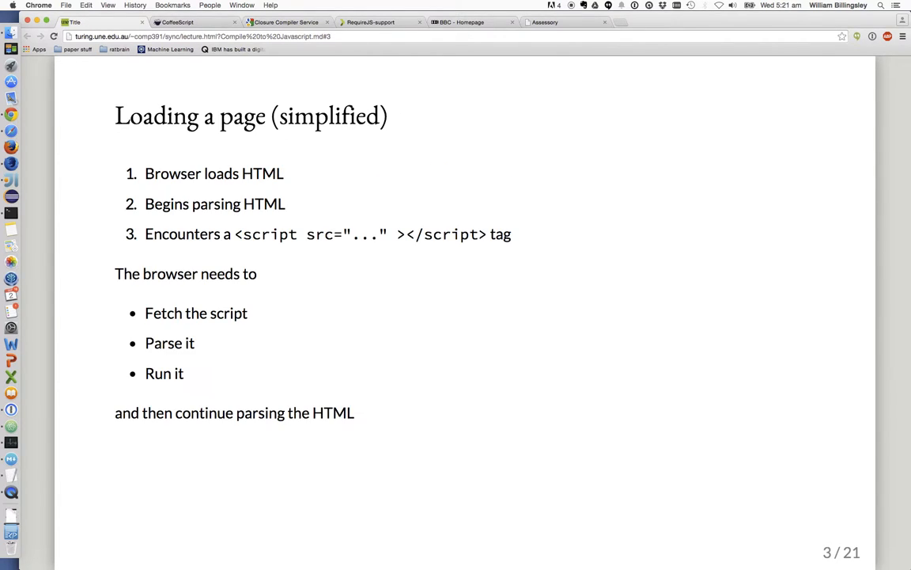
mouse_move(229, 152)
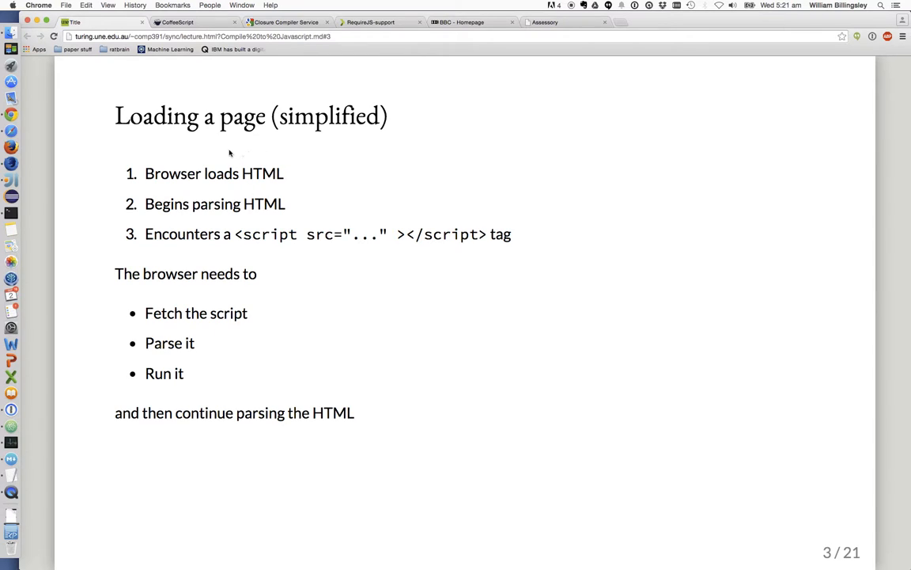
mouse_move(315, 212)
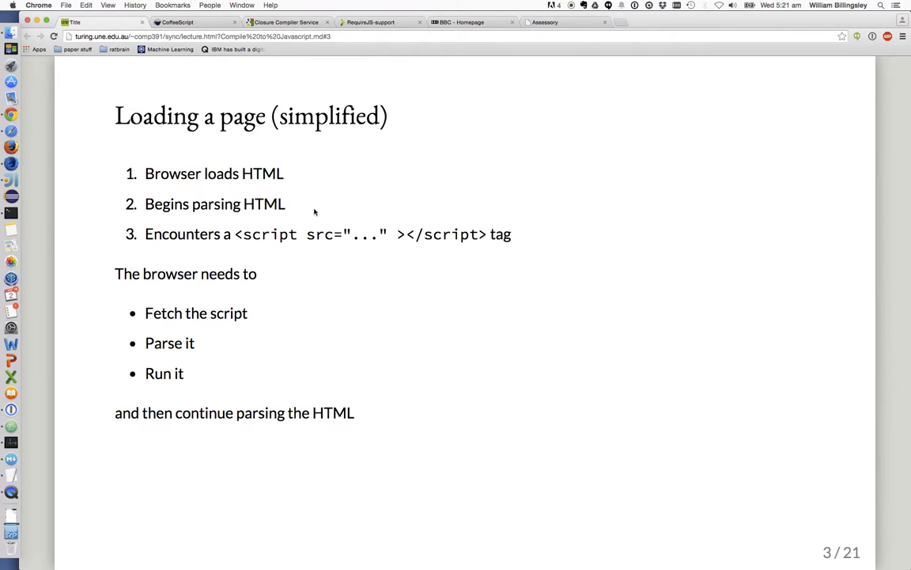
mouse_move(386, 253)
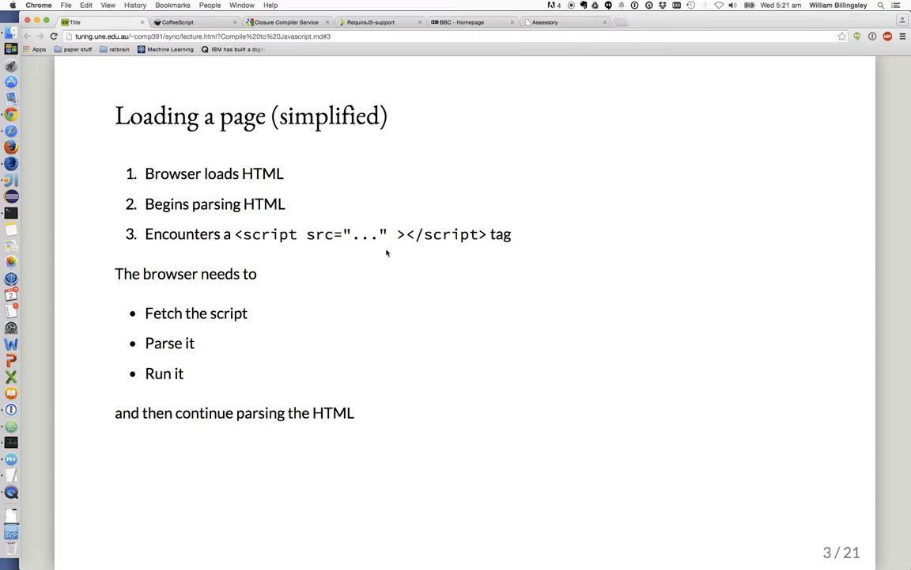
mouse_move(288, 330)
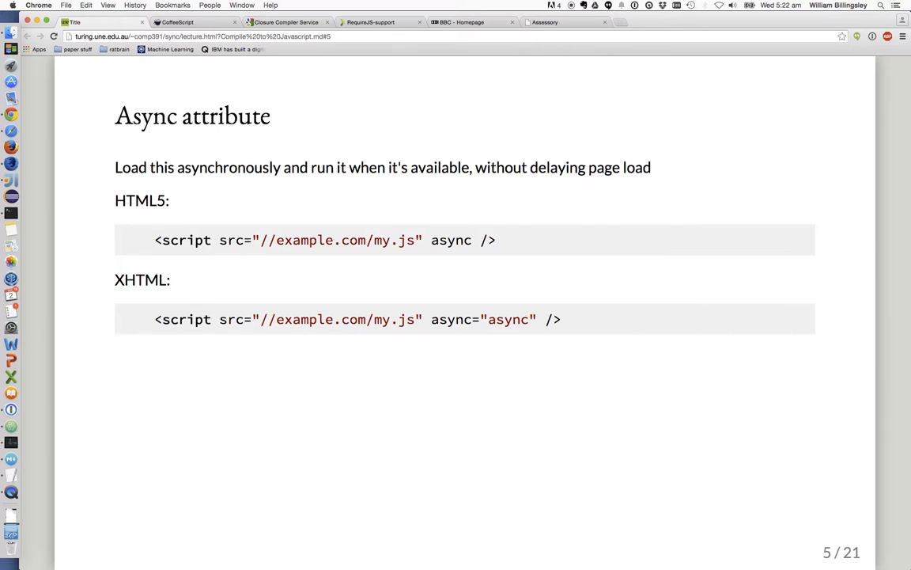
mouse_move(447, 231)
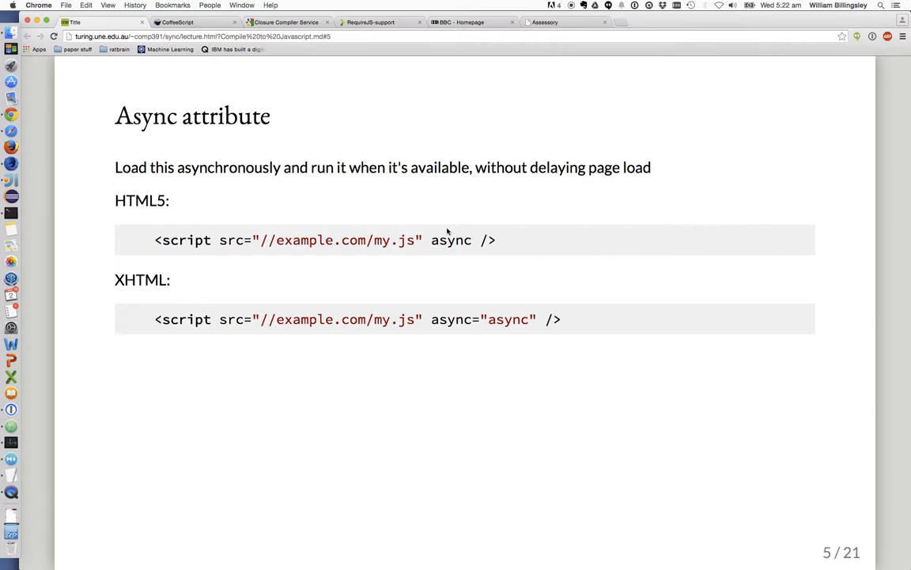
double_click(451, 241)
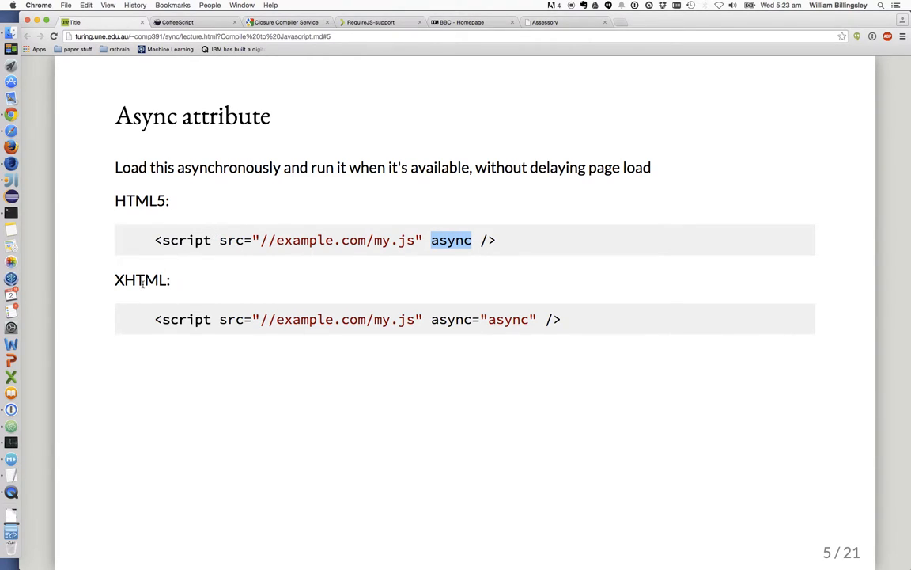
double_click(182, 320)
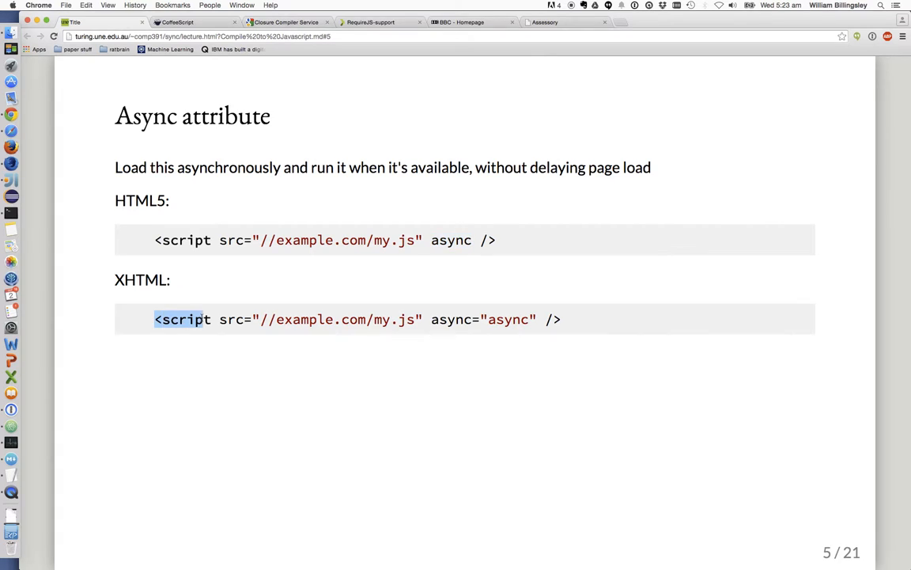
click(422, 320)
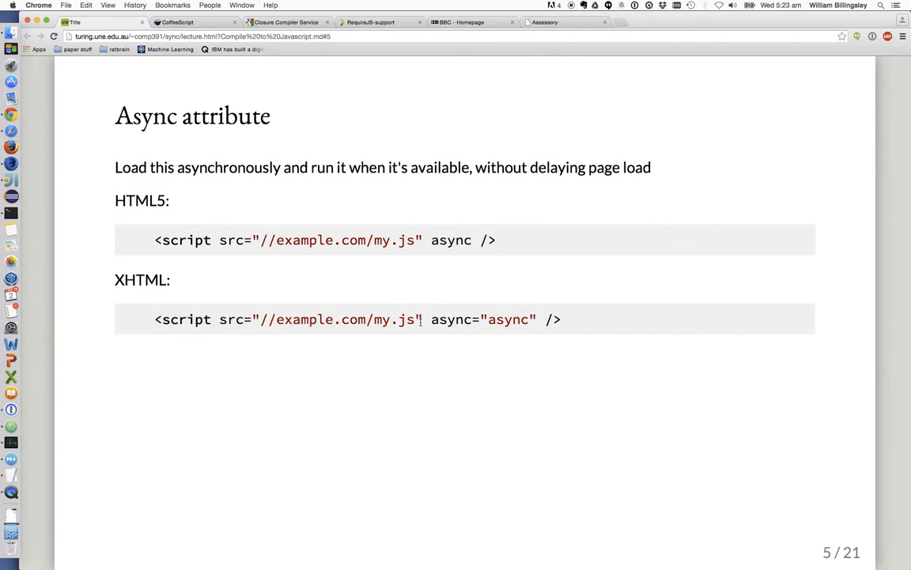
double_click(511, 319)
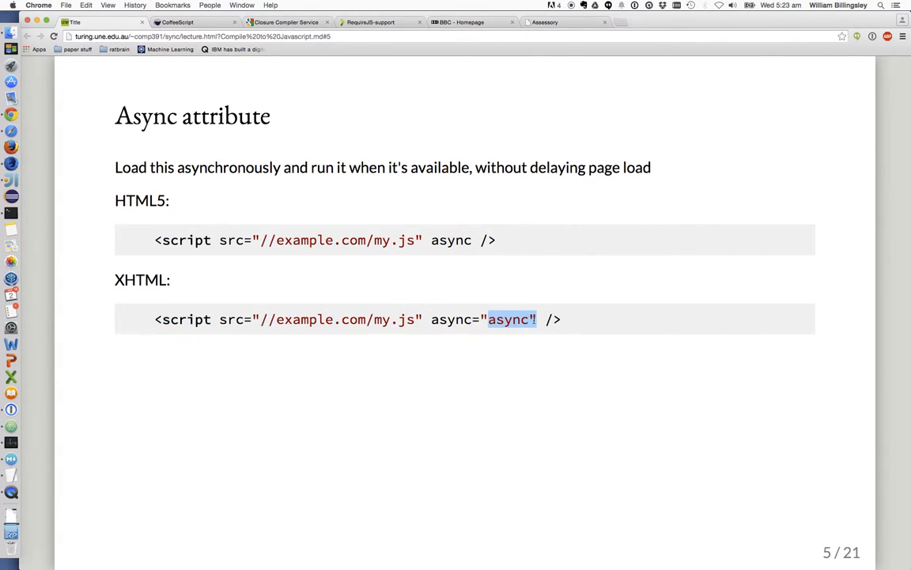
double_click(451, 241)
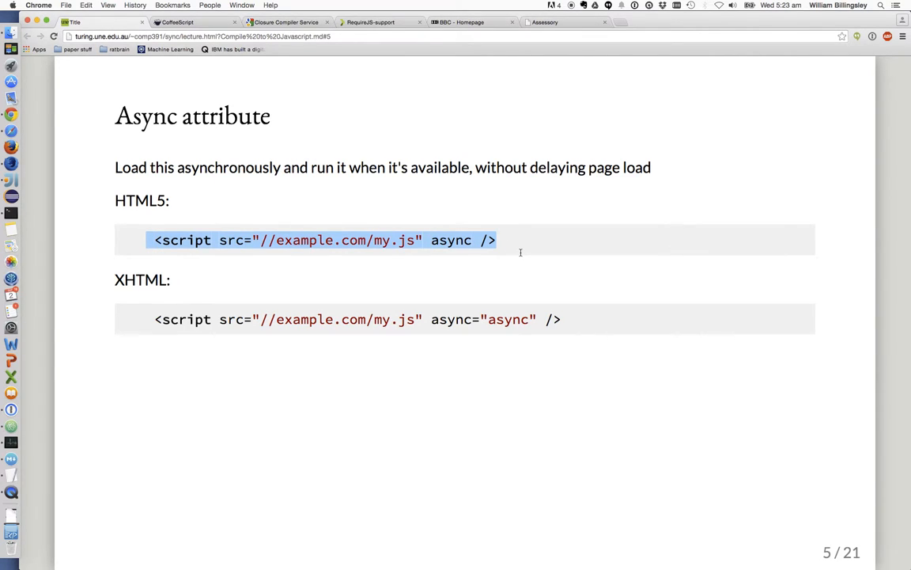
key(Right)
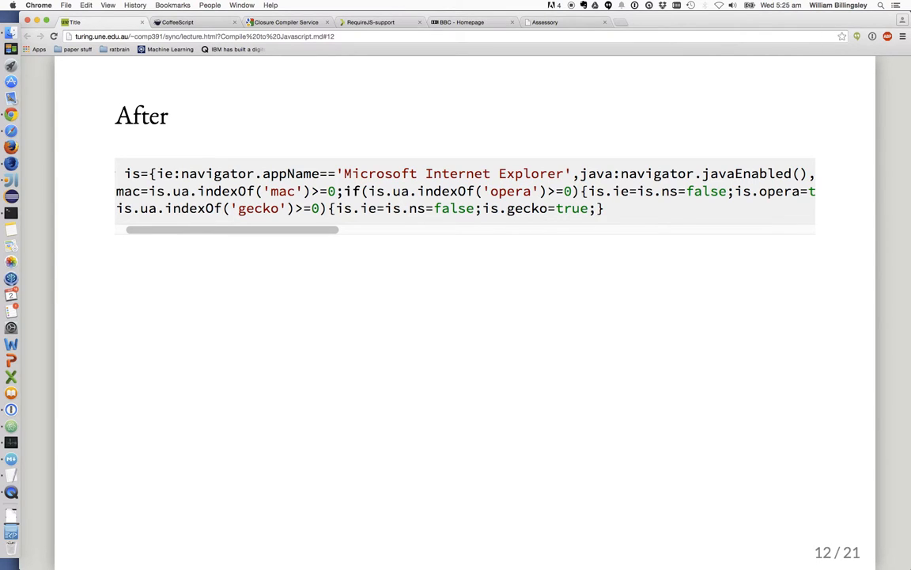
mouse_move(519, 255)
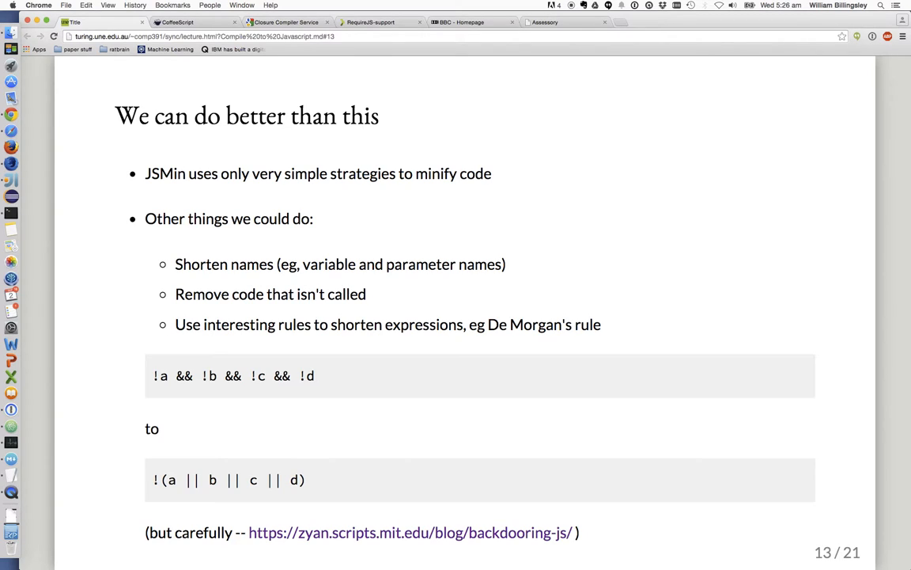
mouse_move(339, 386)
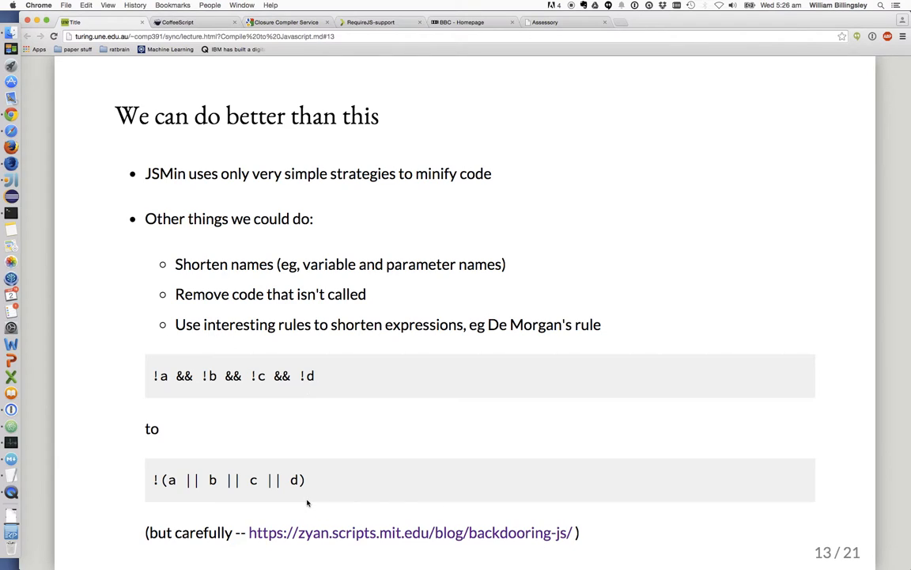
mouse_move(329, 538)
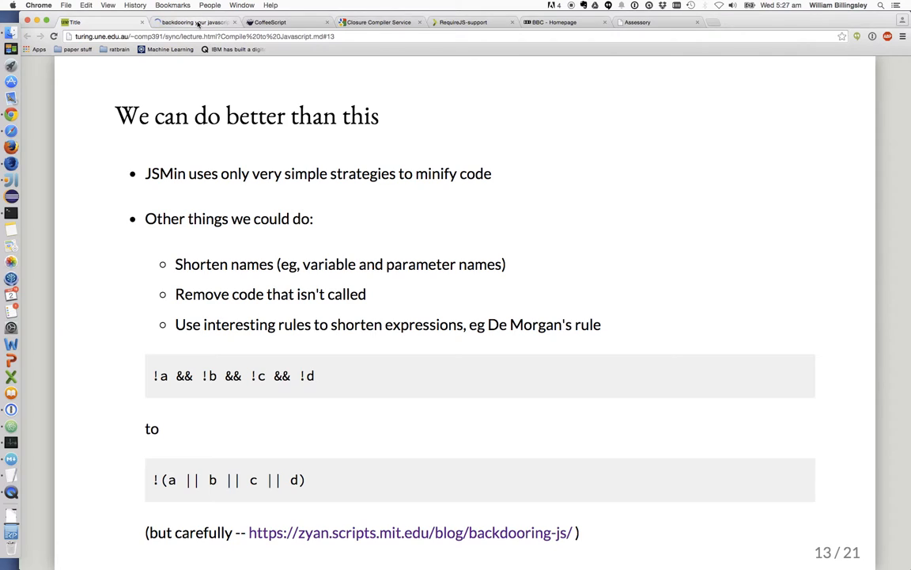
Step: Switch to the backdooring JavaScript article and read down to Part II's isTokenValid code
click(410, 532)
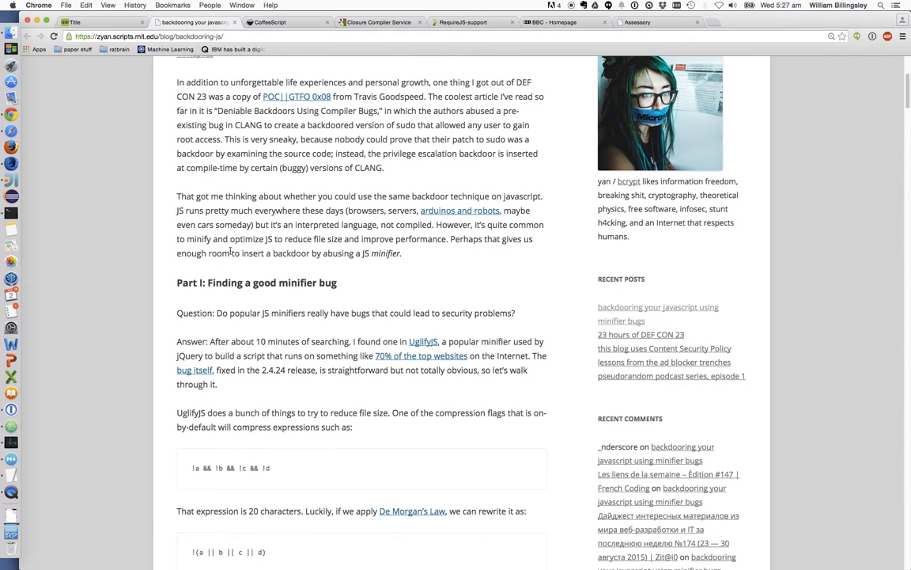
scroll(down, 3)
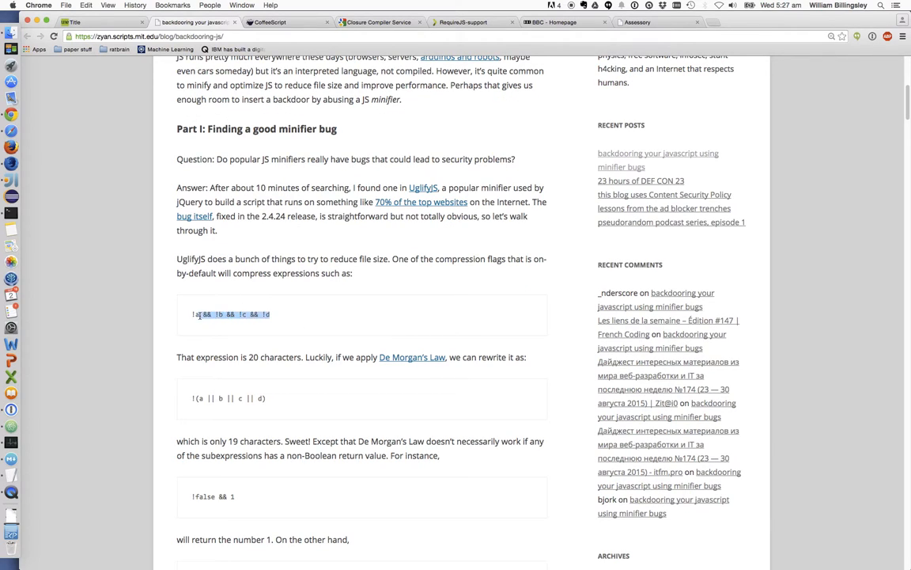
scroll(down, 3)
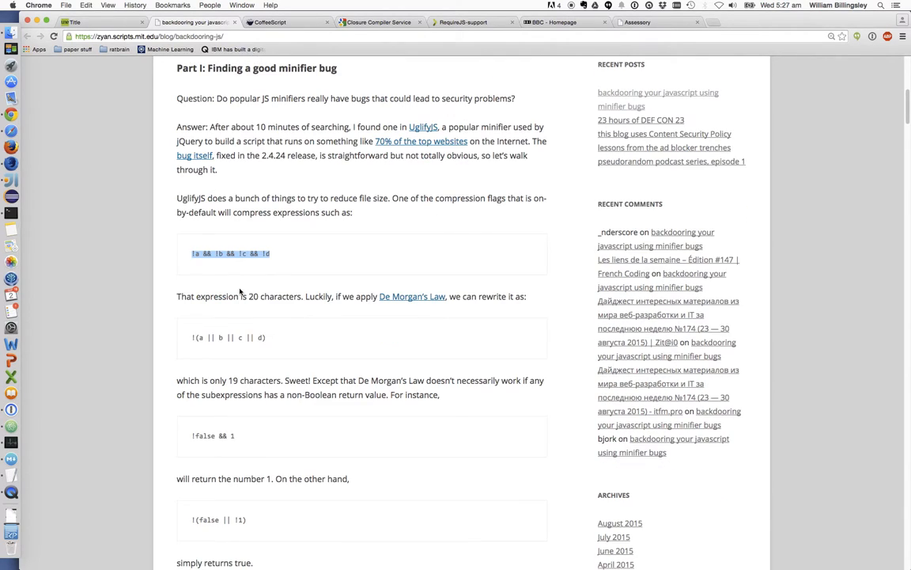
mouse_move(272, 351)
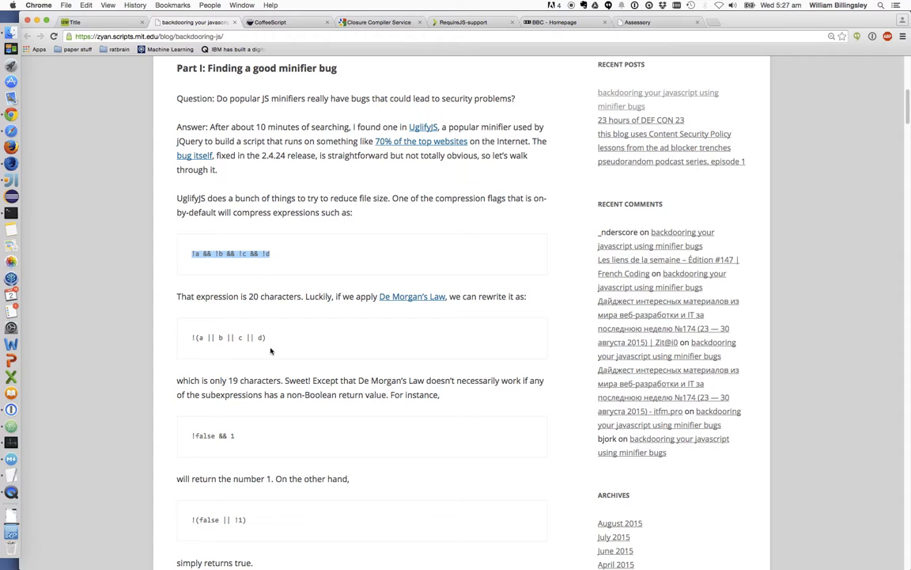
scroll(down, 3)
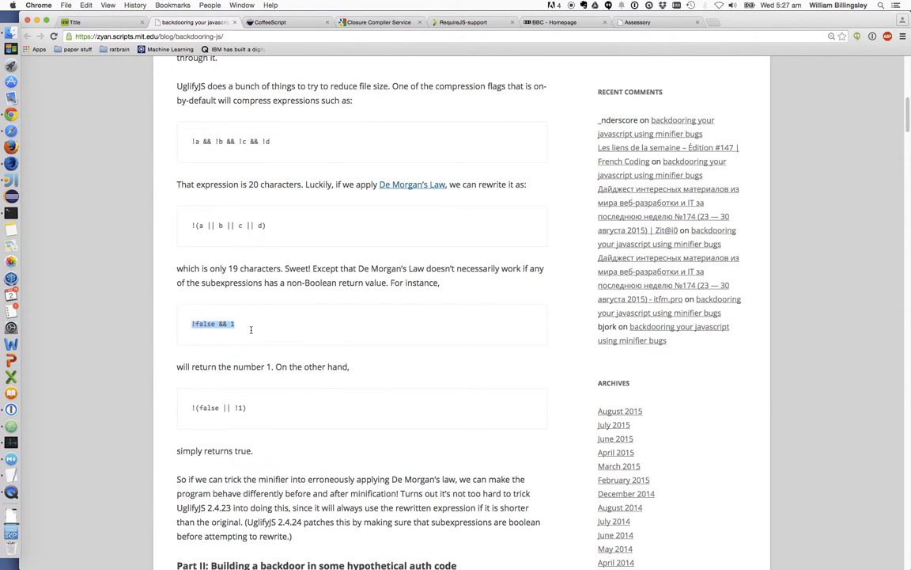
mouse_move(266, 360)
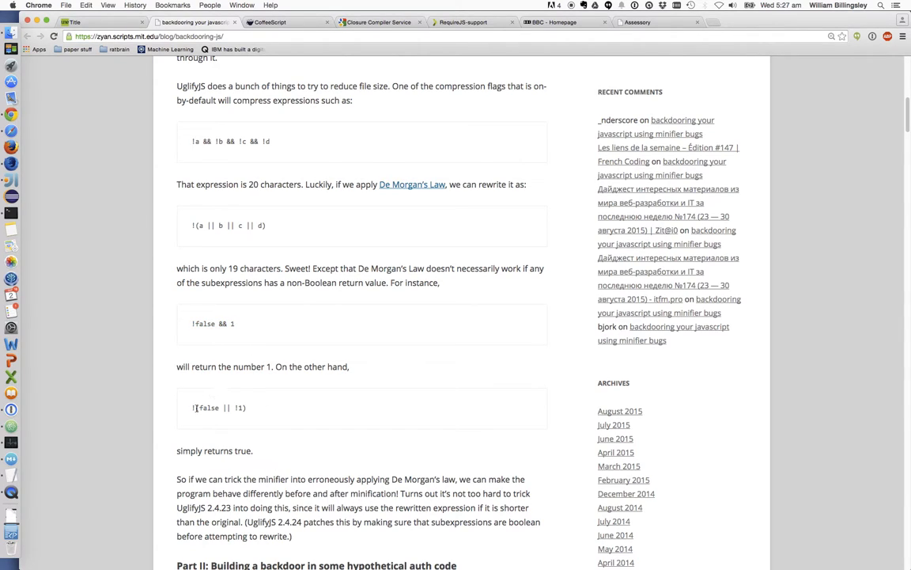
mouse_move(272, 411)
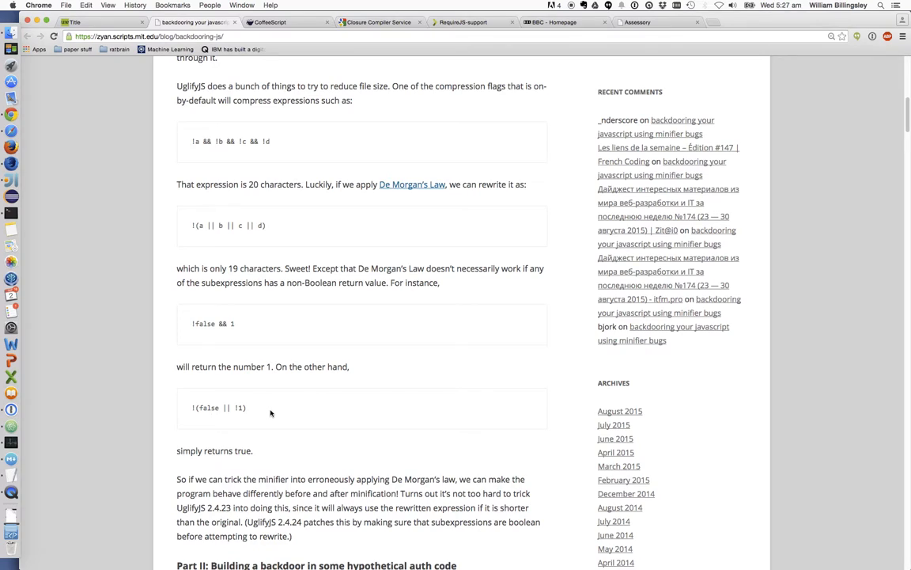
mouse_move(245, 440)
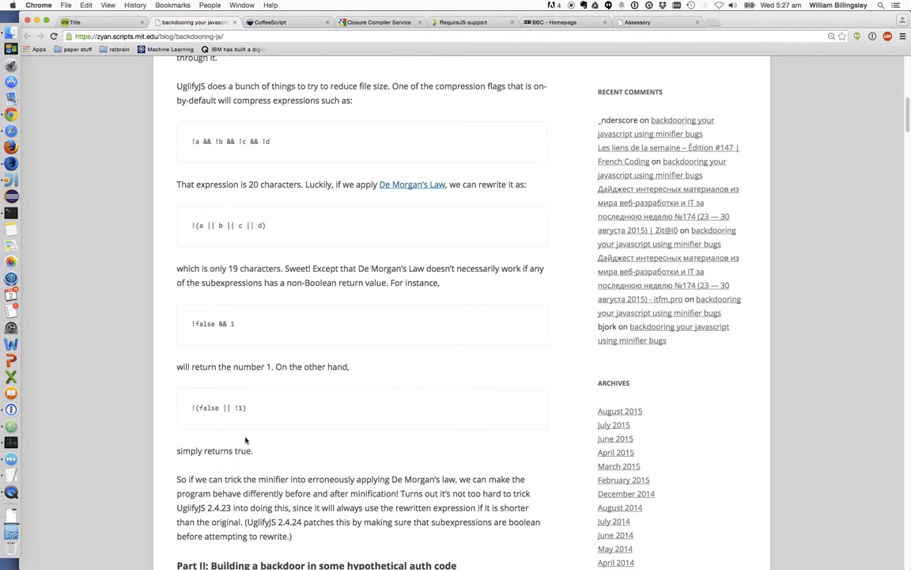
mouse_move(244, 408)
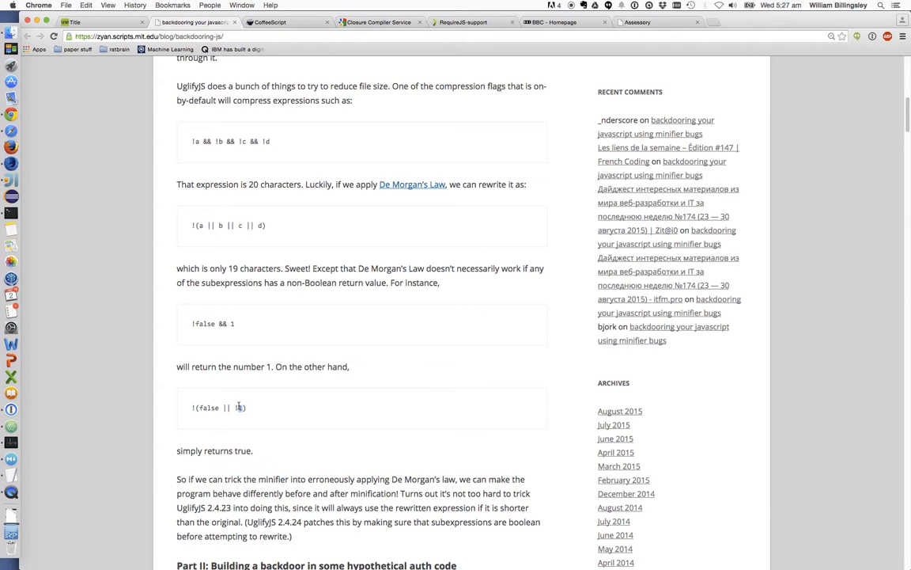
scroll(down, 3)
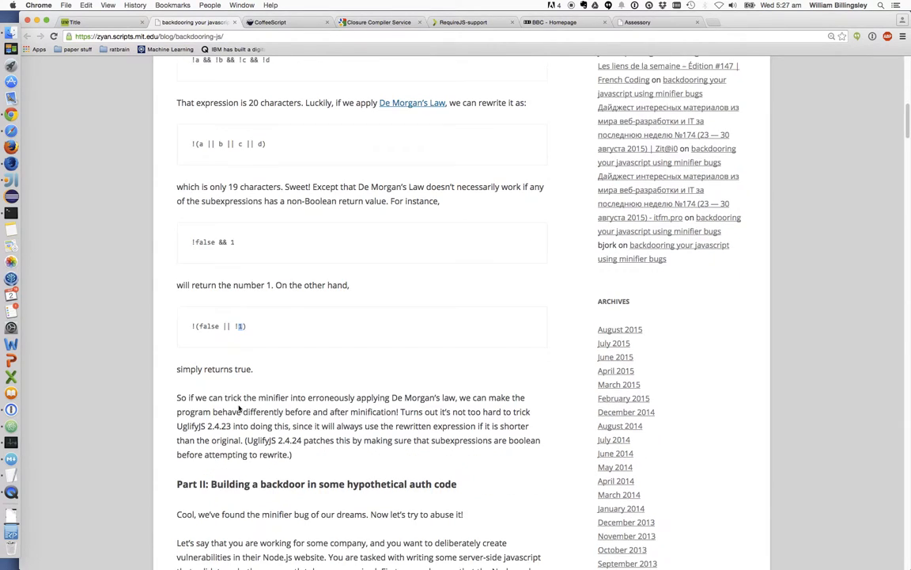
scroll(down, 3)
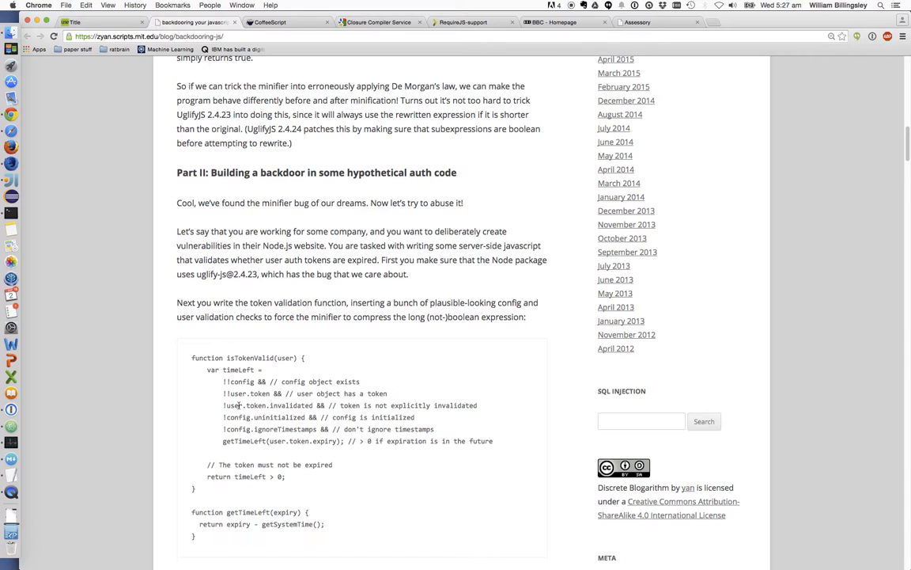
scroll(down, 3)
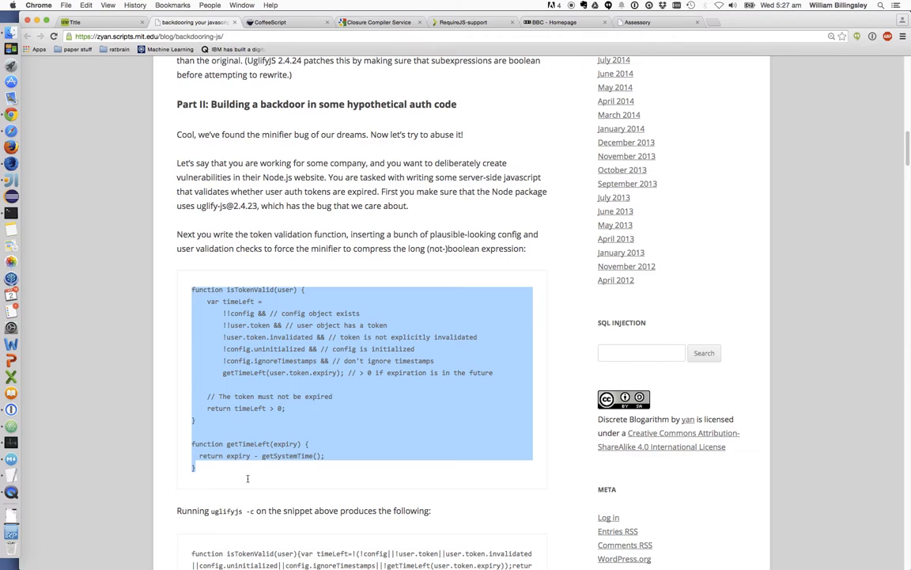
Step: Switch back to the lecture slides on minification strategies
click(87, 23)
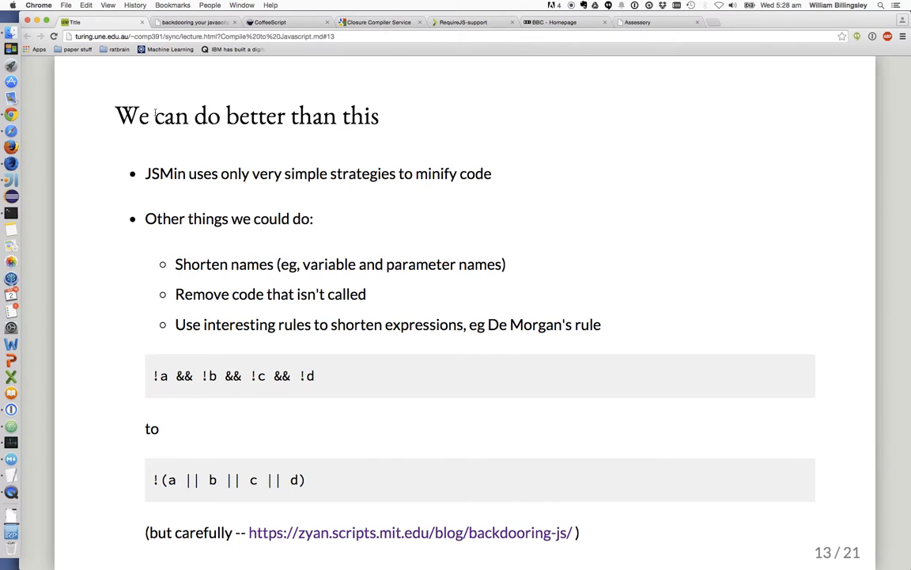
mouse_move(418, 546)
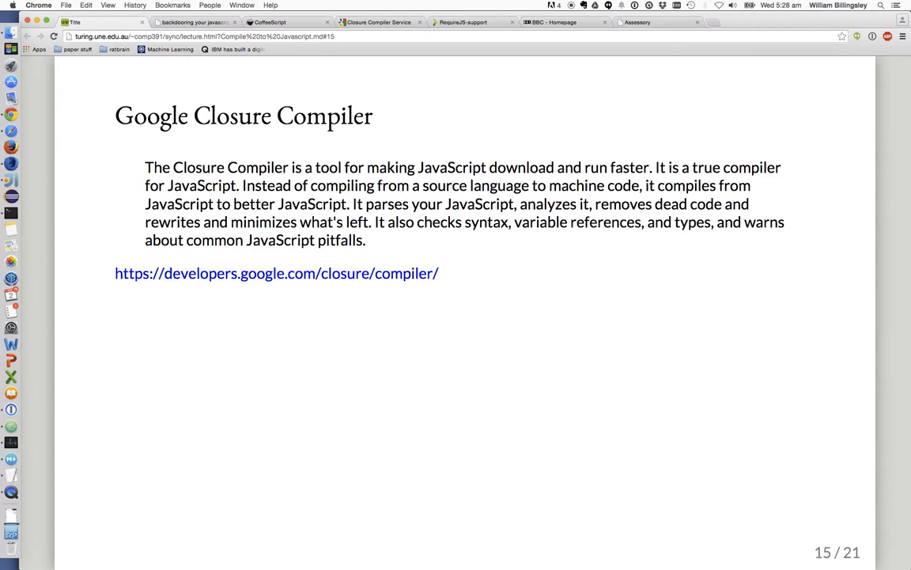
mouse_move(332, 337)
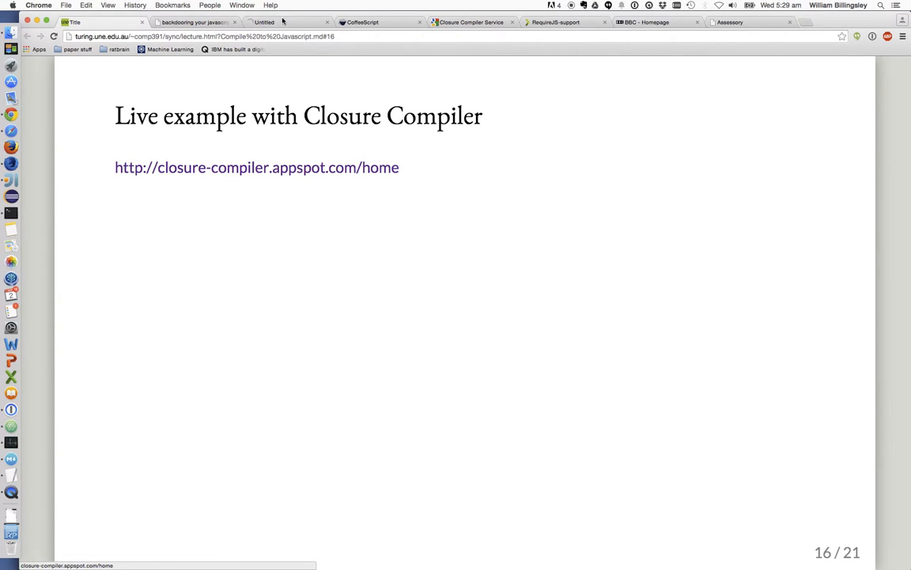
Step: Open closure-compiler.appspot.com and compile the sample hello function with Simple optimization
click(257, 168)
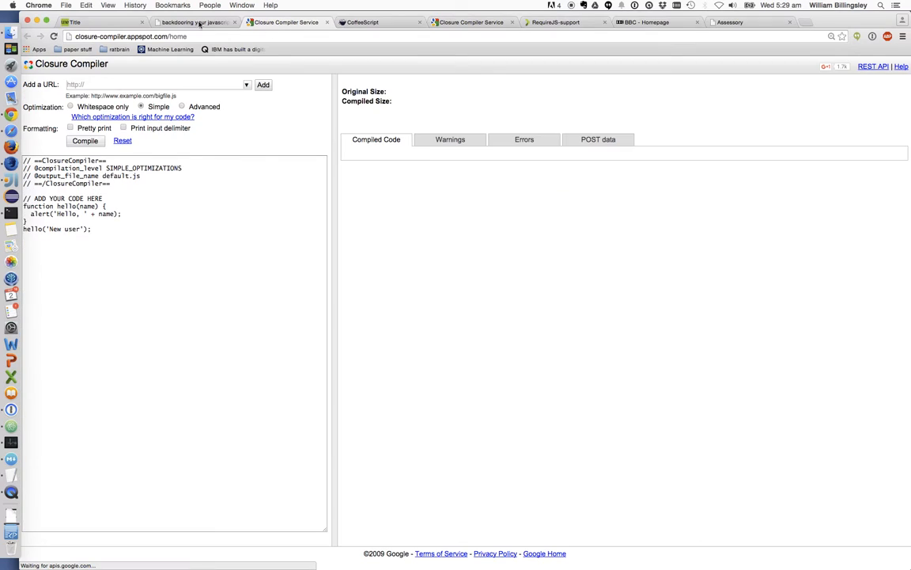
click(98, 224)
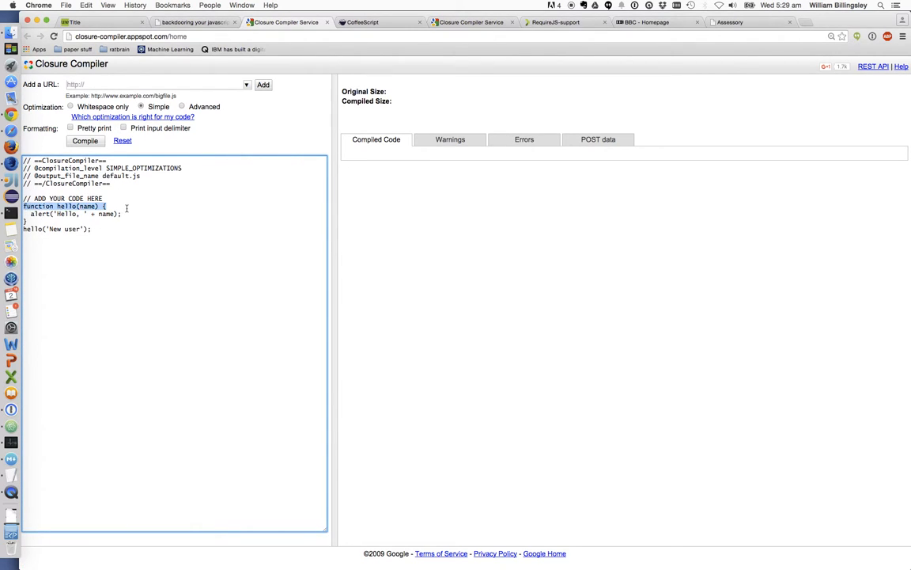
click(127, 209)
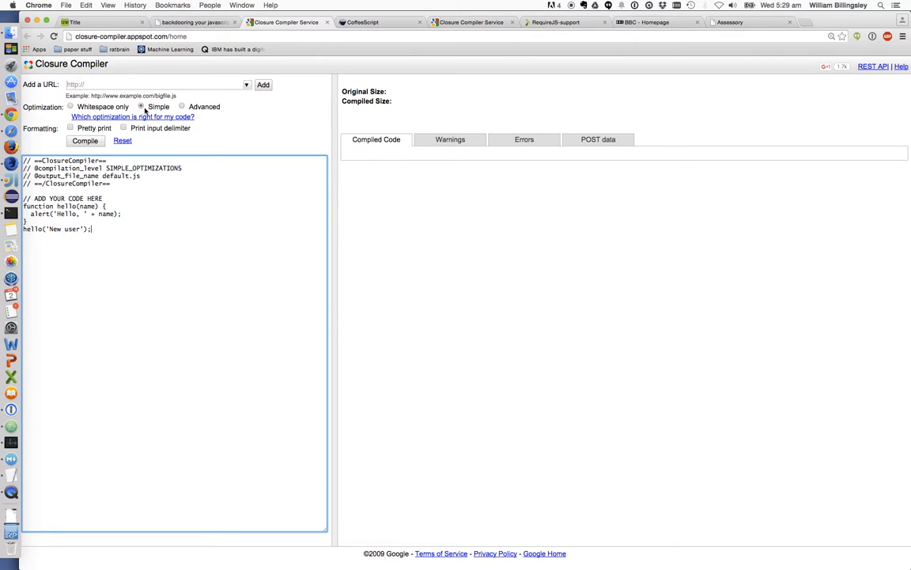
click(85, 140)
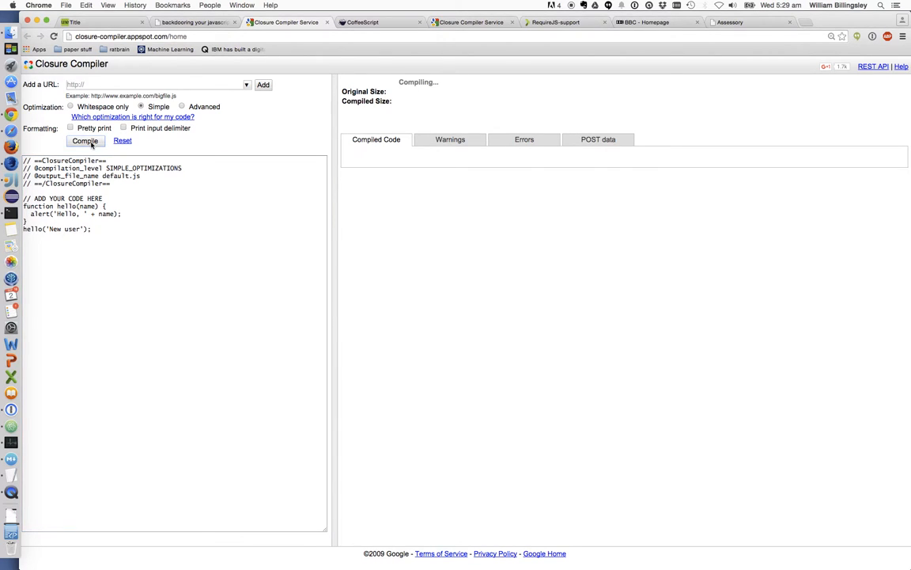
click(85, 139)
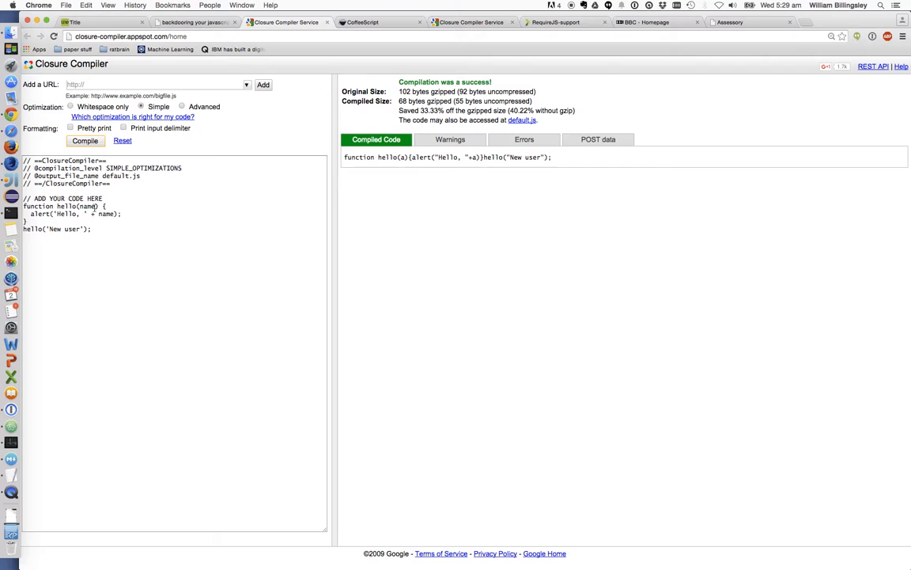
mouse_move(456, 170)
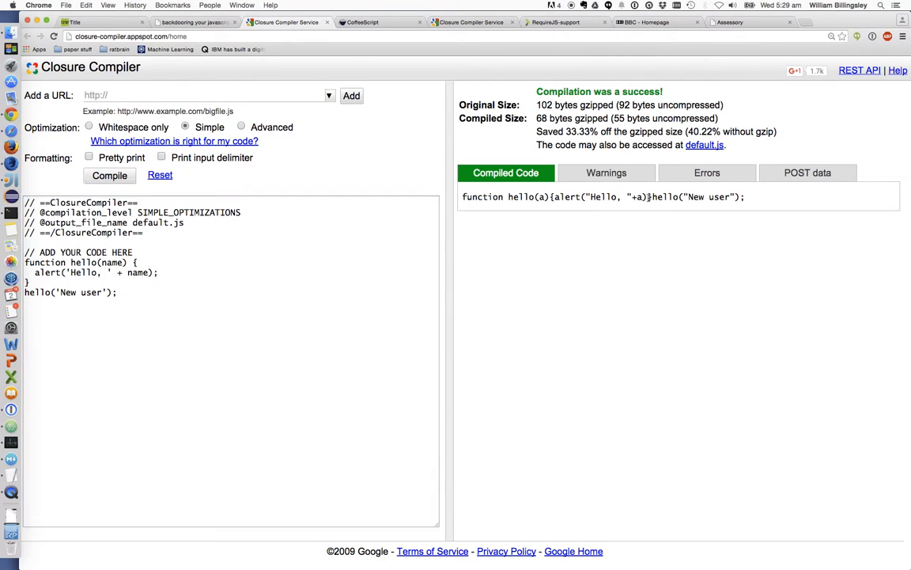
mouse_move(704, 196)
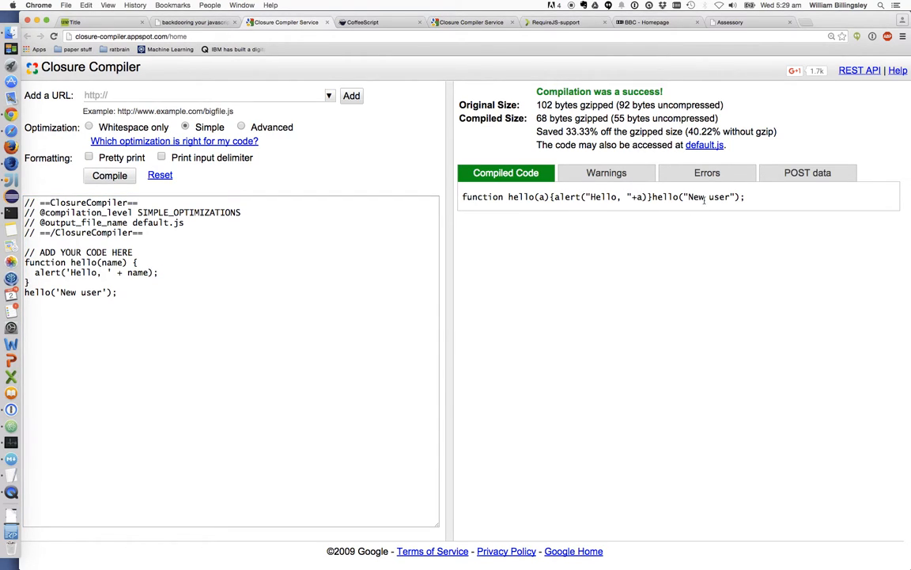
mouse_move(652, 218)
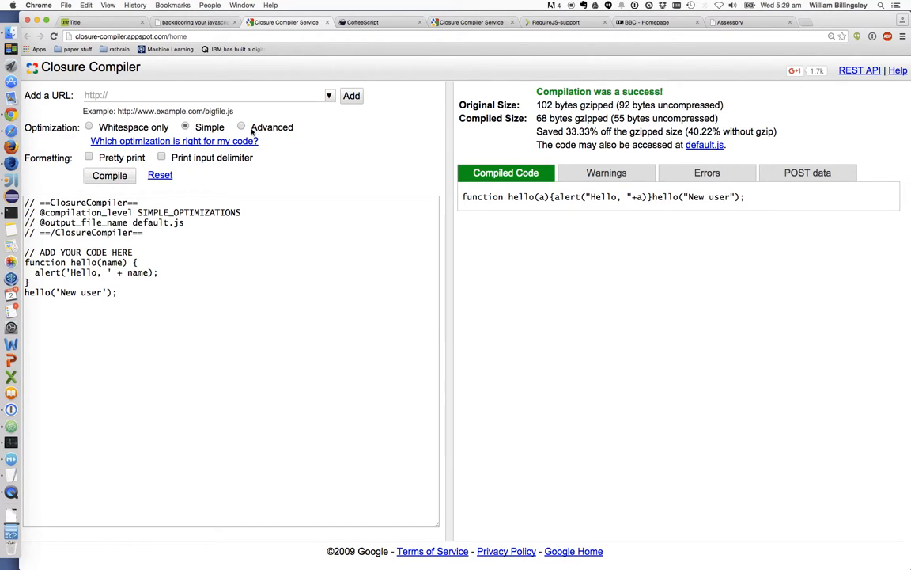
Step: Recompile the sample with Advanced optimization, reducing it to a single alert call
click(109, 174)
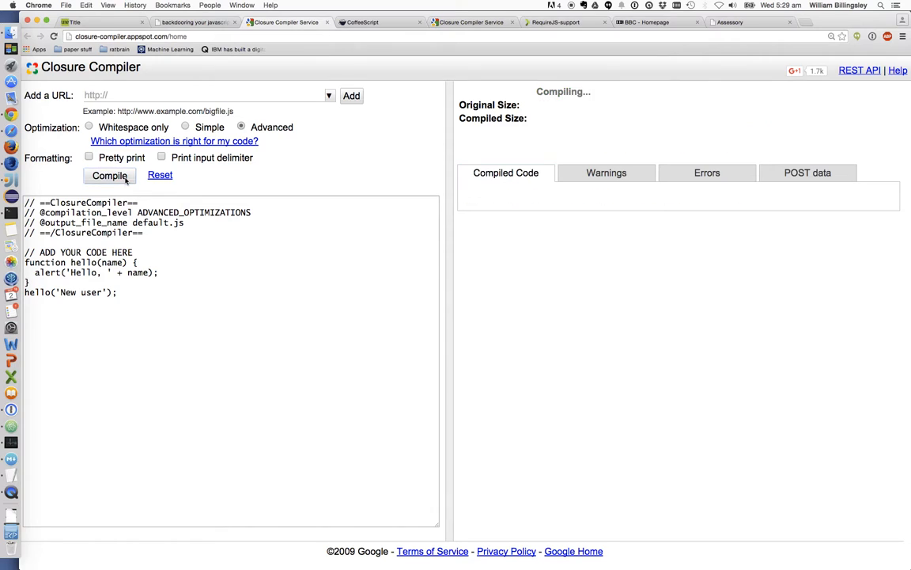
click(110, 174)
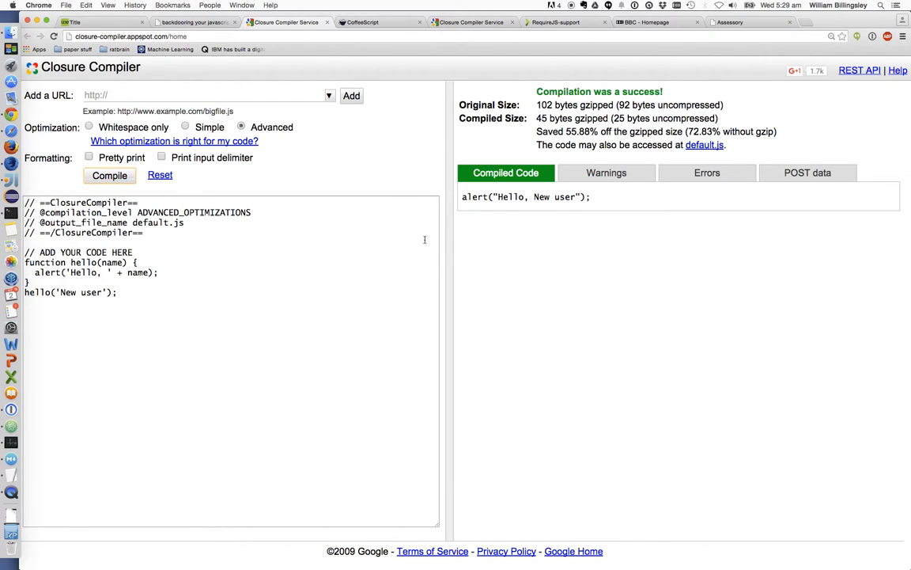
mouse_move(526, 222)
text(hello('New user');)
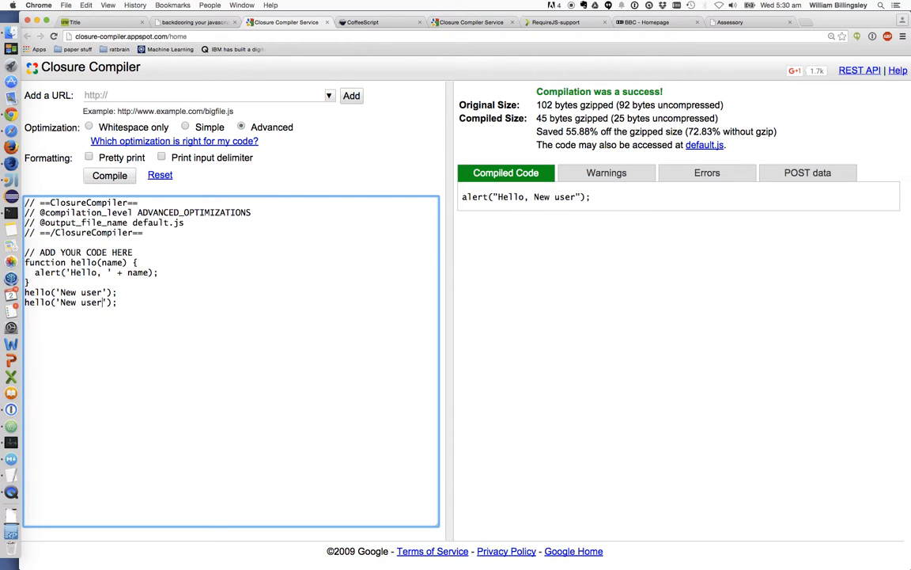
Step: Add hello('Alice') and hello('Bob') calls, recompile in advanced mode and inspect the wrapped output
text(A)
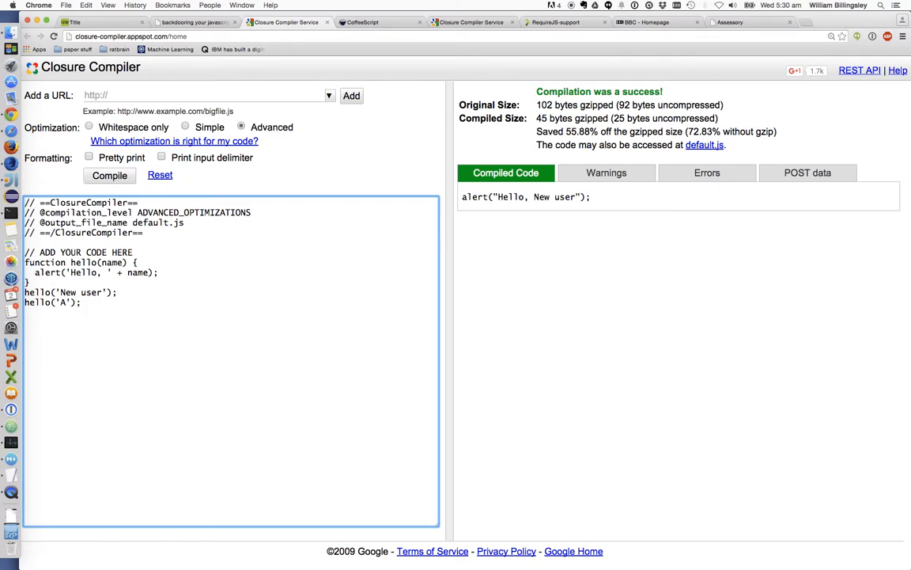
text(lice)
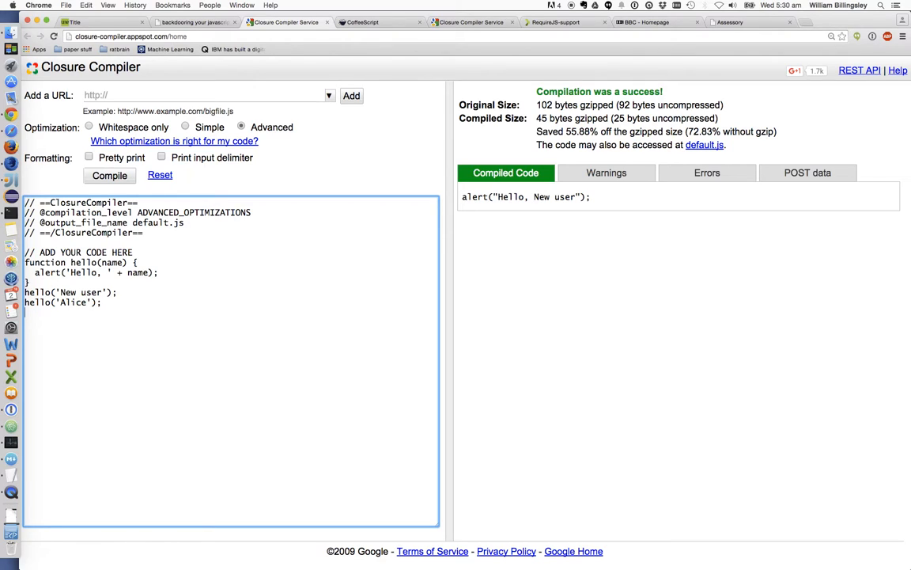
text(hello(')
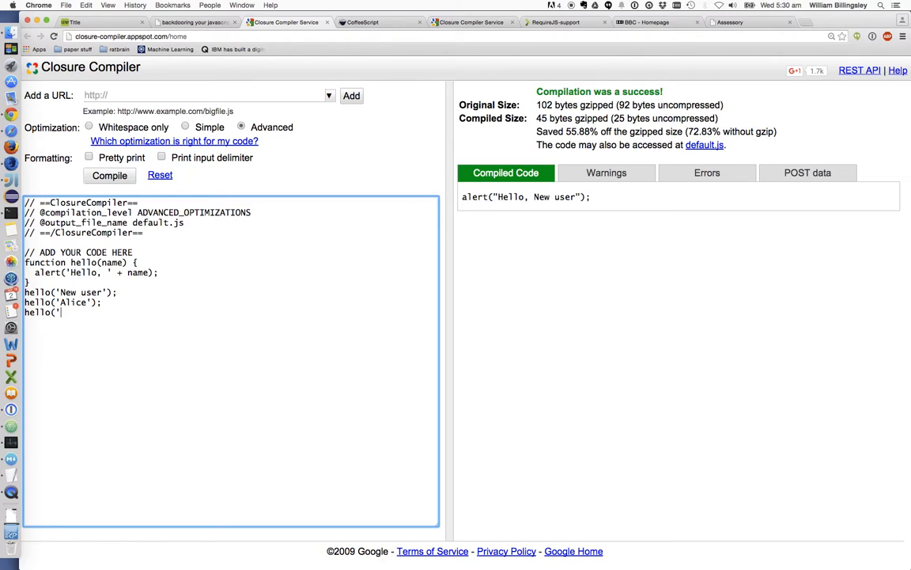
text(Bob');)
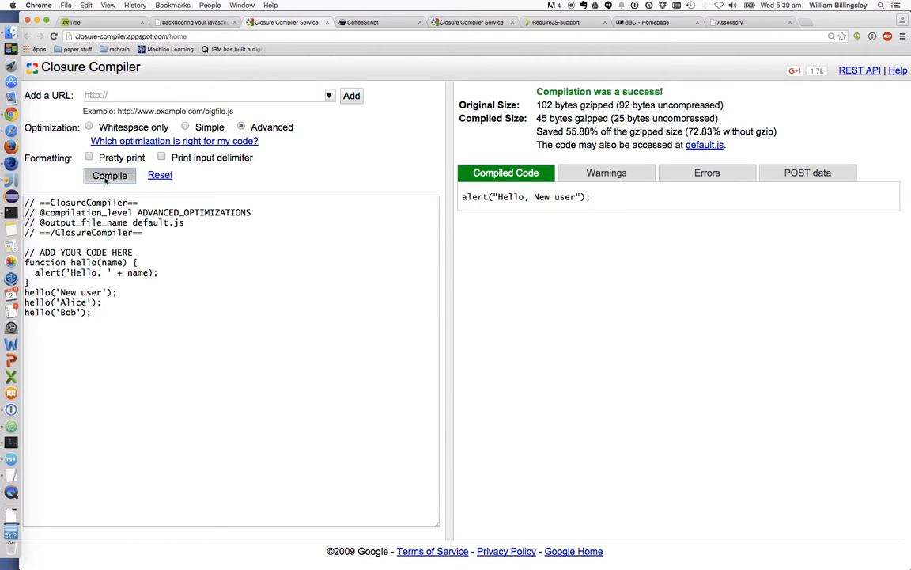
click(109, 174)
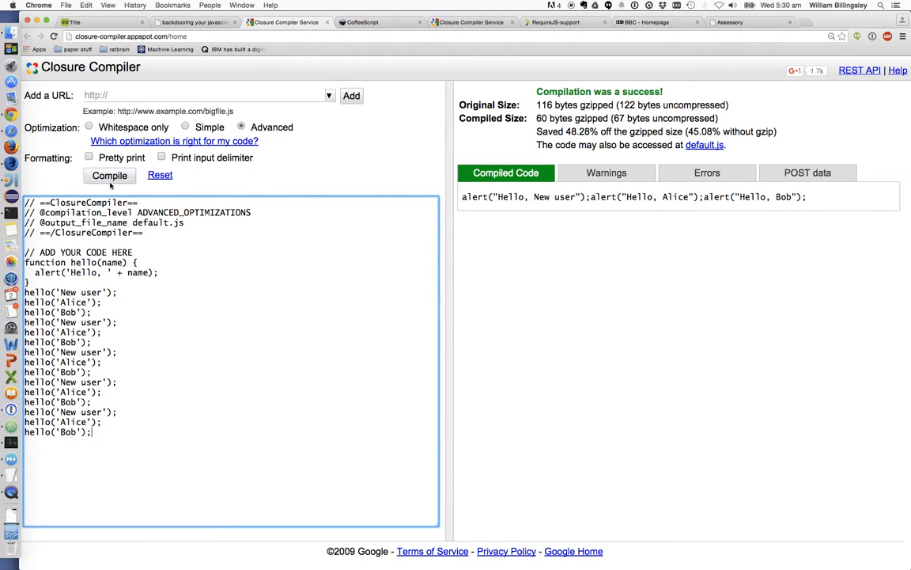
click(109, 174)
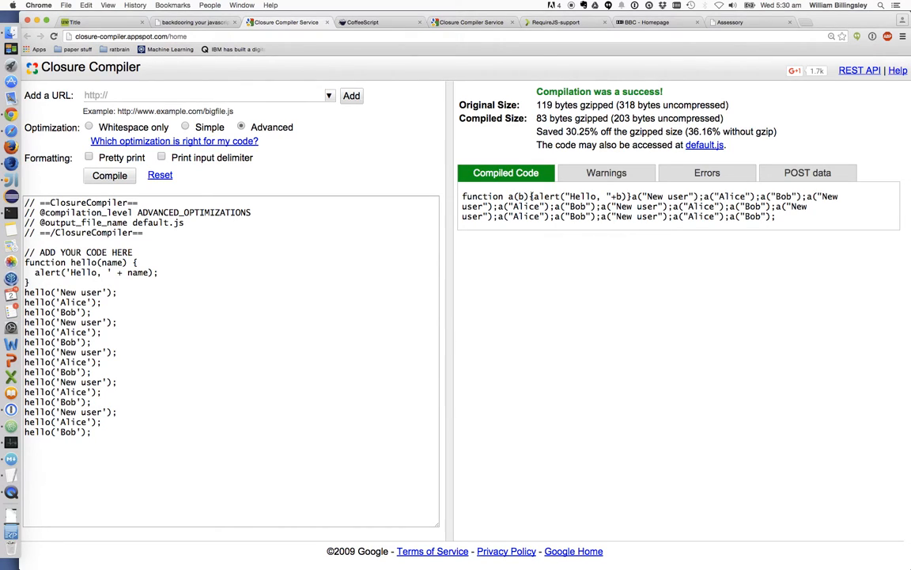
double_click(578, 196)
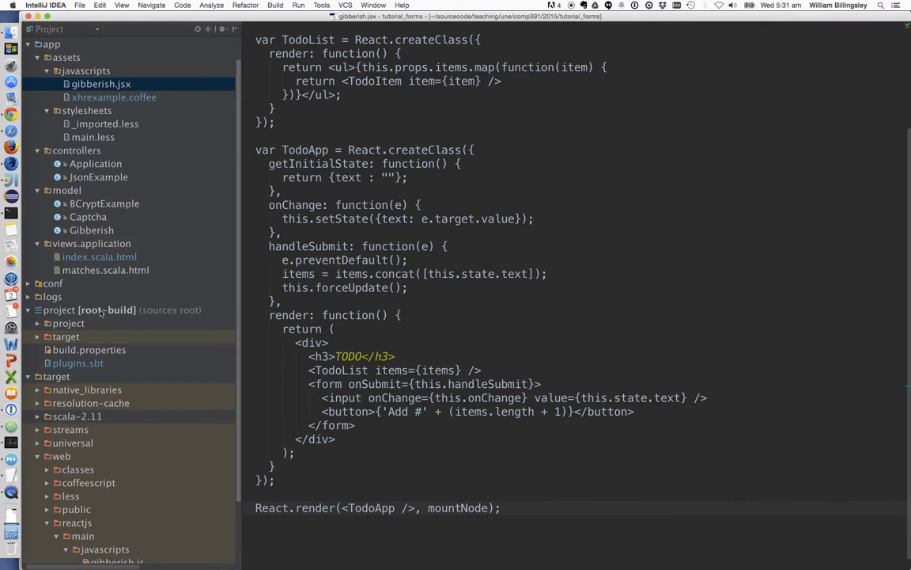
Step: Add the sbt-rjs addSbtPlugin line to conf/plugins.sbt and bring up build.sbt
click(77, 363)
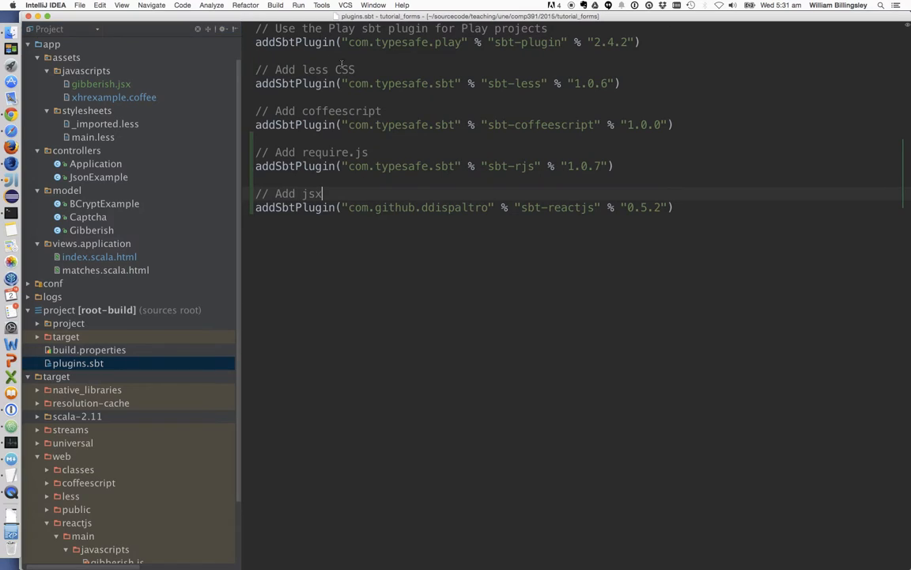
mouse_move(440, 230)
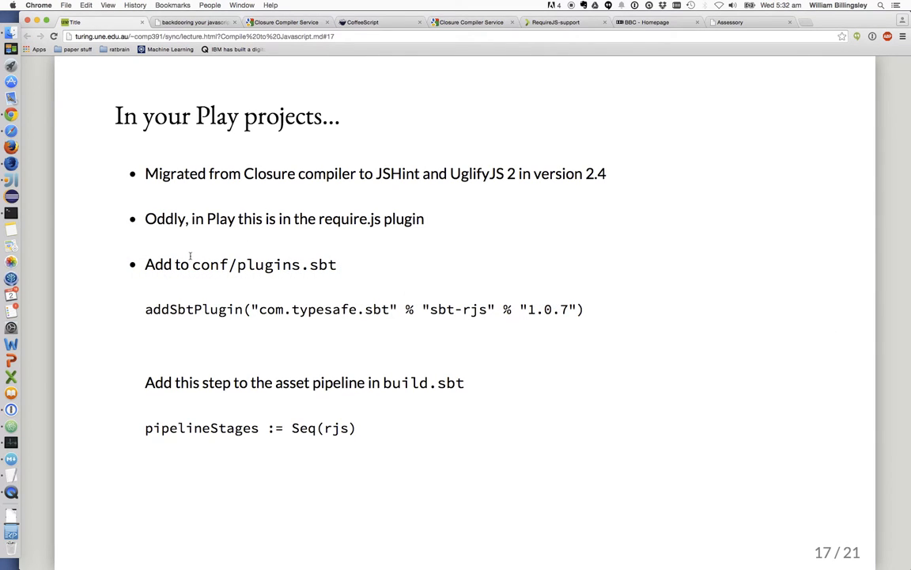
double_click(262, 264)
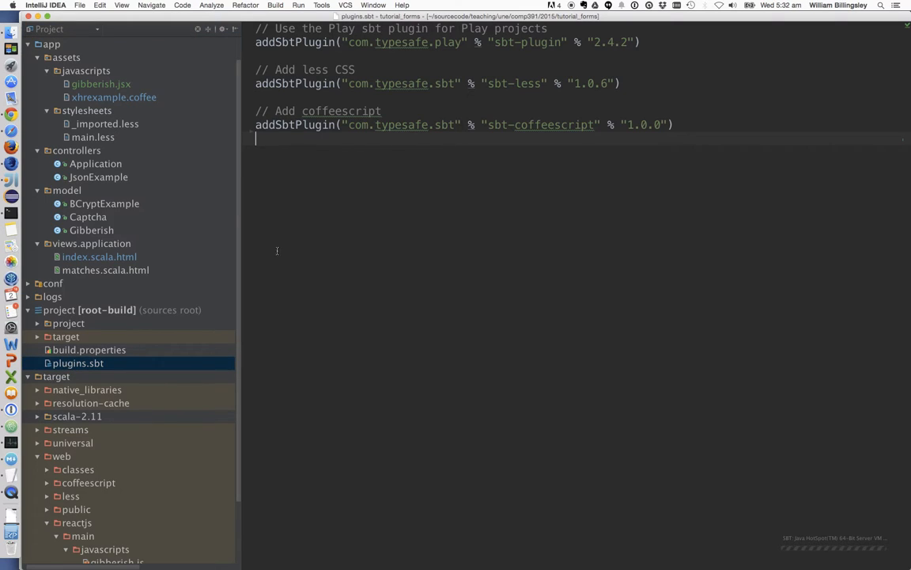
mouse_move(46, 317)
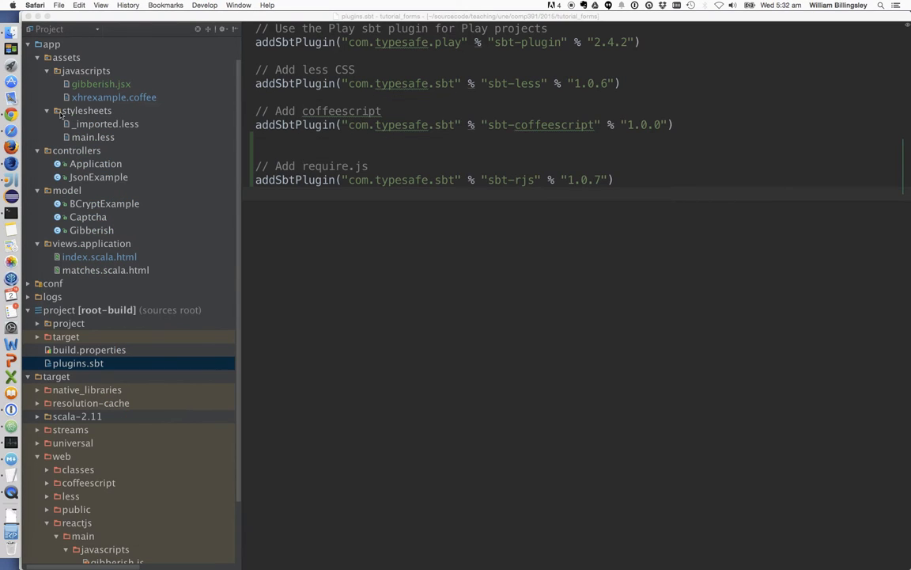
click(11, 114)
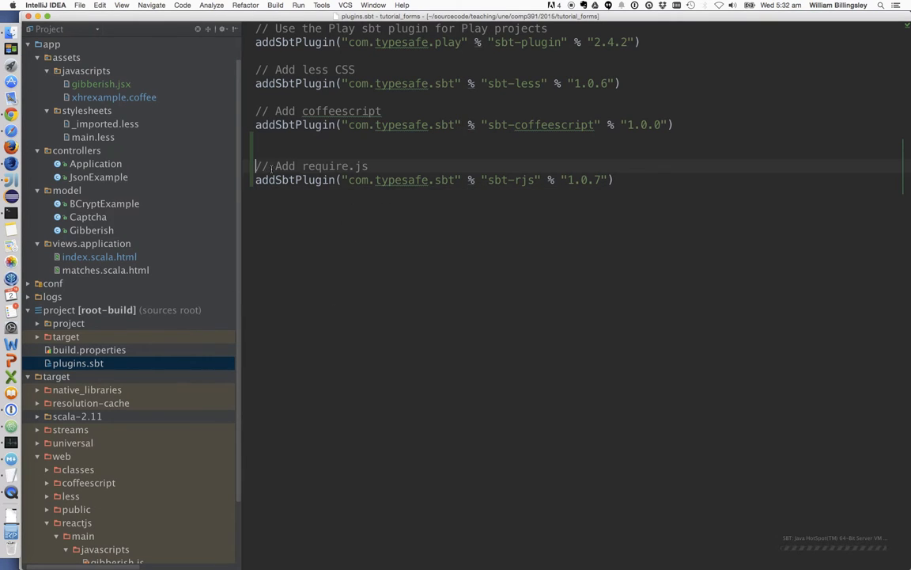
drag(255, 166, 613, 181)
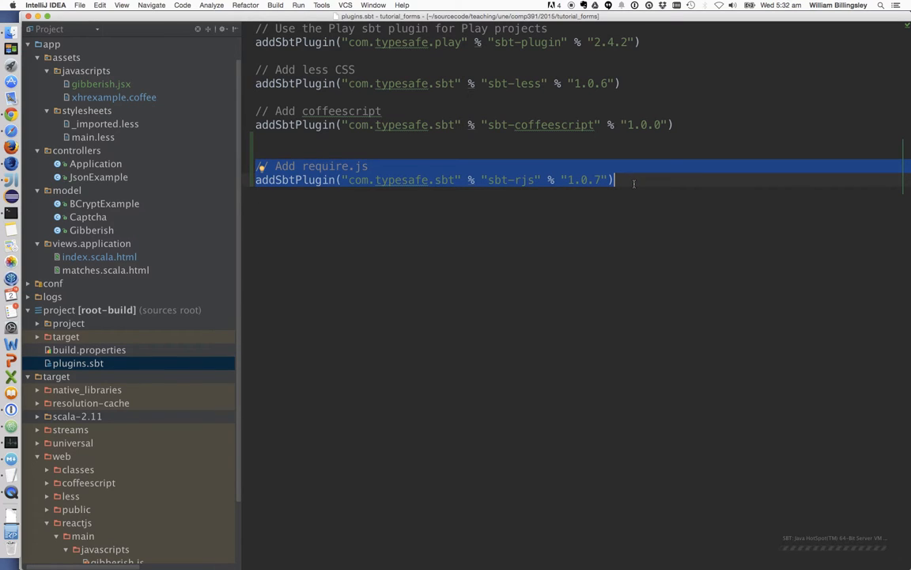
mouse_move(576, 223)
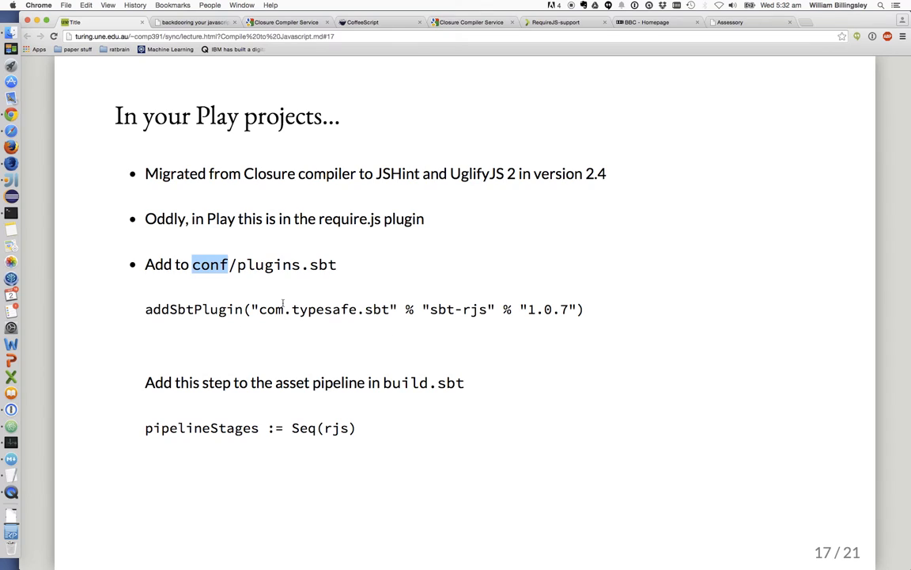
mouse_move(174, 486)
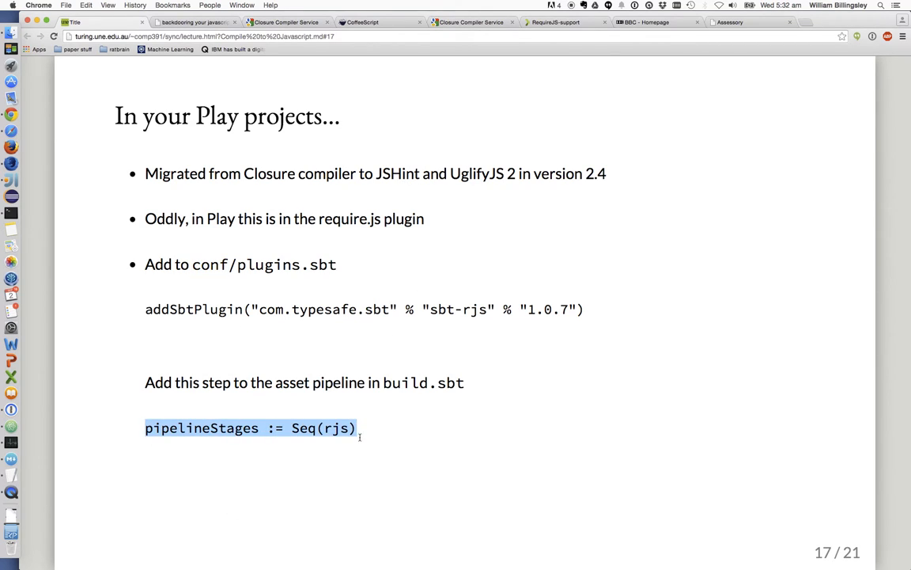
mouse_move(202, 443)
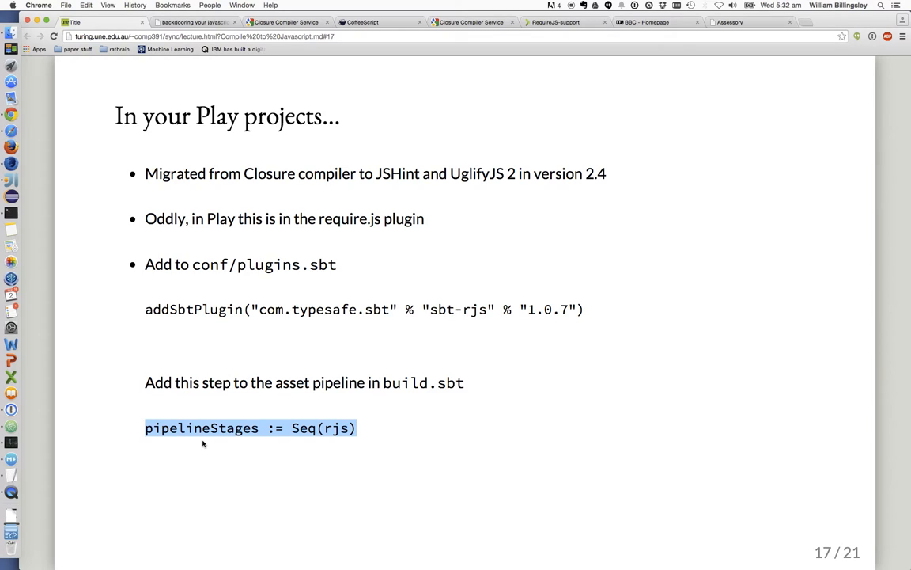
click(324, 419)
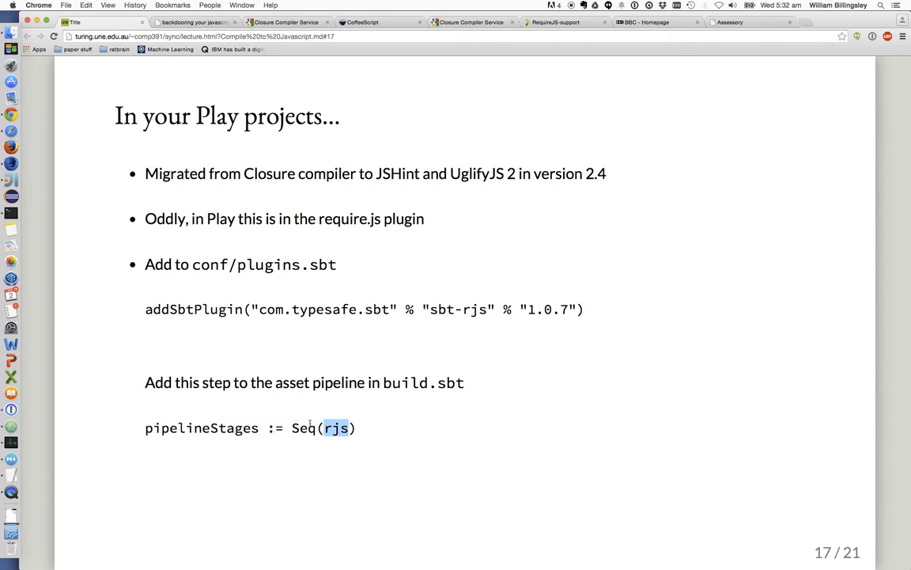
click(171, 285)
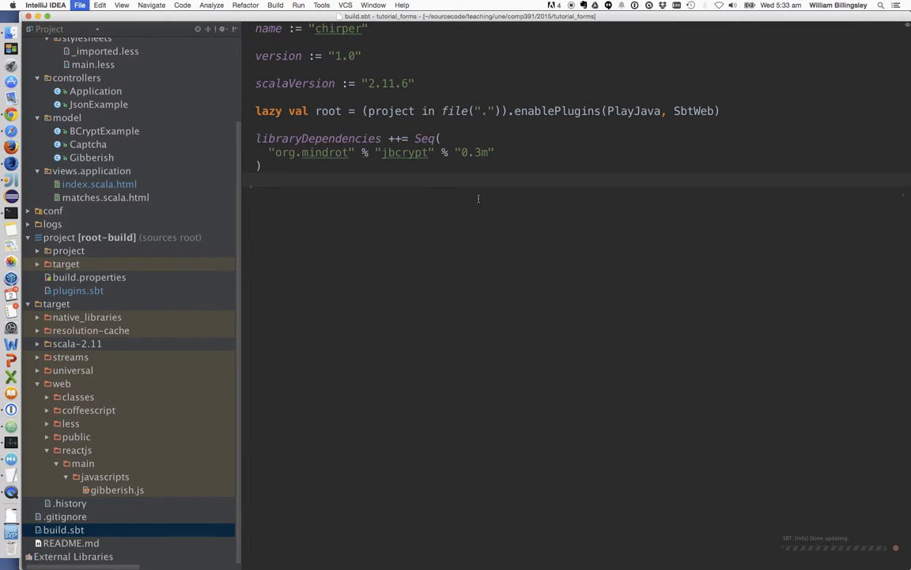
Step: Add pipelineStages := Seq(rjs) to build.sbt and return to the slides on SBT_OPTS
text(pipelineStages := Seq(rjs))
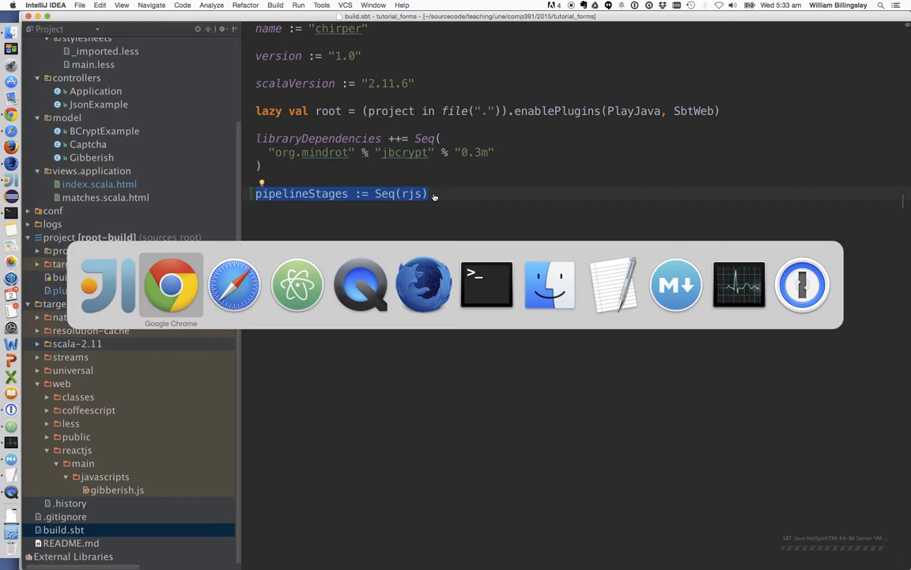
click(171, 285)
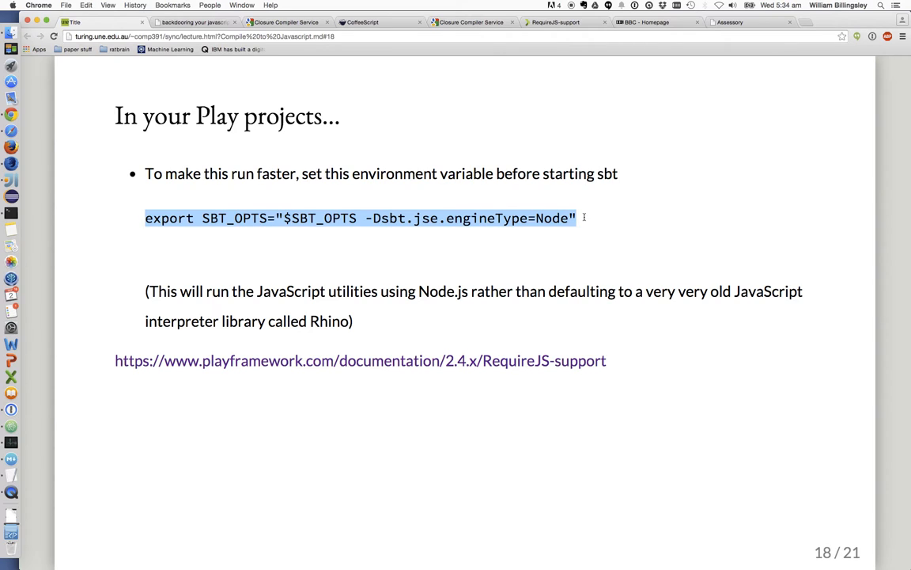
mouse_move(458, 188)
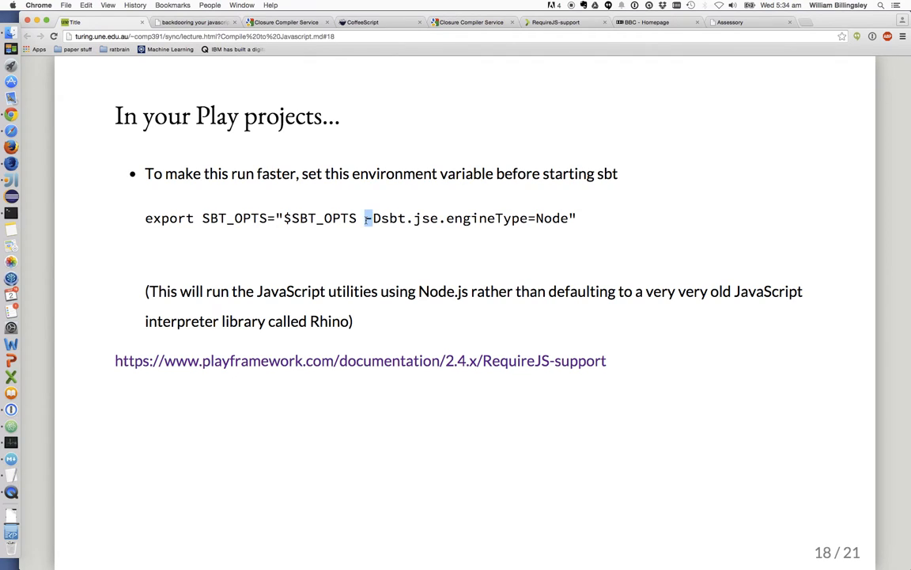
Step: Highlight -Dsbt.jse.engineType=Node and open the playframework.com RequireJS support docs
drag(367, 218, 568, 218)
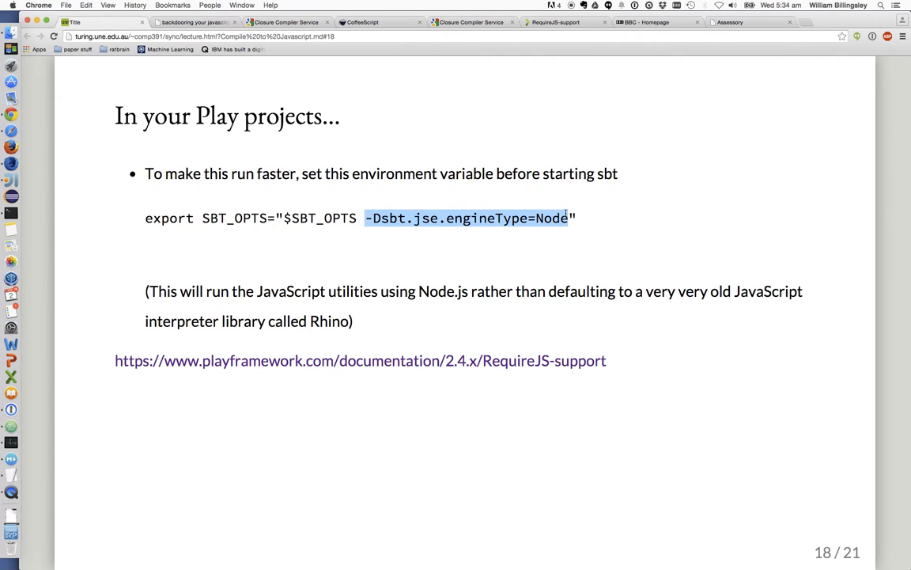
click(457, 235)
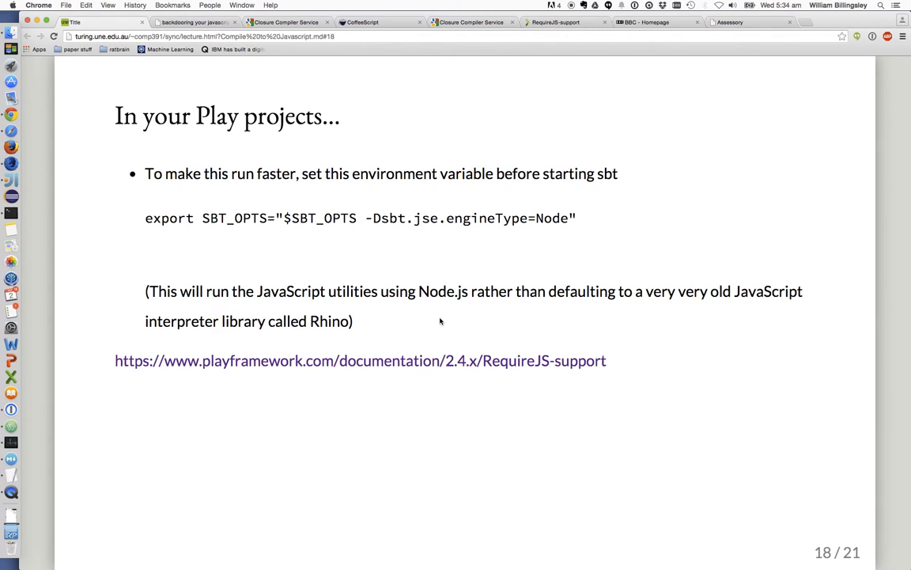
click(361, 361)
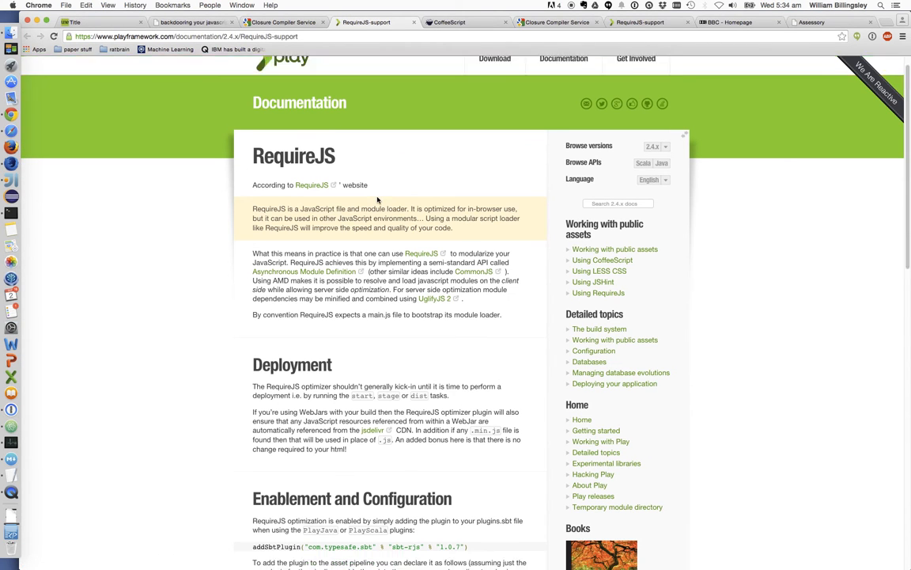
Step: Scroll the RequireJS docs down to the Enablement and Configuration section
scroll(down, 3)
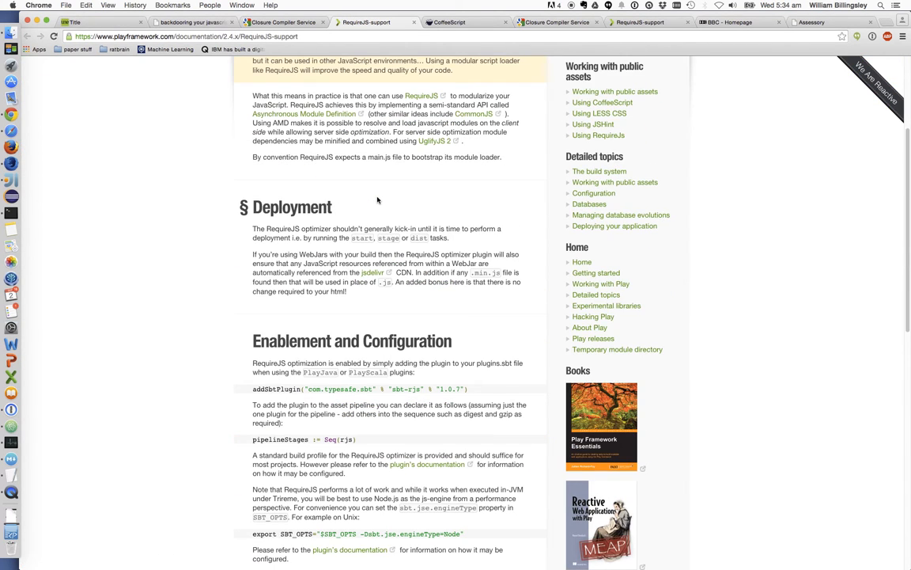
scroll(down, 3)
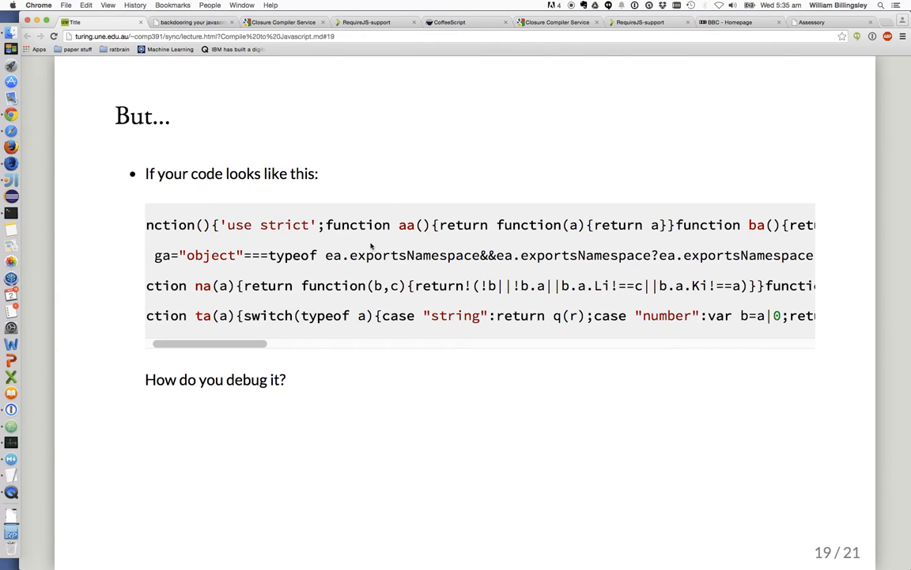
Step: Switch from the debugging slide to the Assessory tab listing its 11 network requests
scroll(left, 3)
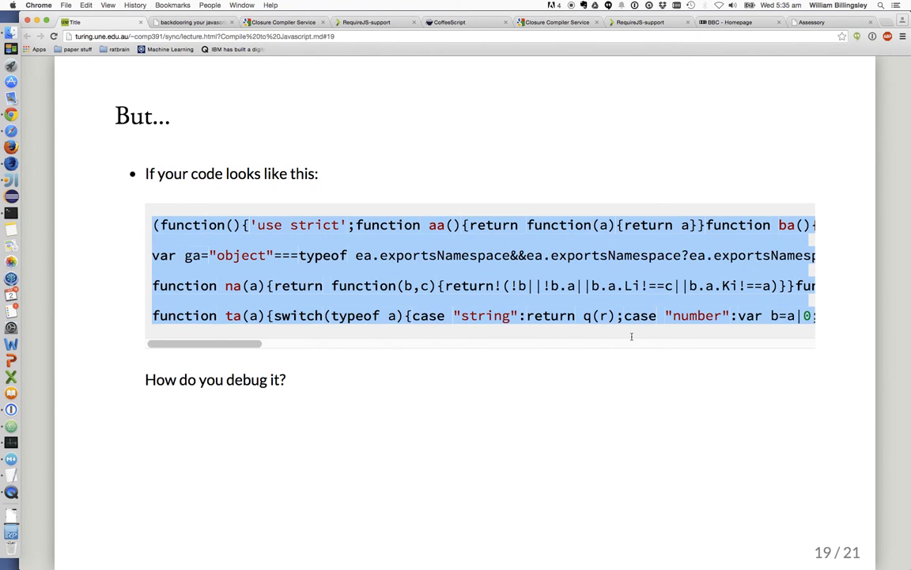
click(810, 22)
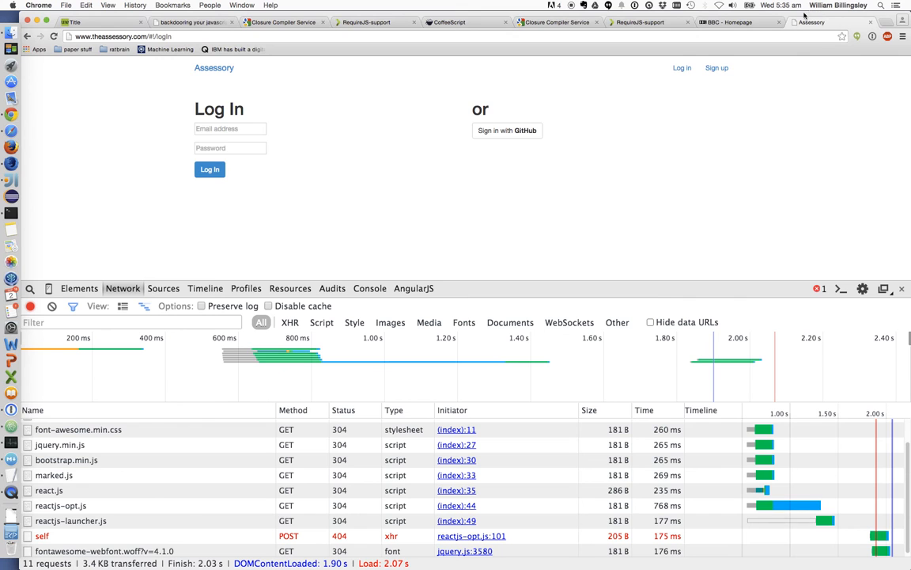
mouse_move(11, 180)
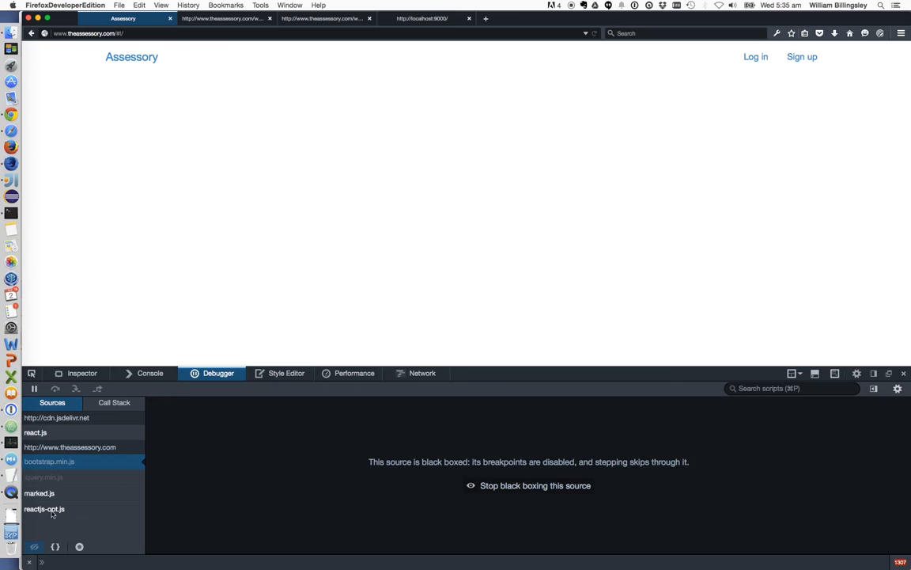
Step: Show reactjs-opt.js in the debugger and scroll through its minified code
click(44, 509)
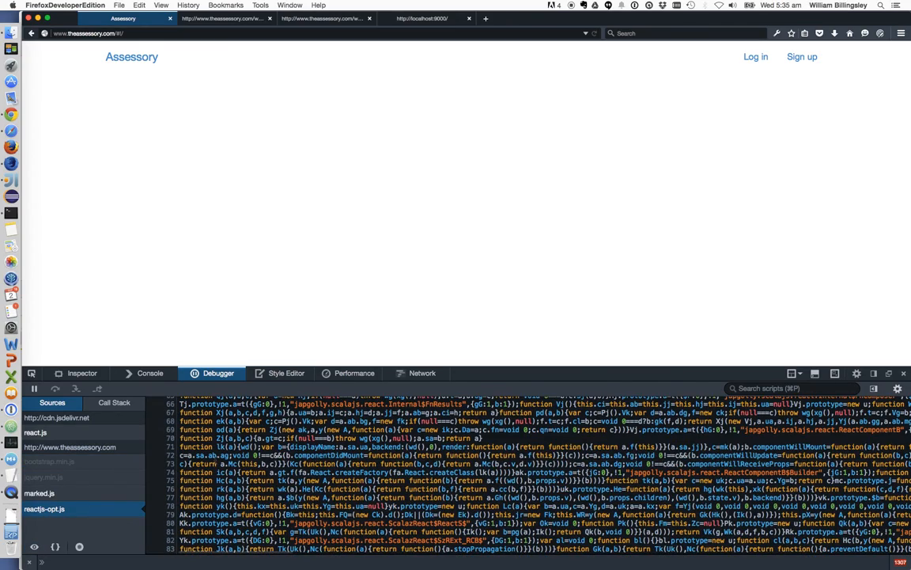
scroll(down, 3)
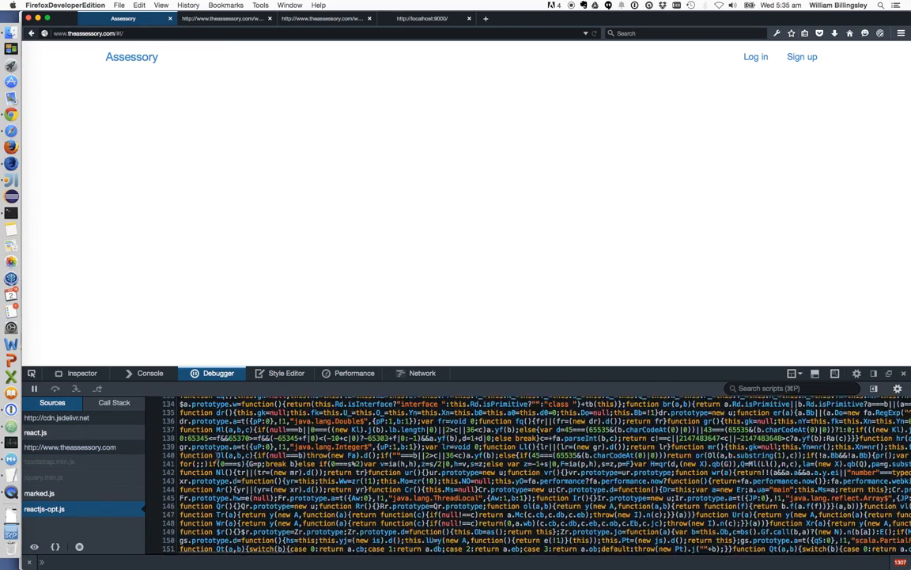
scroll(down, 3)
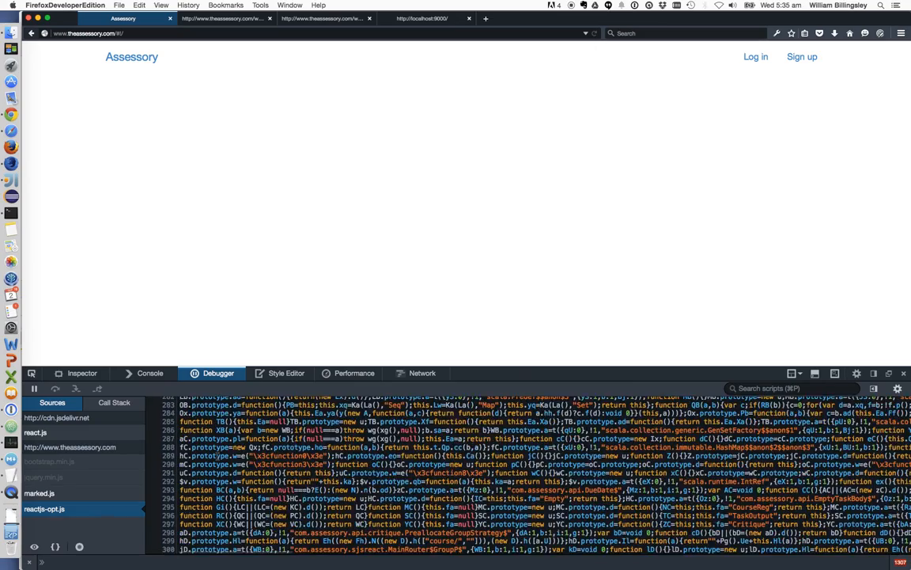
scroll(down, 3)
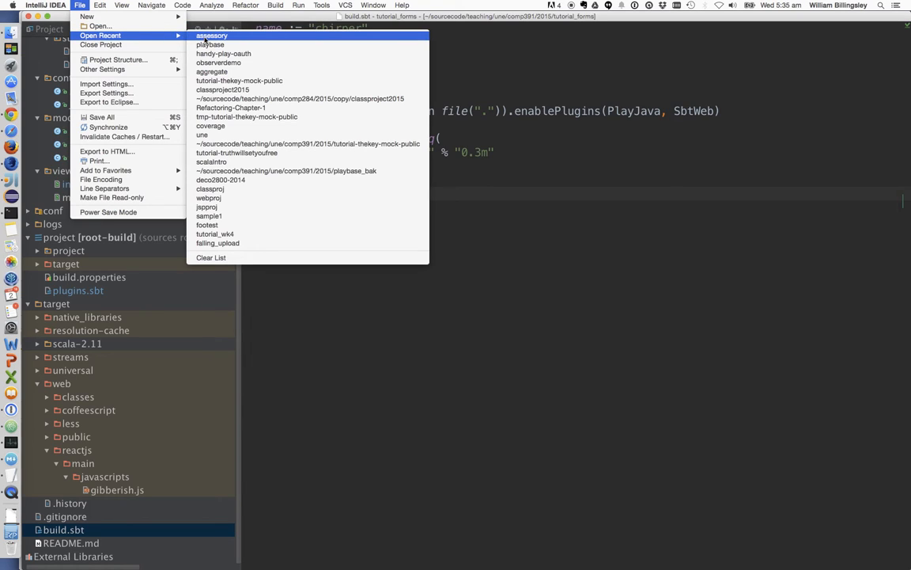
click(212, 35)
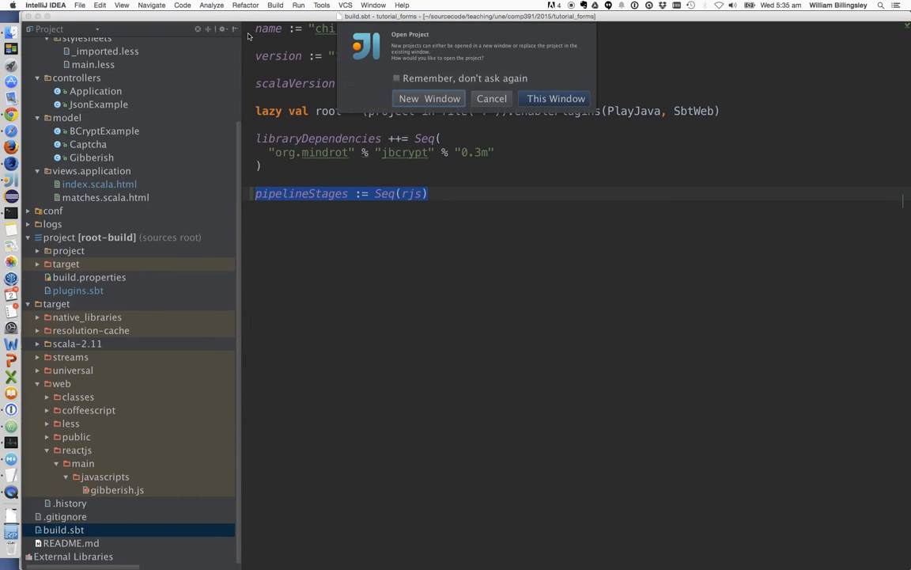
click(555, 98)
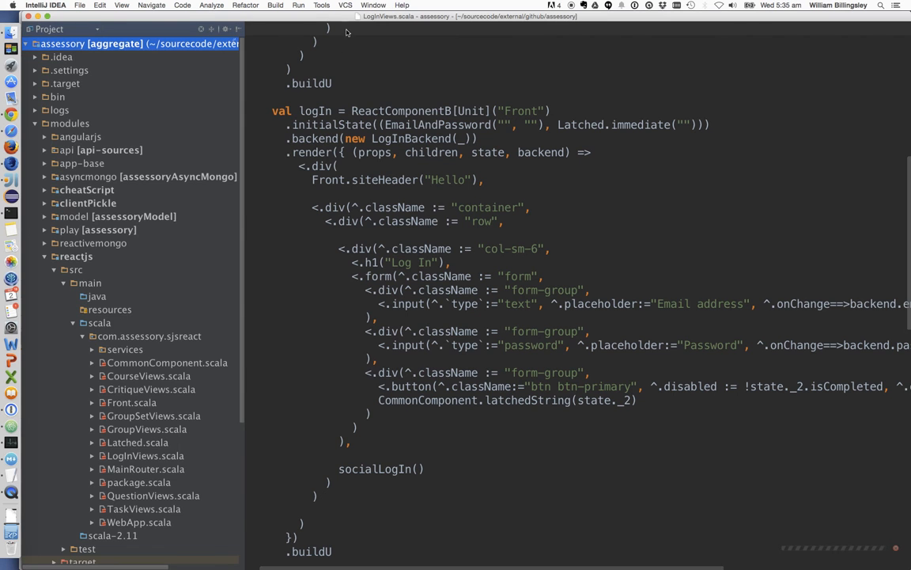
scroll(up, 3)
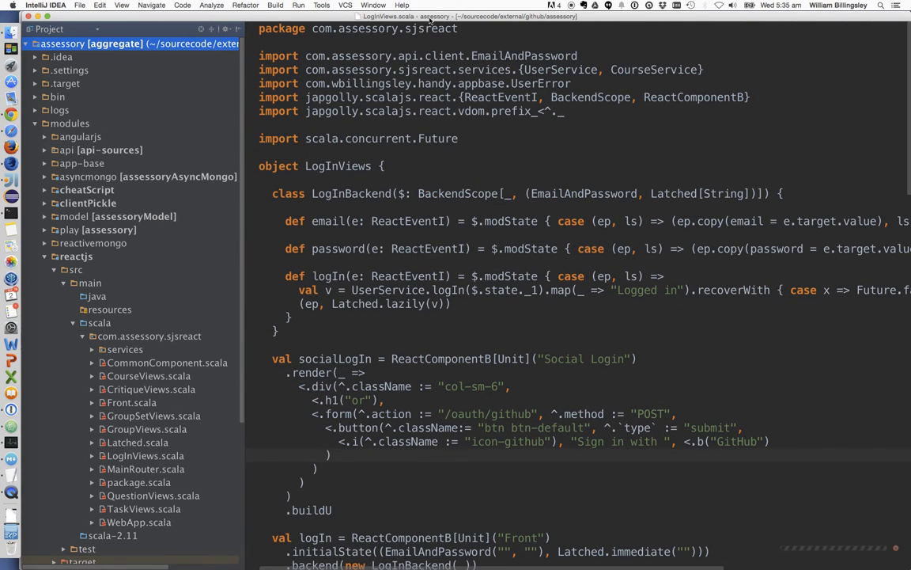
scroll(down, 3)
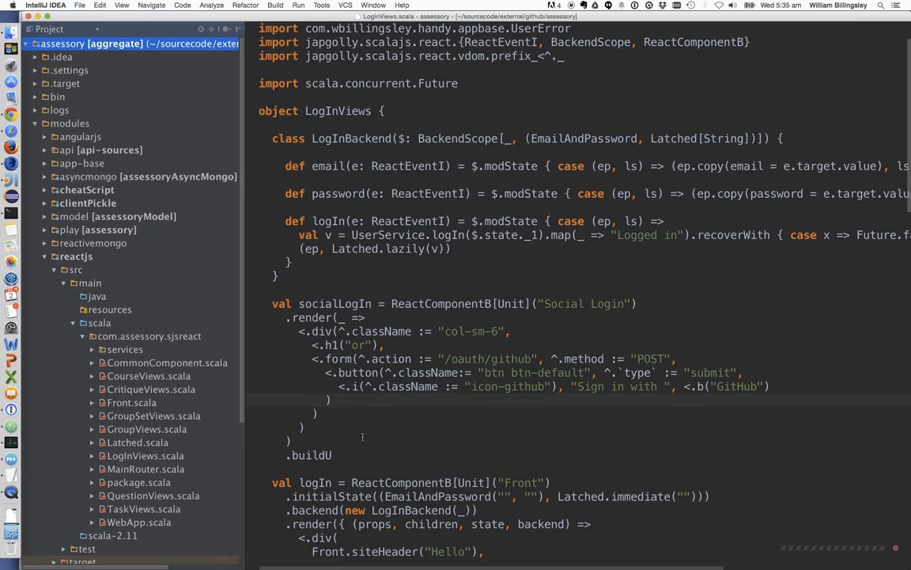
scroll(down, 3)
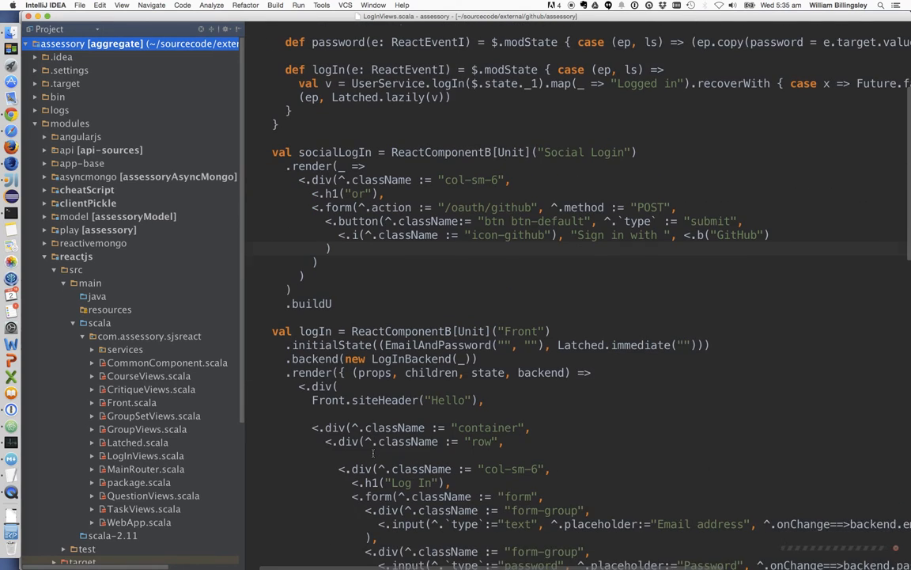
scroll(down, 3)
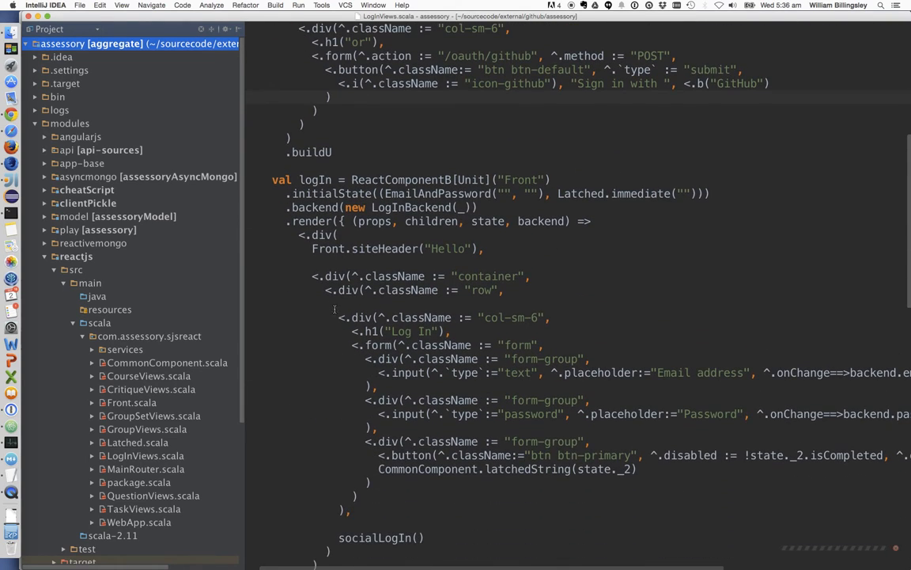
drag(313, 275, 573, 399)
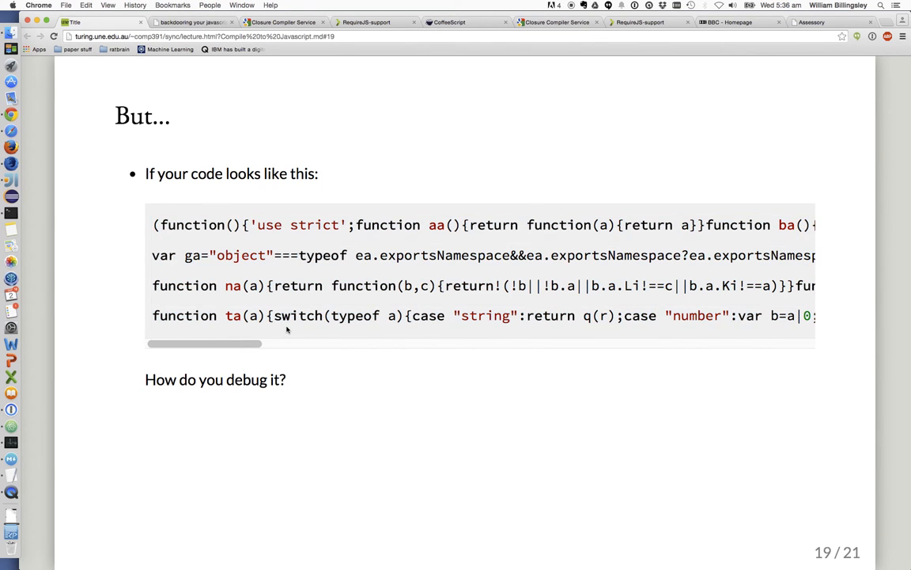
Step: Advance the lecture deck to slide 20, Sourcemaps, on the sourceMappingURL comment
drag(204, 344, 579, 343)
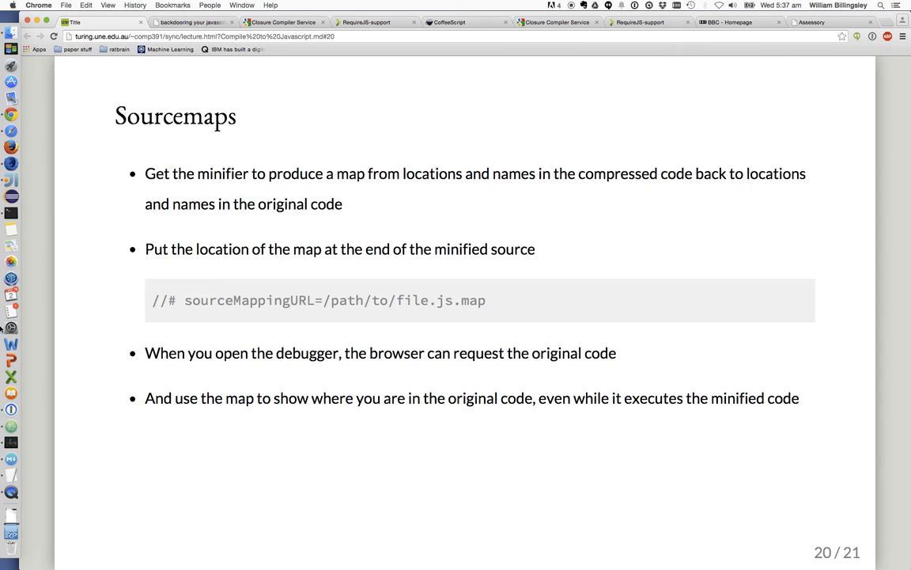
mouse_move(475, 293)
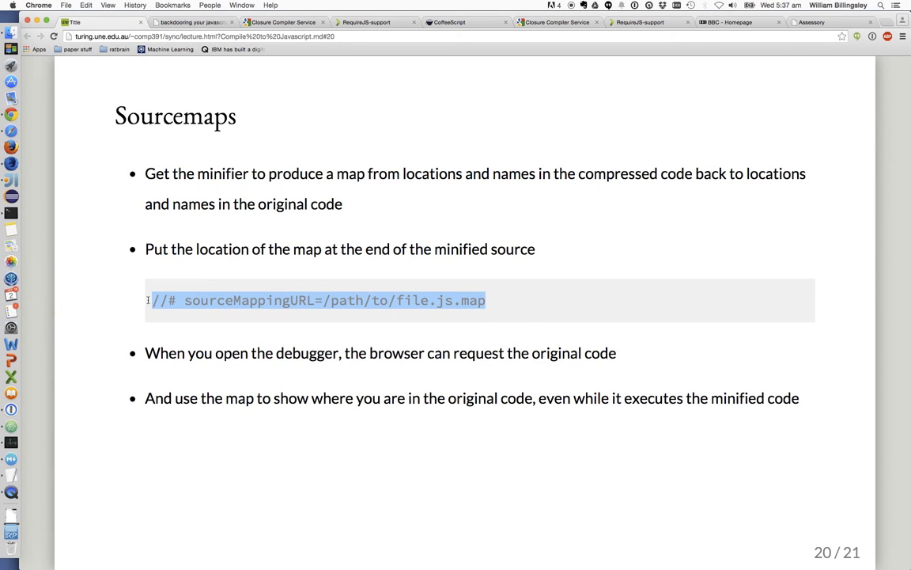
mouse_move(310, 326)
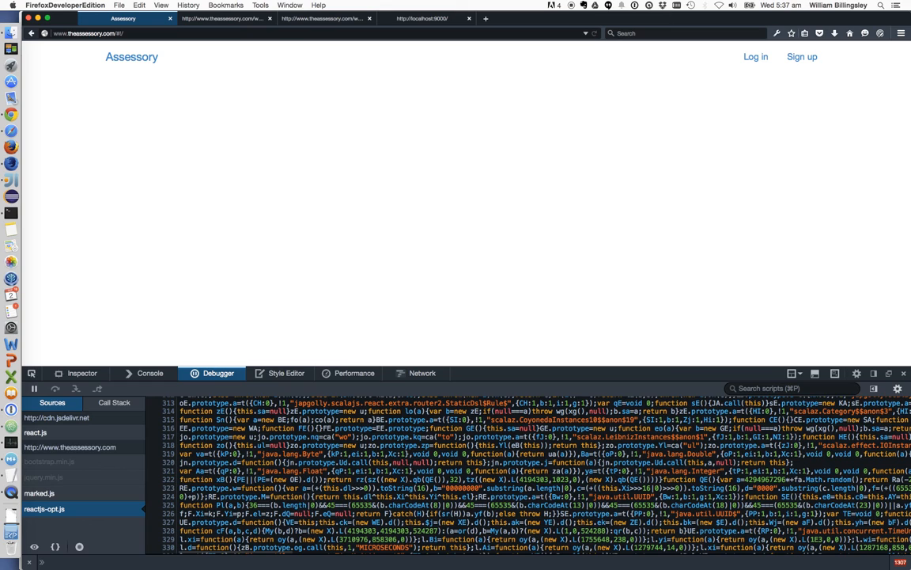
Step: View the Assessory page source and jquery.min.js ending with its sourceMappingURL line
scroll(down, 3)
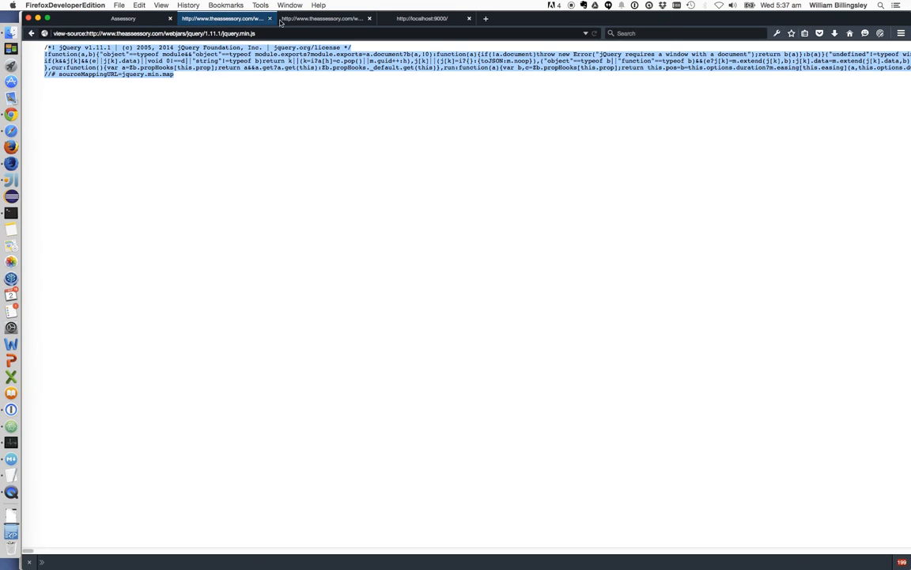
click(424, 19)
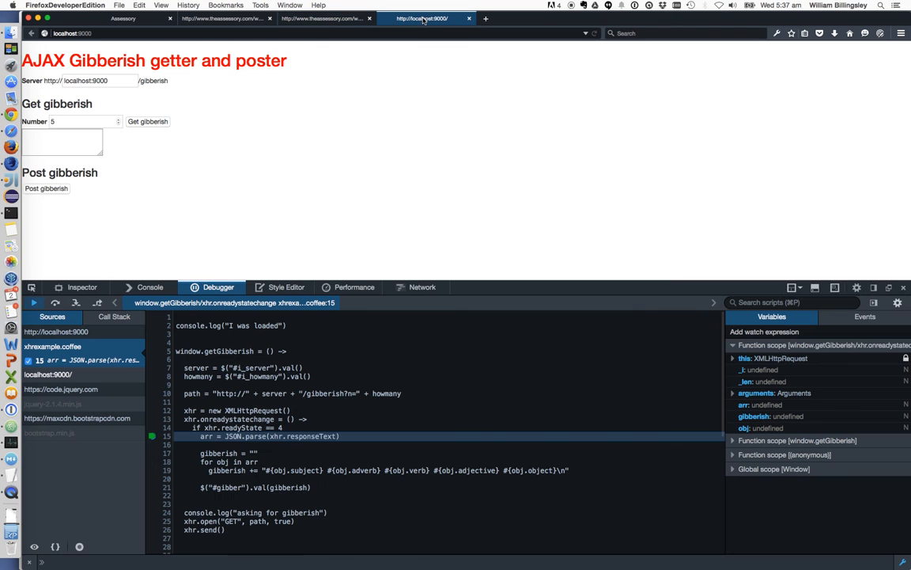
click(123, 19)
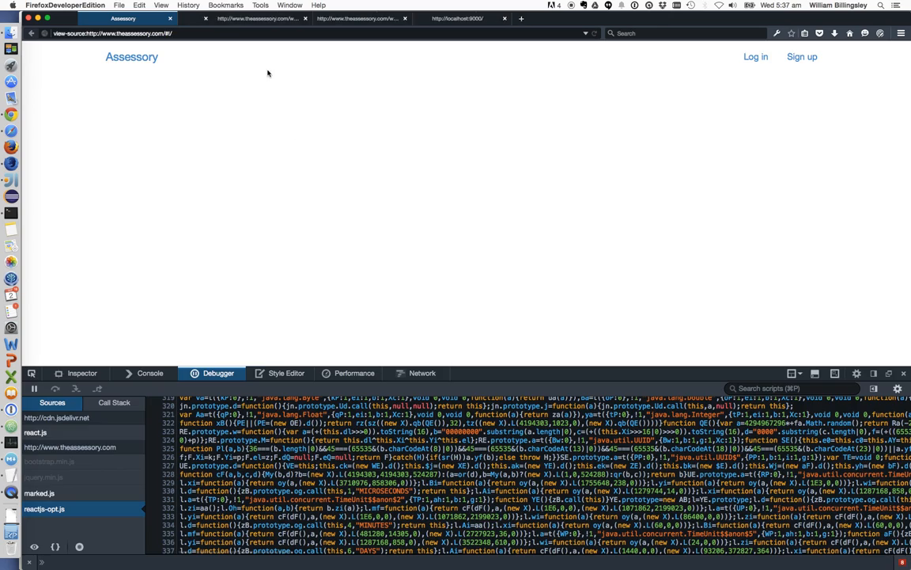
click(225, 19)
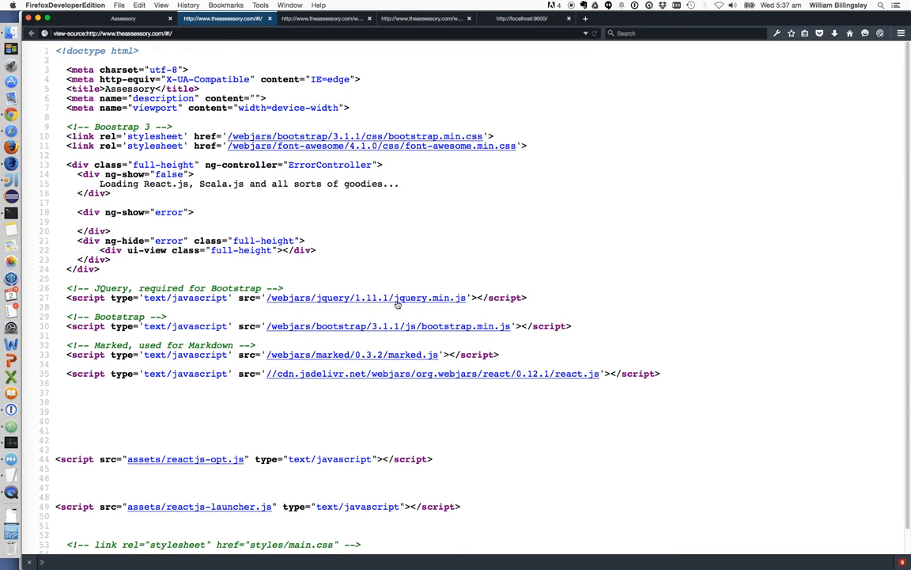
mouse_move(443, 299)
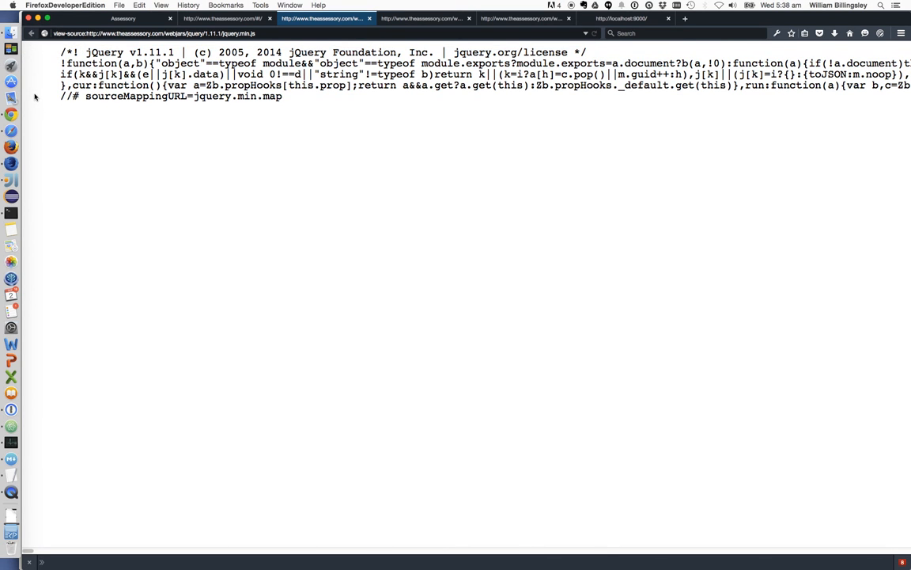
triple_click(171, 96)
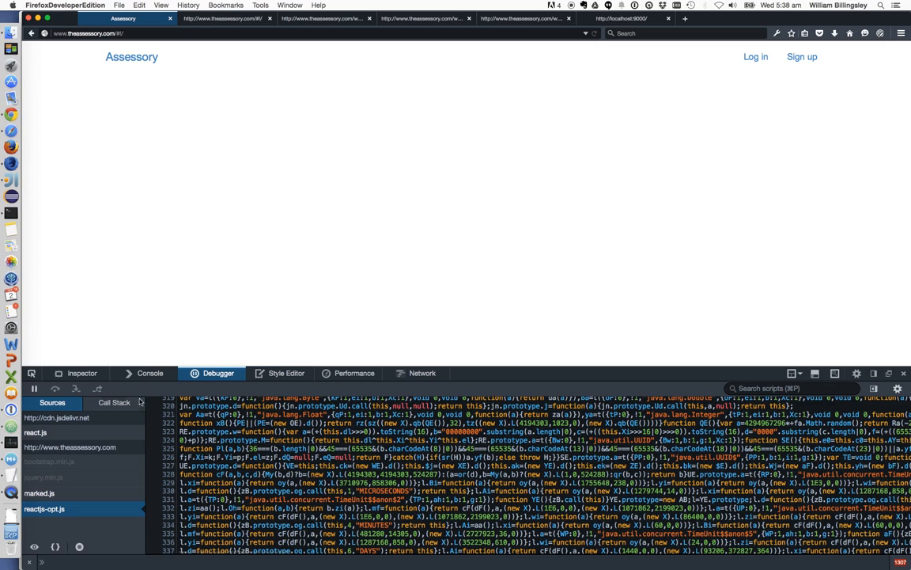
Step: Select jquery.min.js and enable Show Original Sources so jquery.js is listed
click(43, 476)
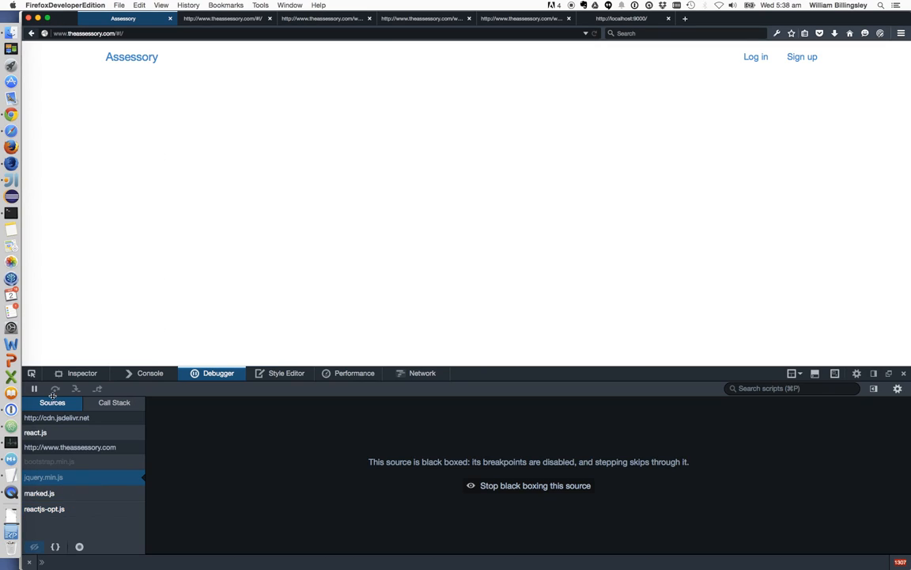
mouse_move(102, 451)
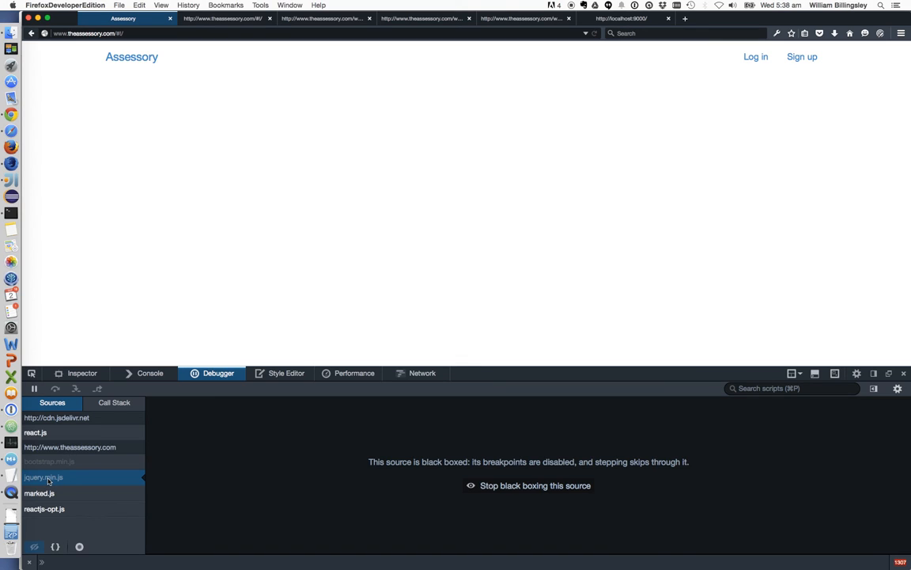
mouse_move(206, 480)
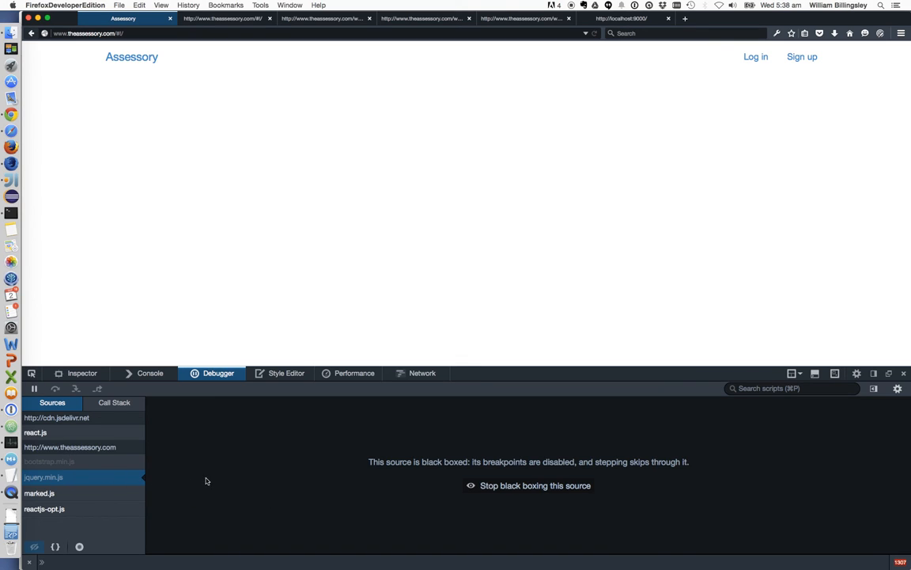
mouse_move(886, 364)
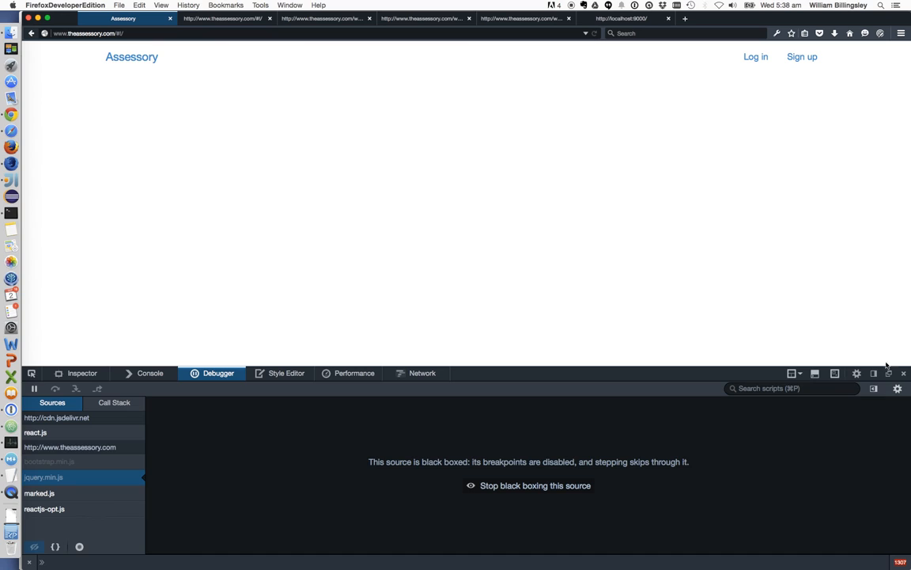
click(897, 389)
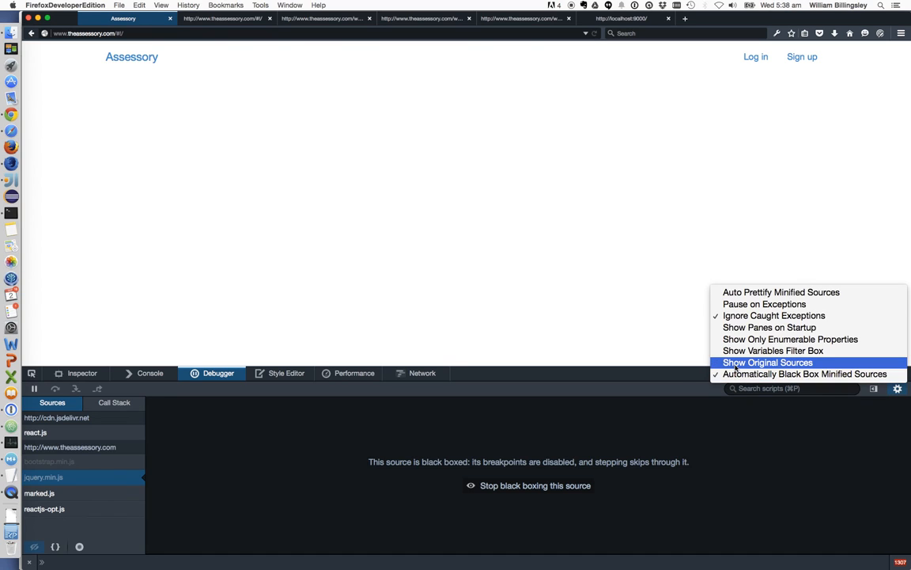
click(767, 363)
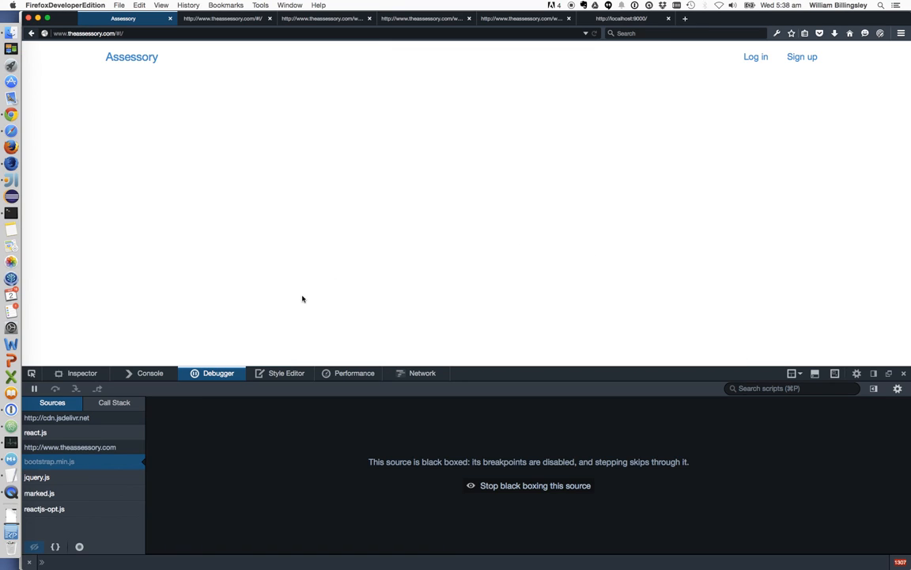
mouse_move(41, 482)
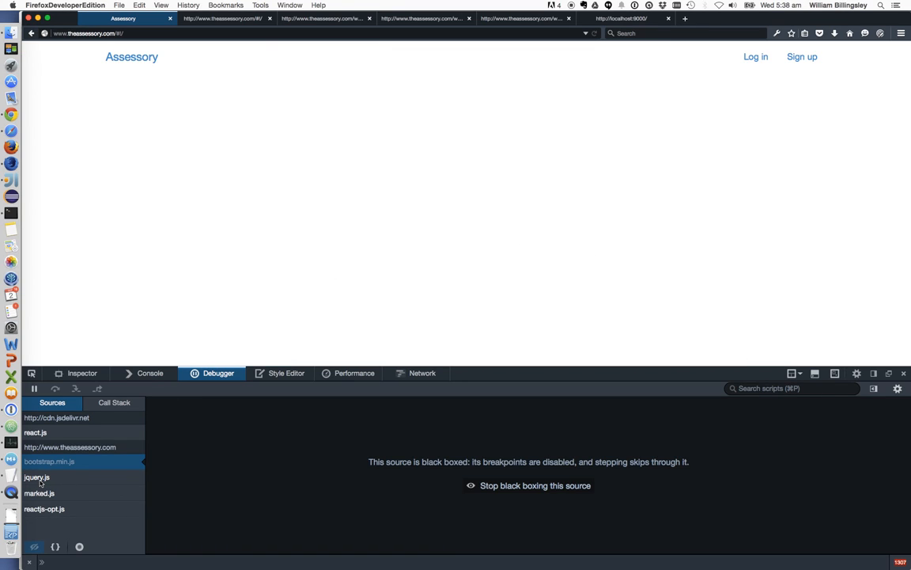
Step: View unminified jquery.js and set a breakpoint at line 216, if ( copyIsArray ) {
click(36, 476)
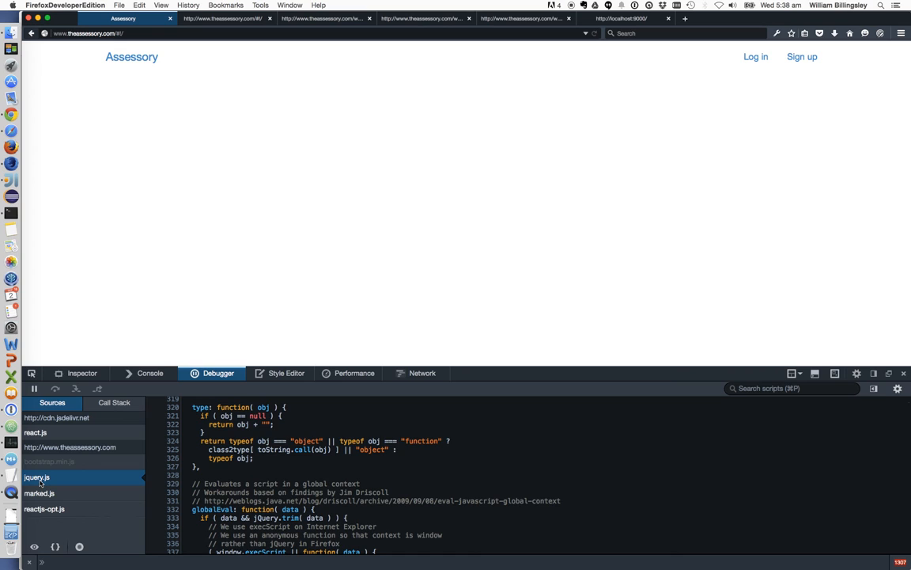
scroll(up, 3)
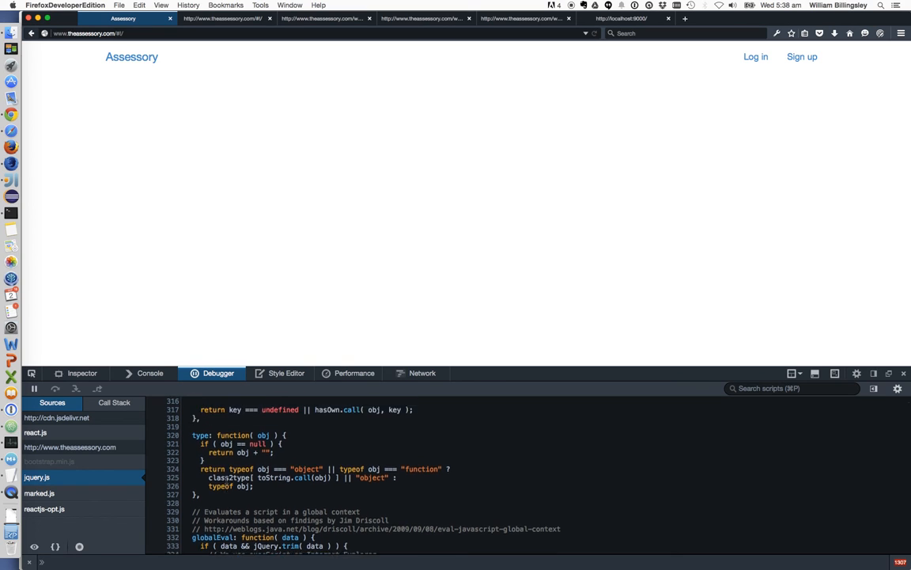
scroll(up, 3)
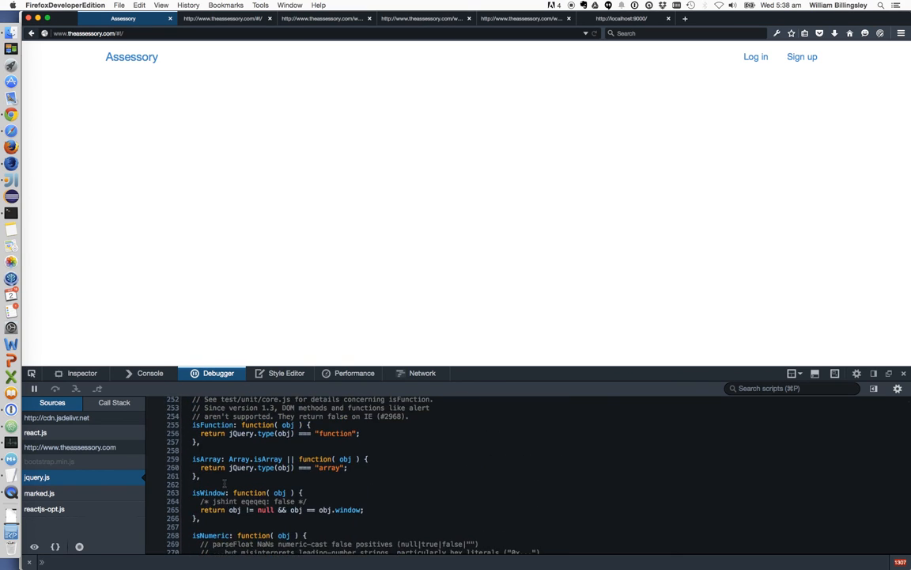
scroll(up, 3)
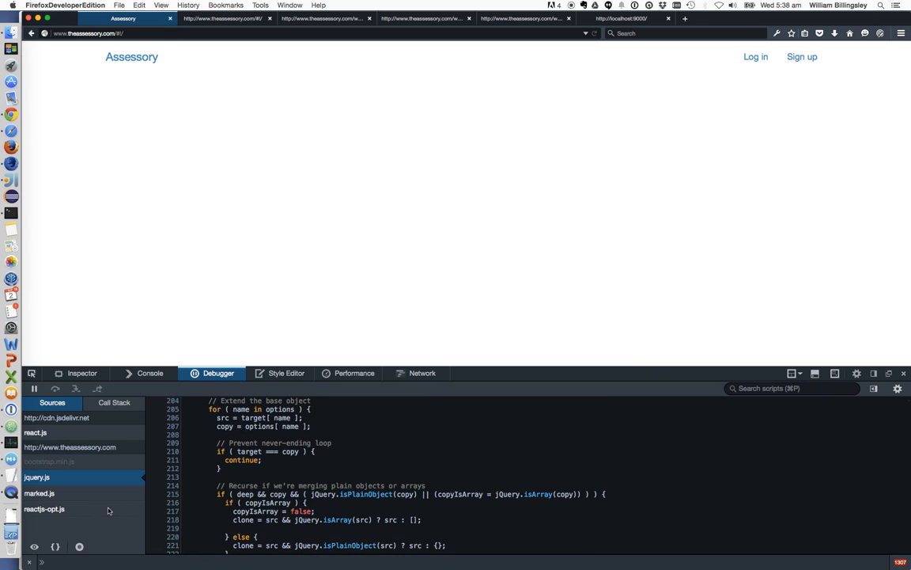
click(172, 503)
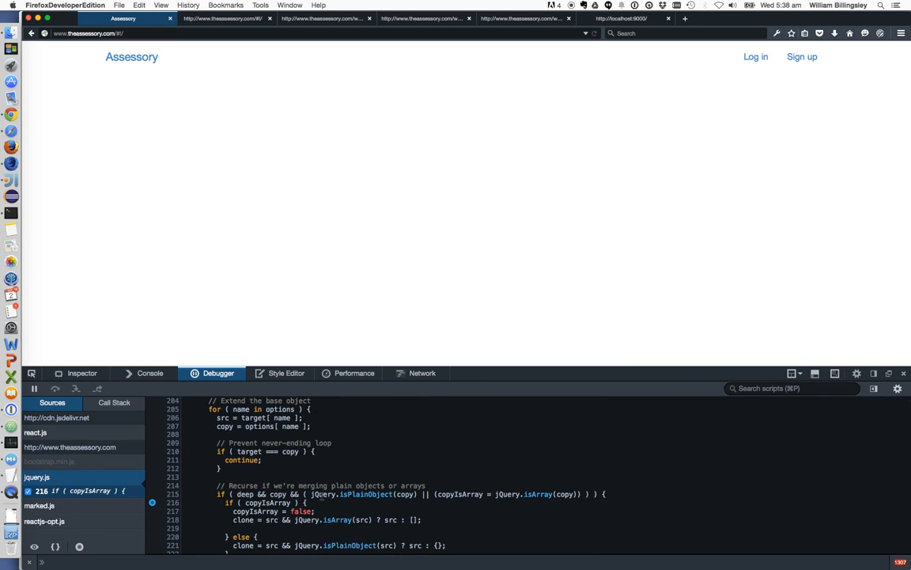
scroll(down, 3)
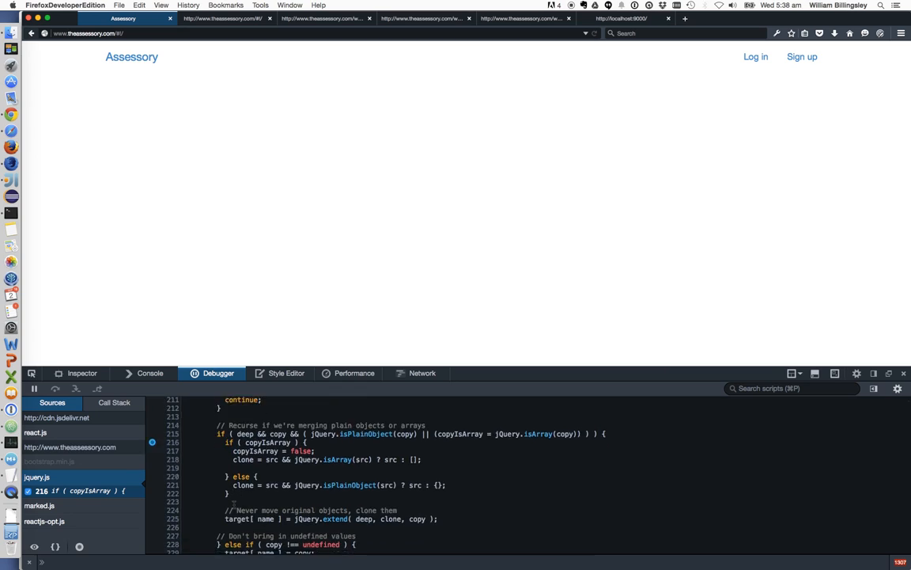
scroll(down, 3)
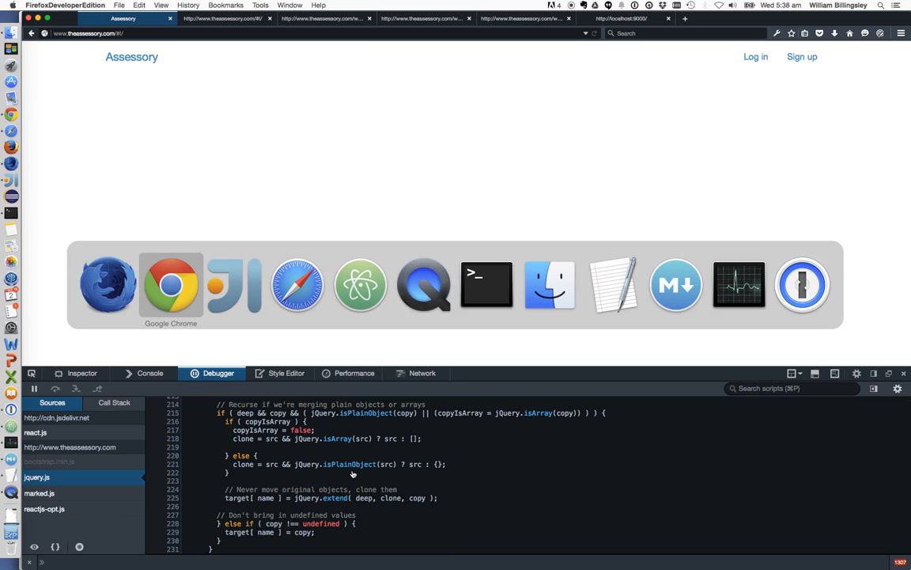
mouse_move(234, 285)
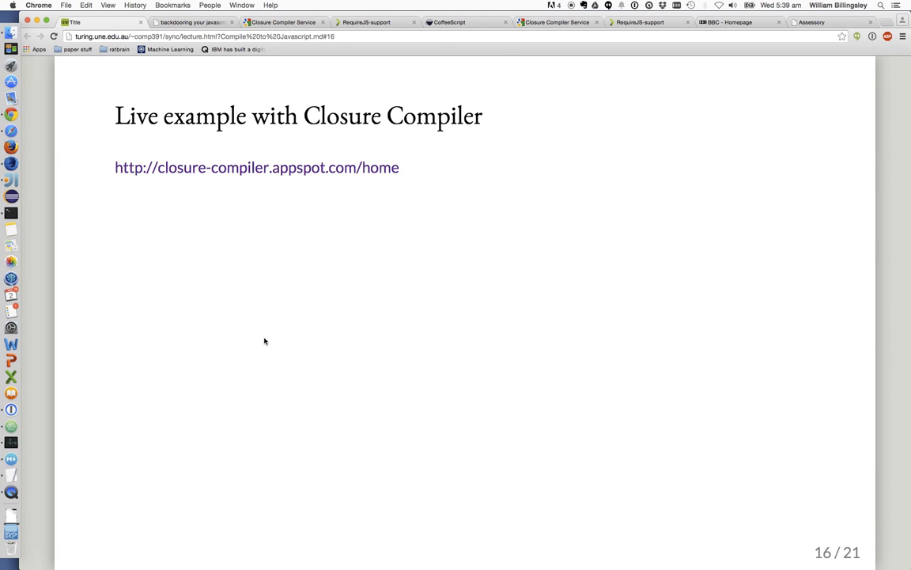
Step: Go back to slide 15, Google Closure Compiler
key(Left)
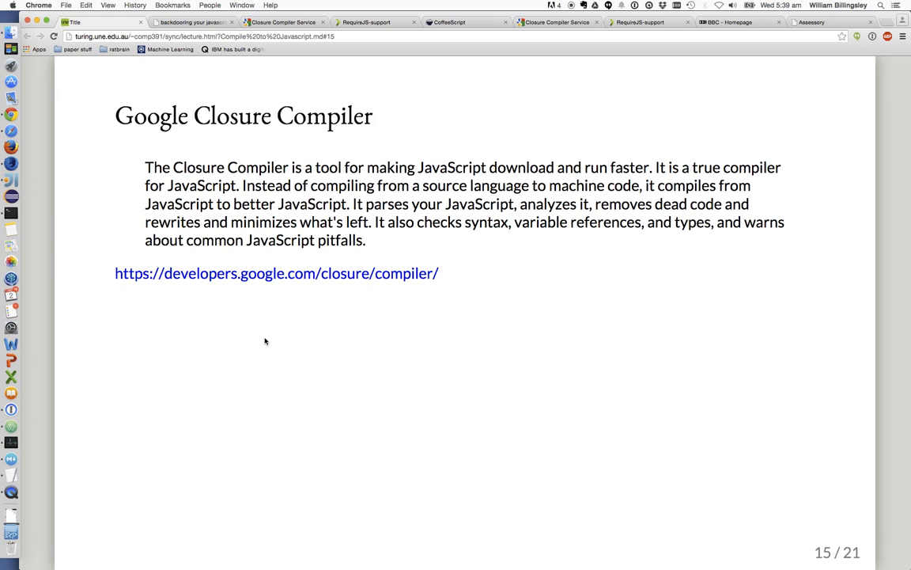